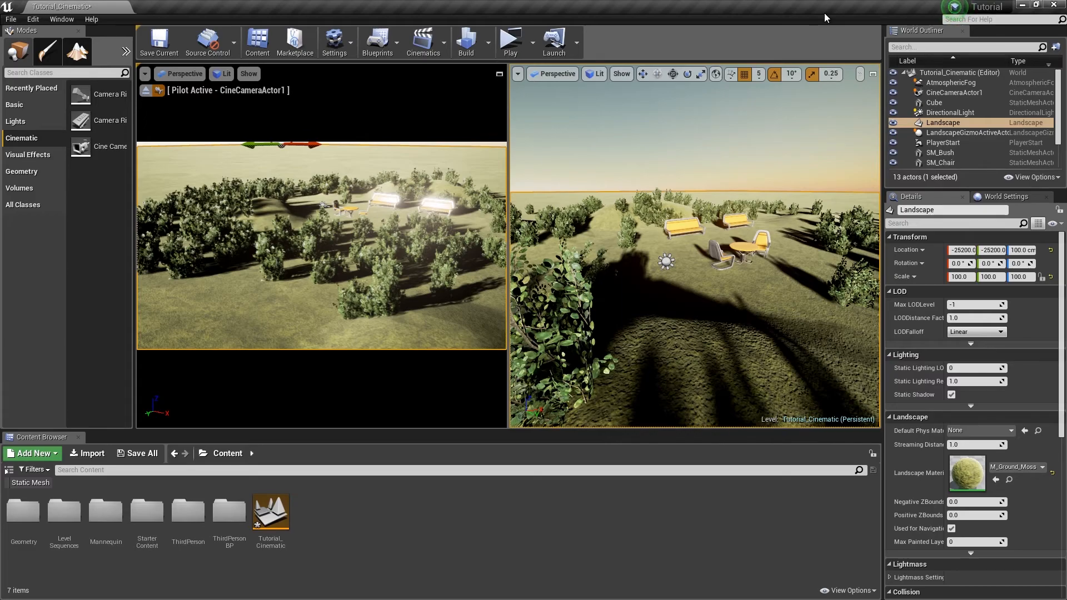
mouse_move(270, 513)
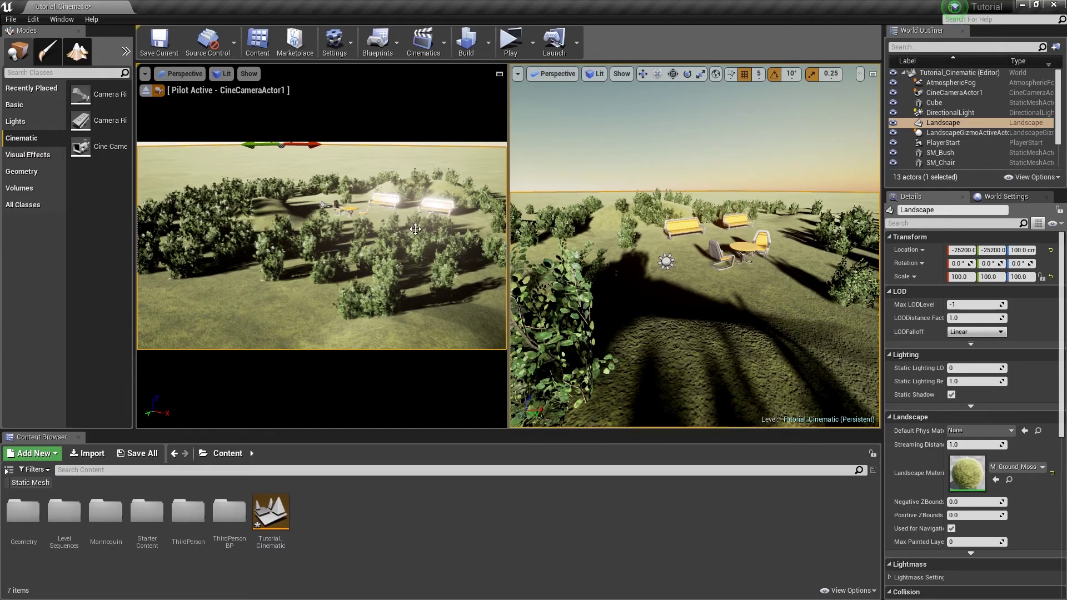
mouse_move(352, 209)
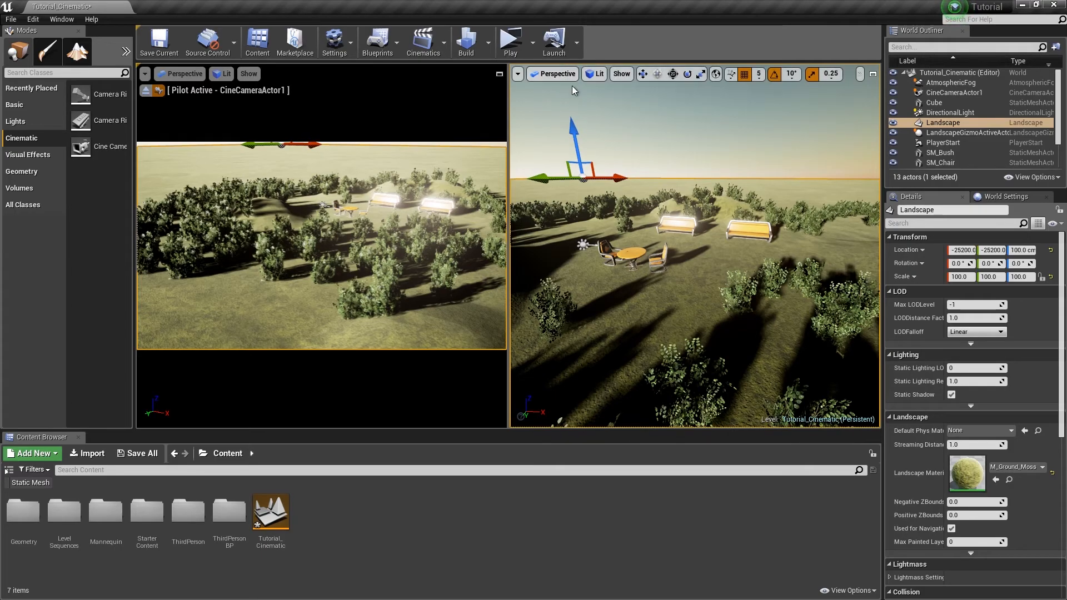
mouse_move(510, 41)
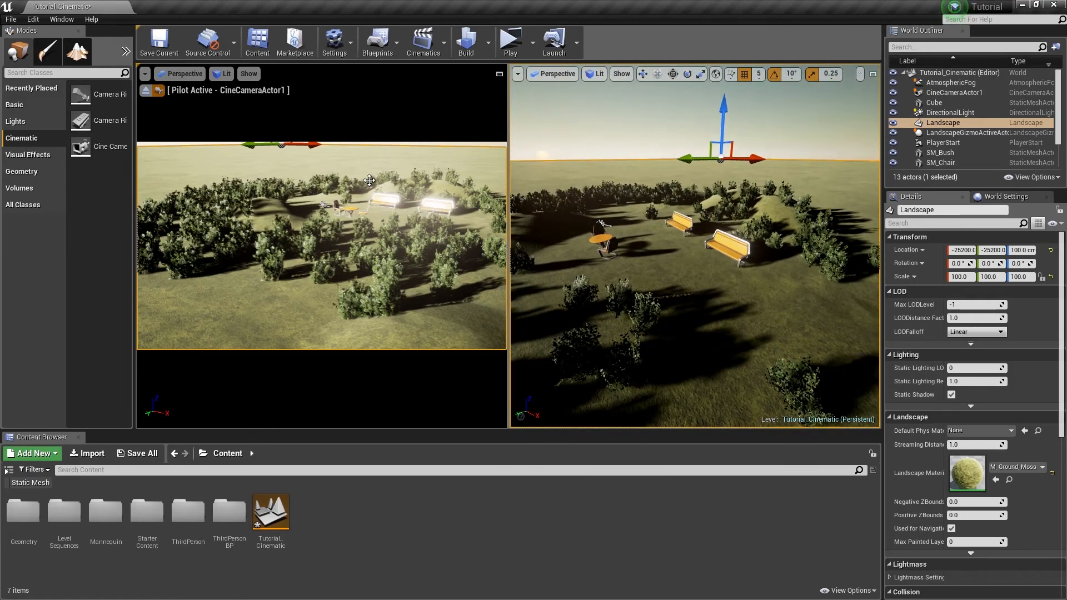
mouse_move(185, 106)
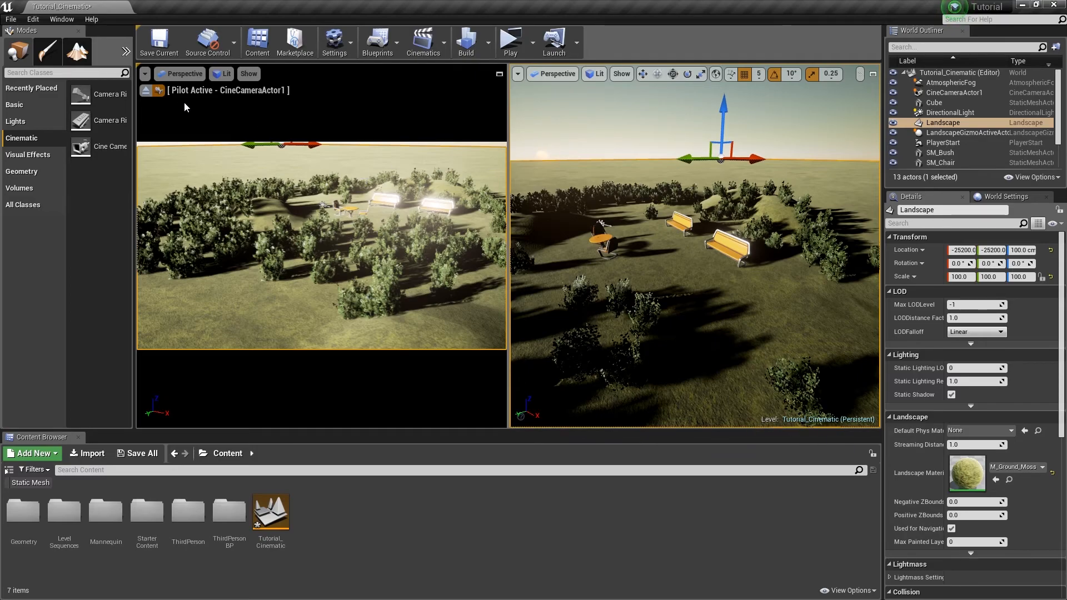
- Split the viewport in two: a top view on the left, piloting CineCameraActor1 in the other
click(145, 74)
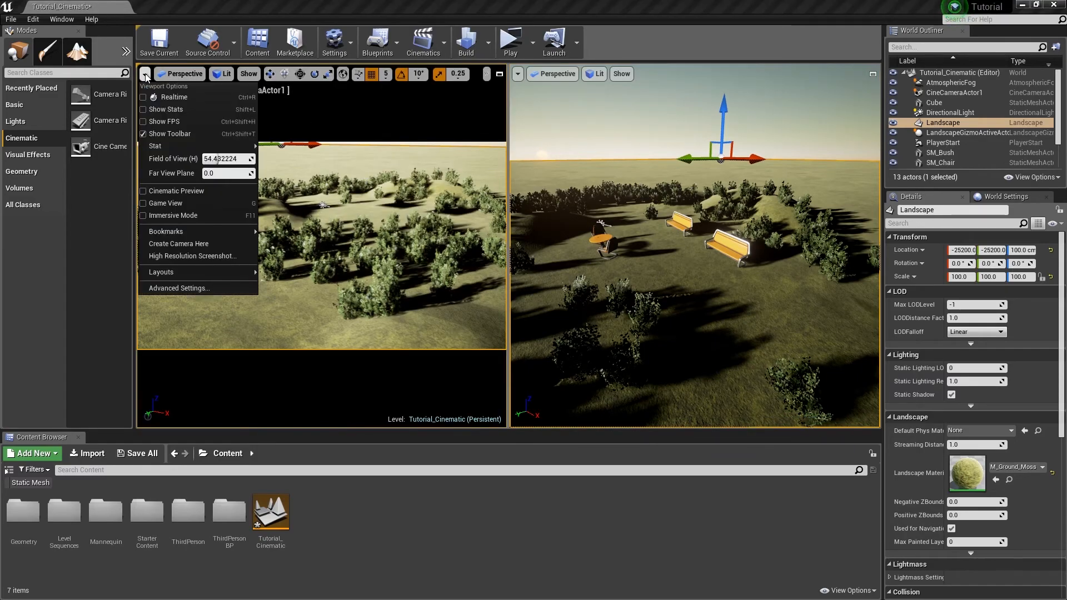
mouse_move(178, 288)
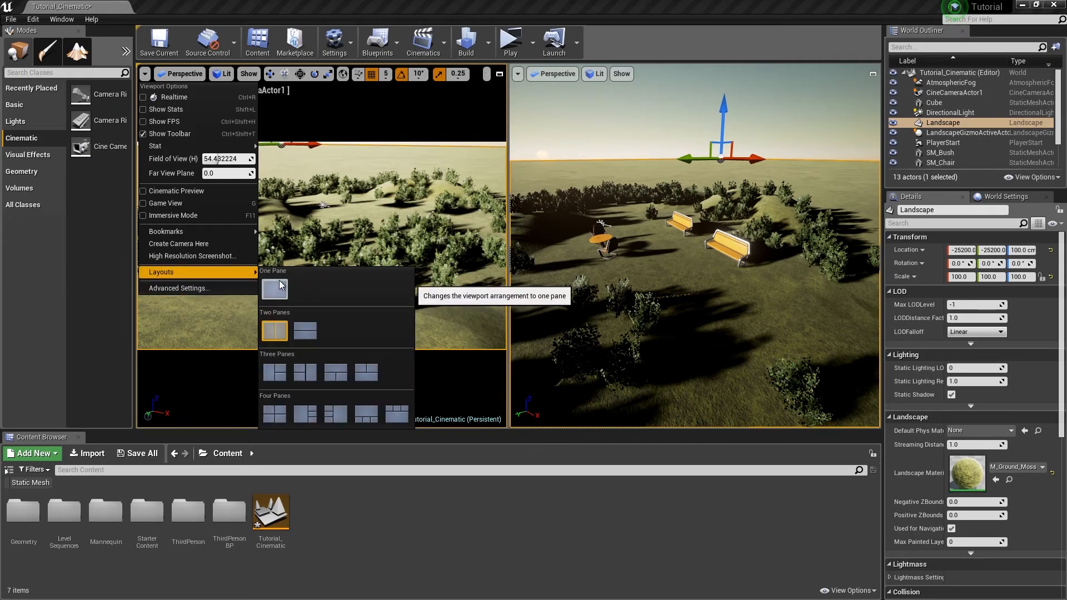
mouse_move(270, 317)
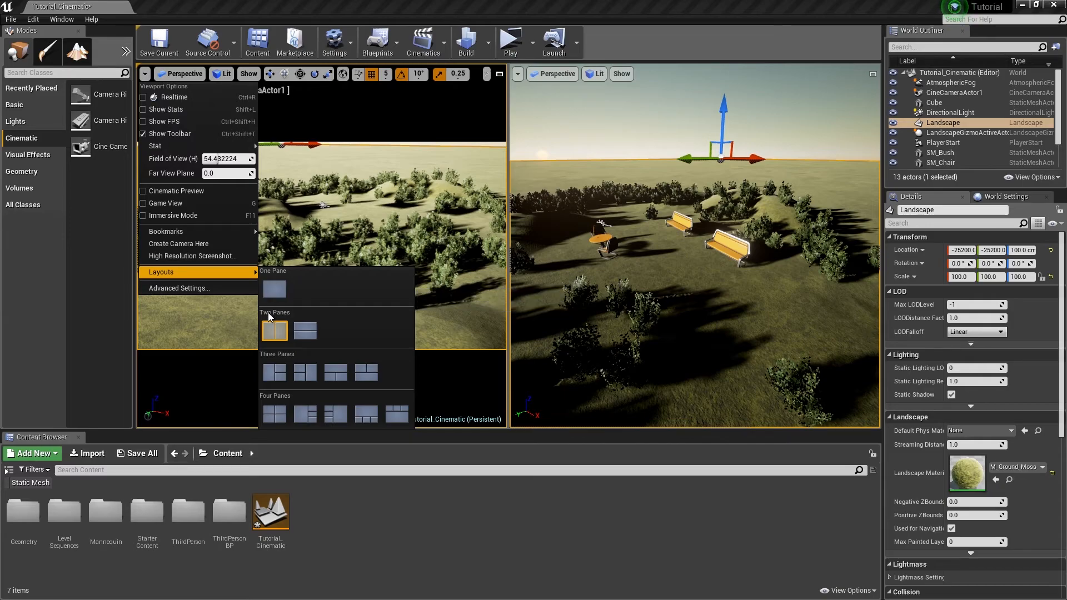
mouse_move(276, 330)
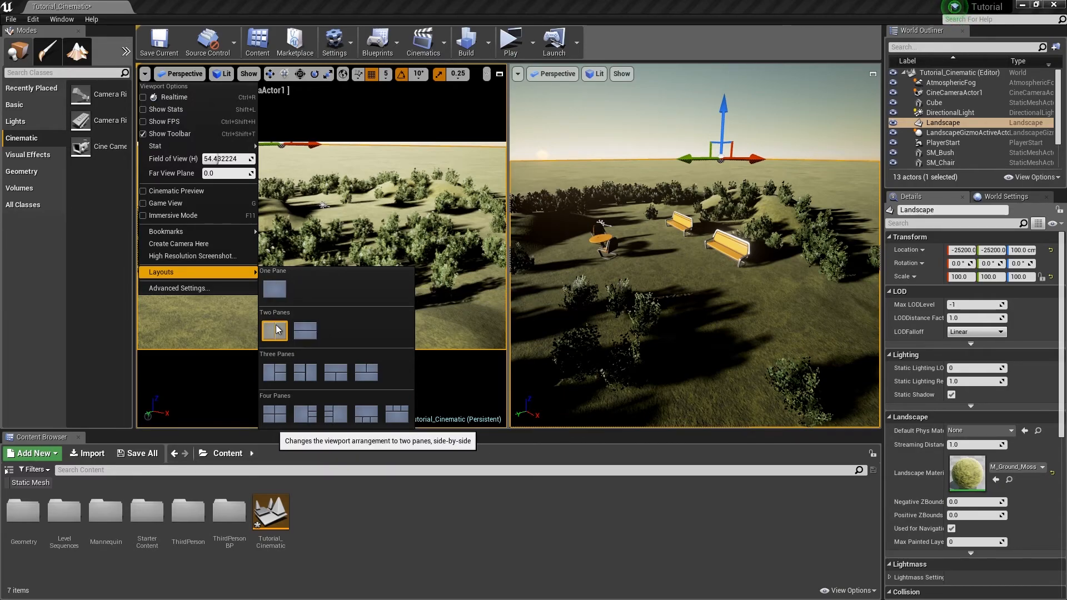
mouse_move(274, 331)
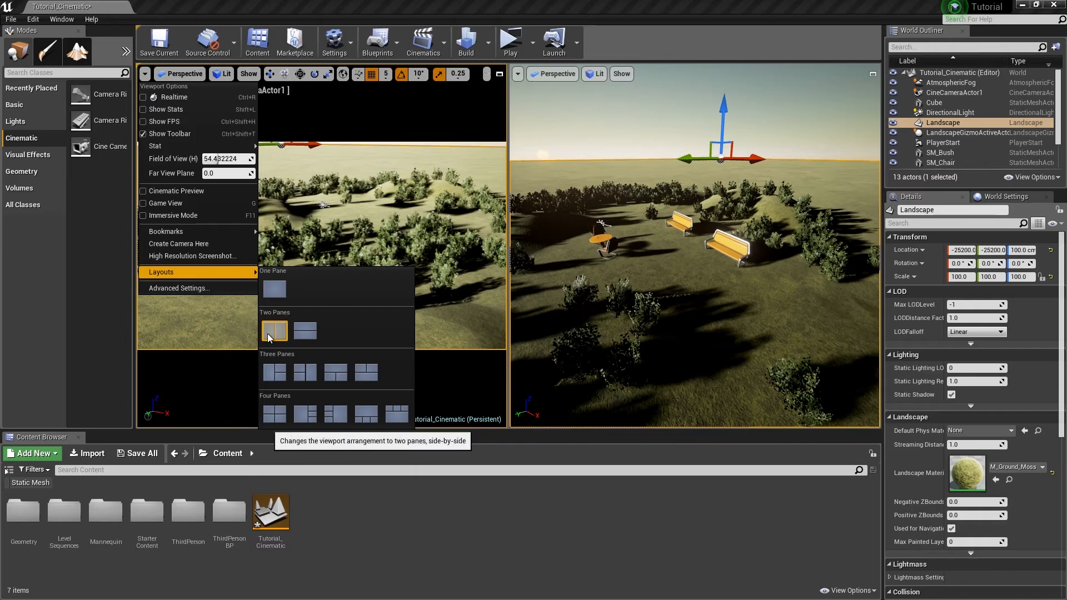
mouse_move(306, 331)
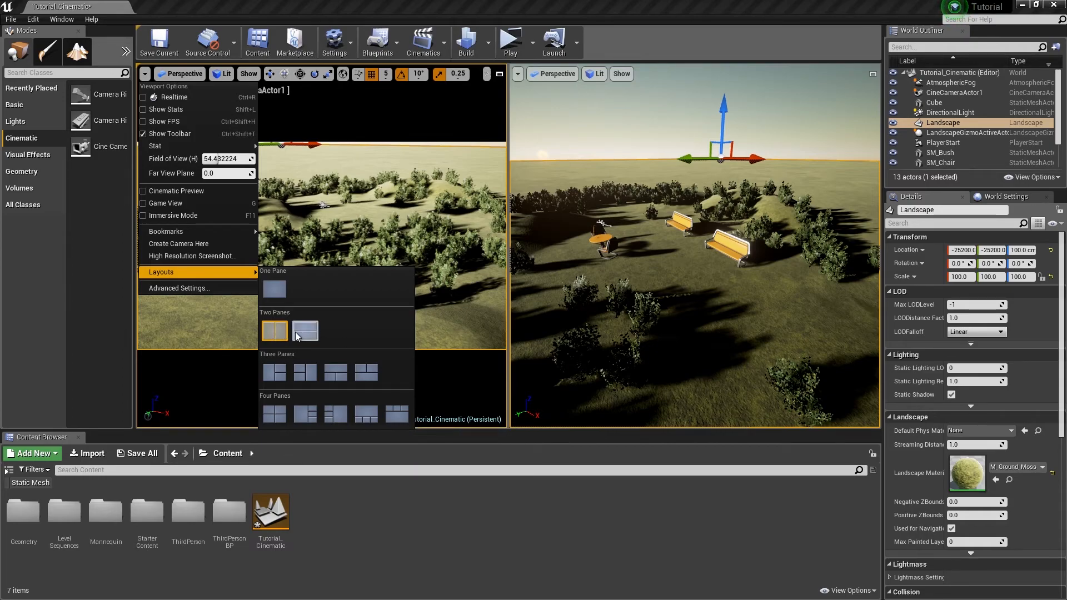
mouse_move(305, 332)
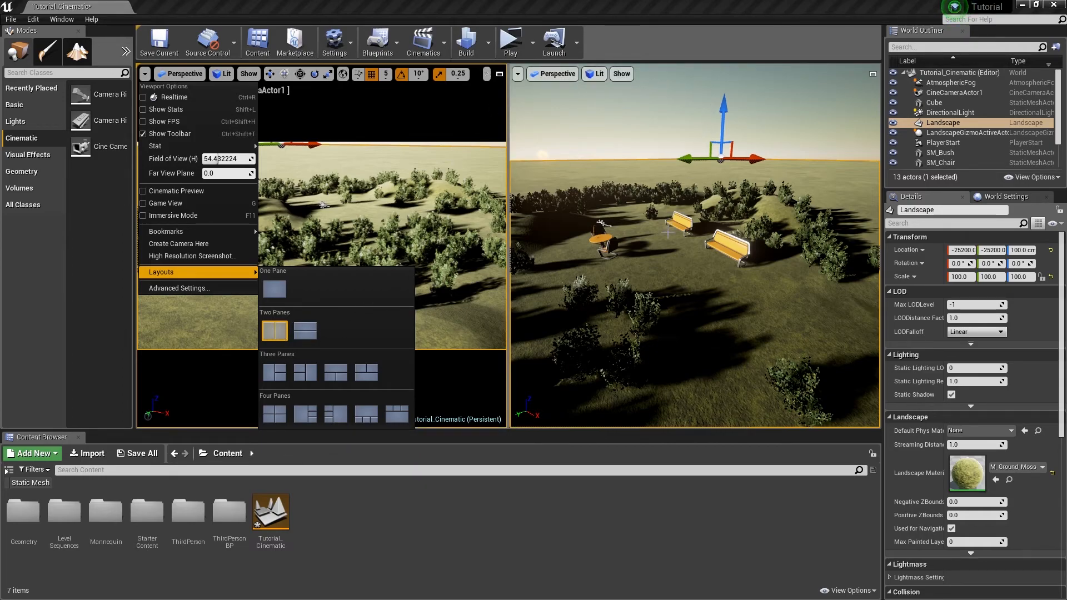
mouse_move(275, 331)
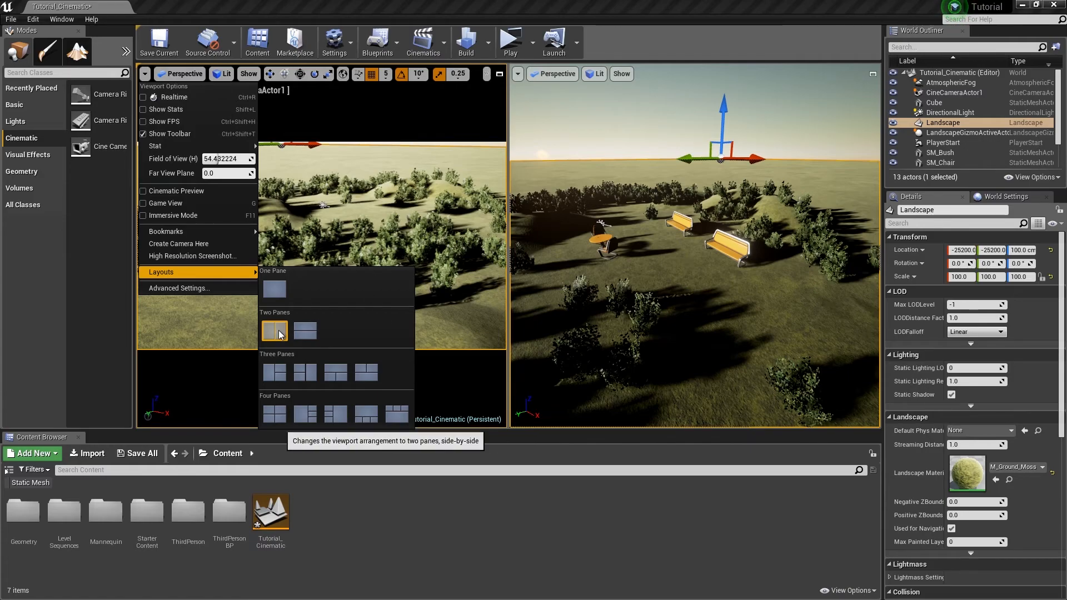
click(178, 73)
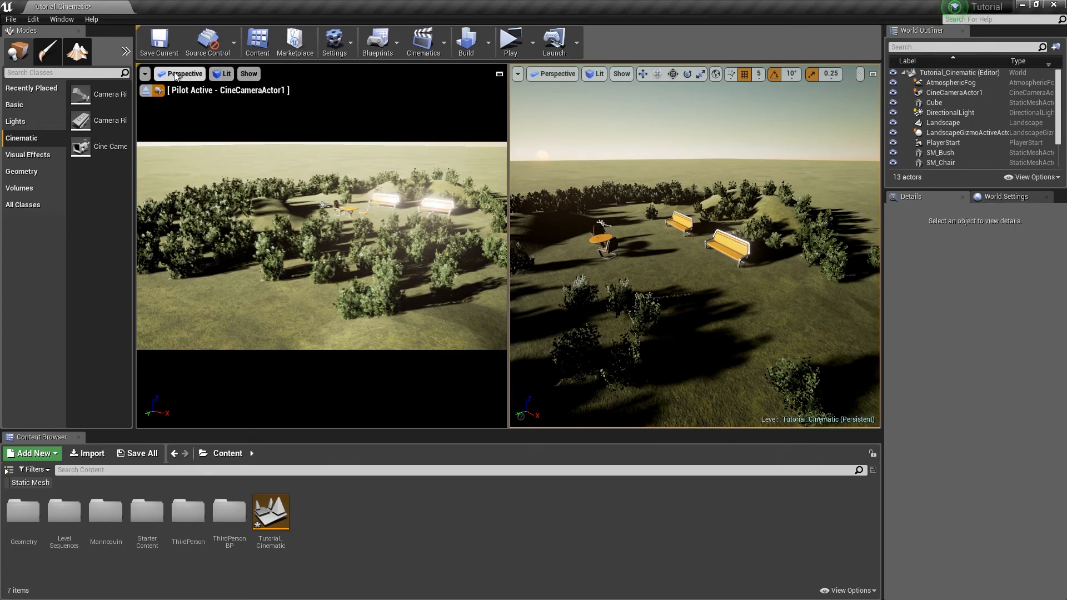
click(183, 74)
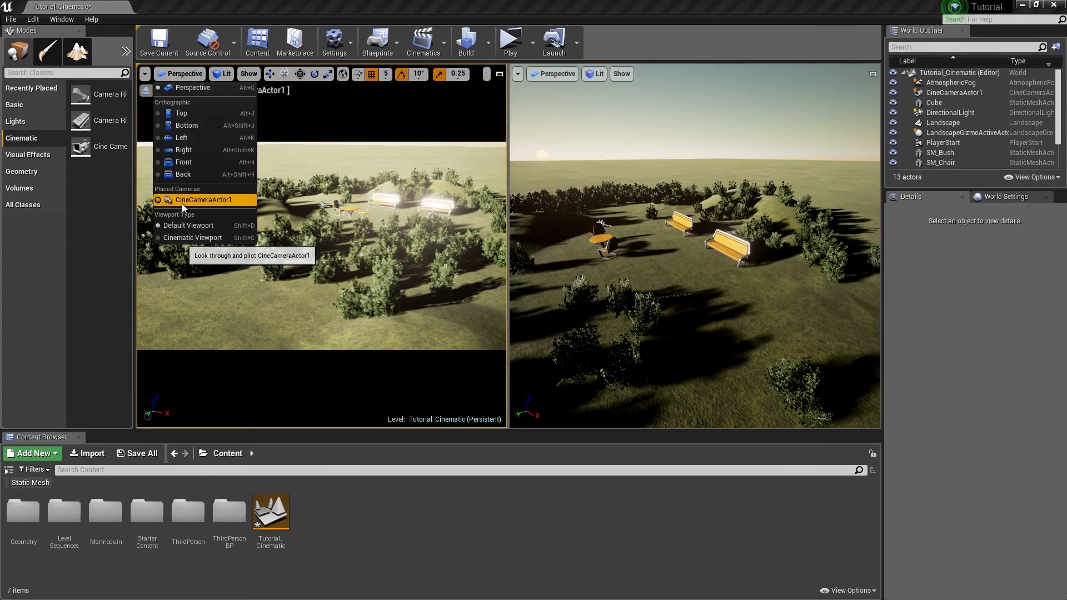
click(199, 200)
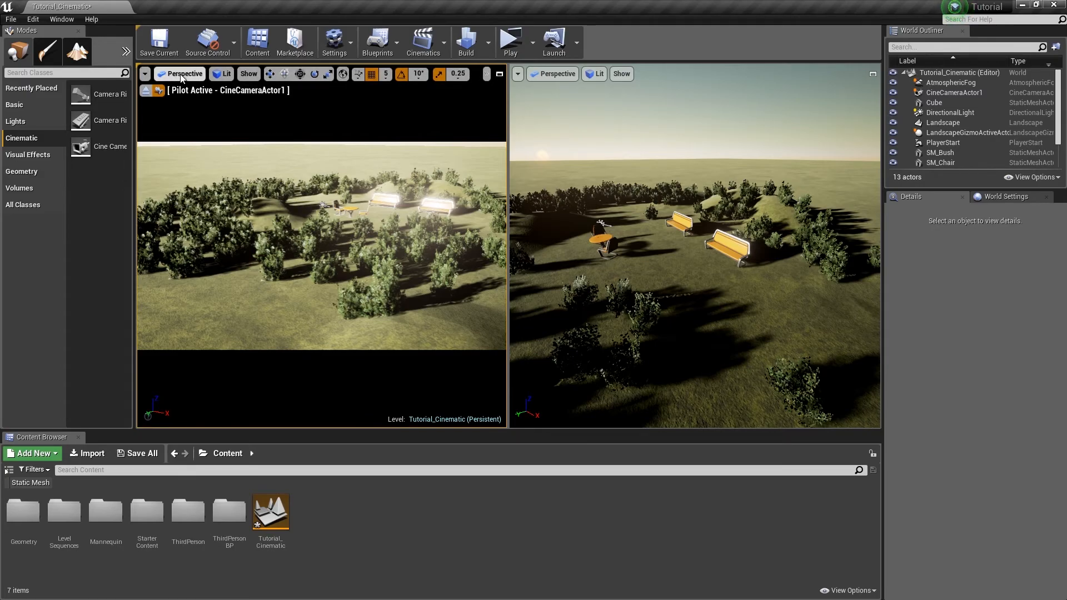
click(184, 73)
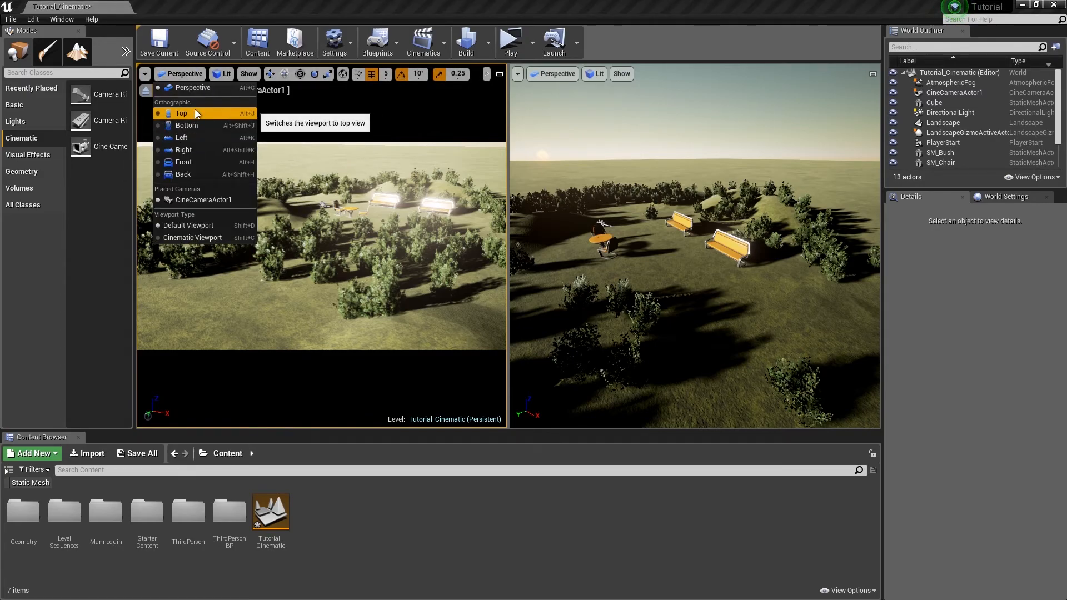
click(182, 113)
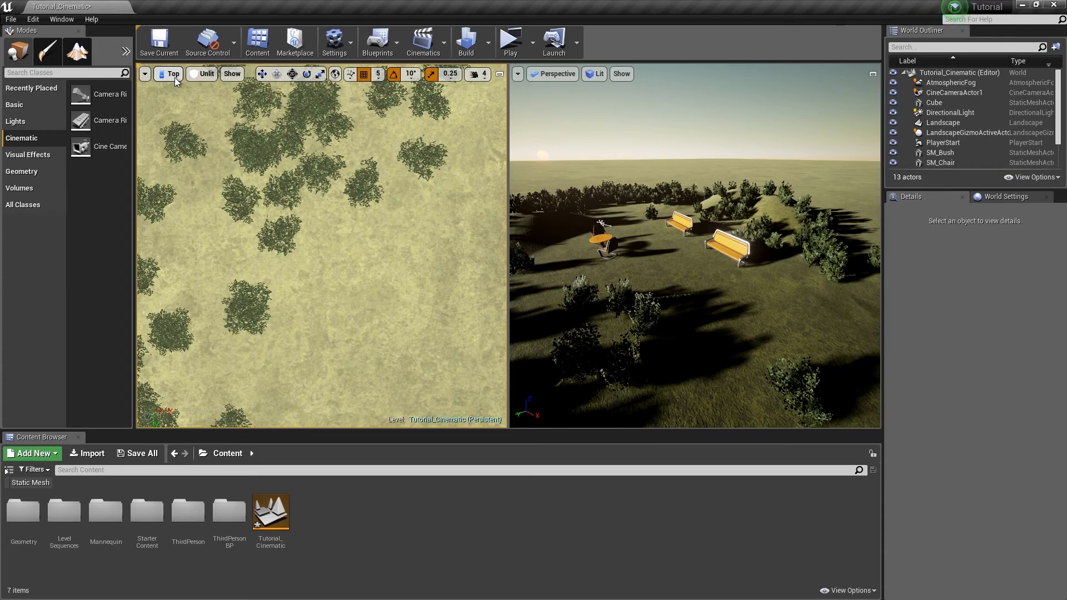
click(169, 74)
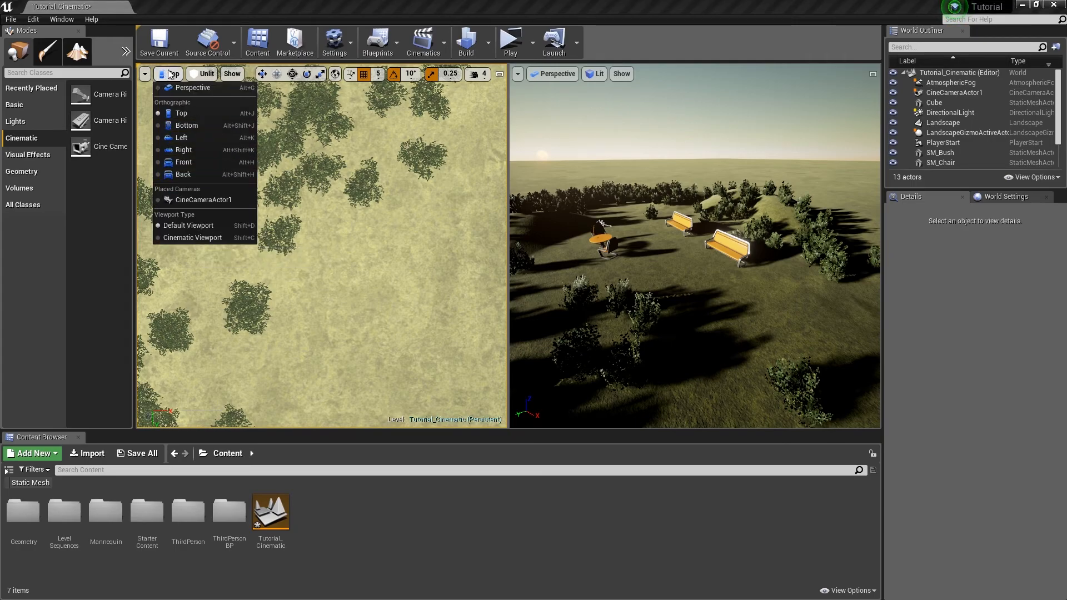
click(199, 199)
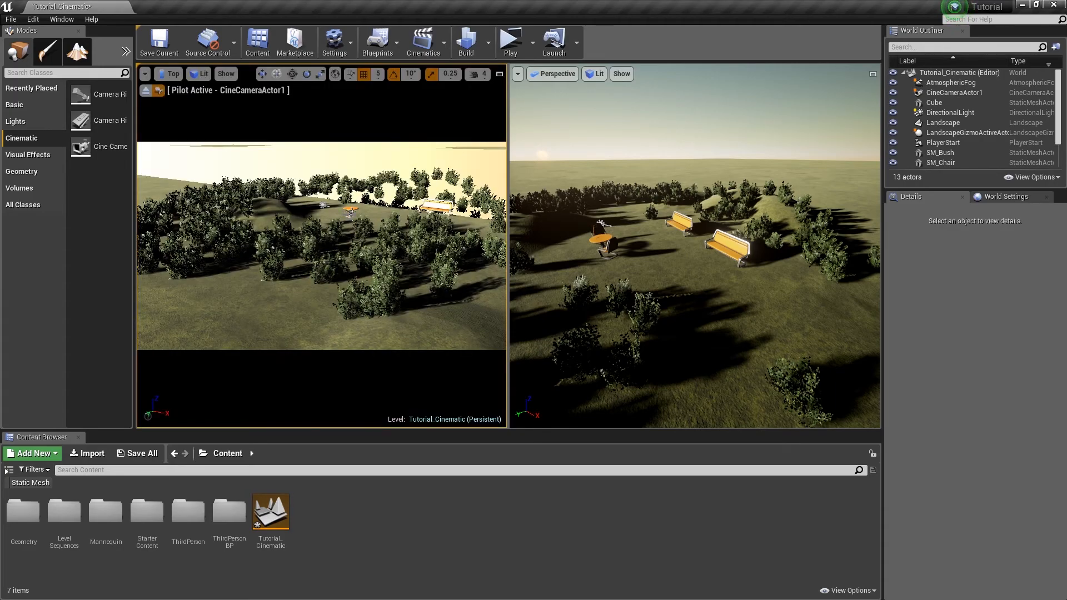
mouse_move(382, 187)
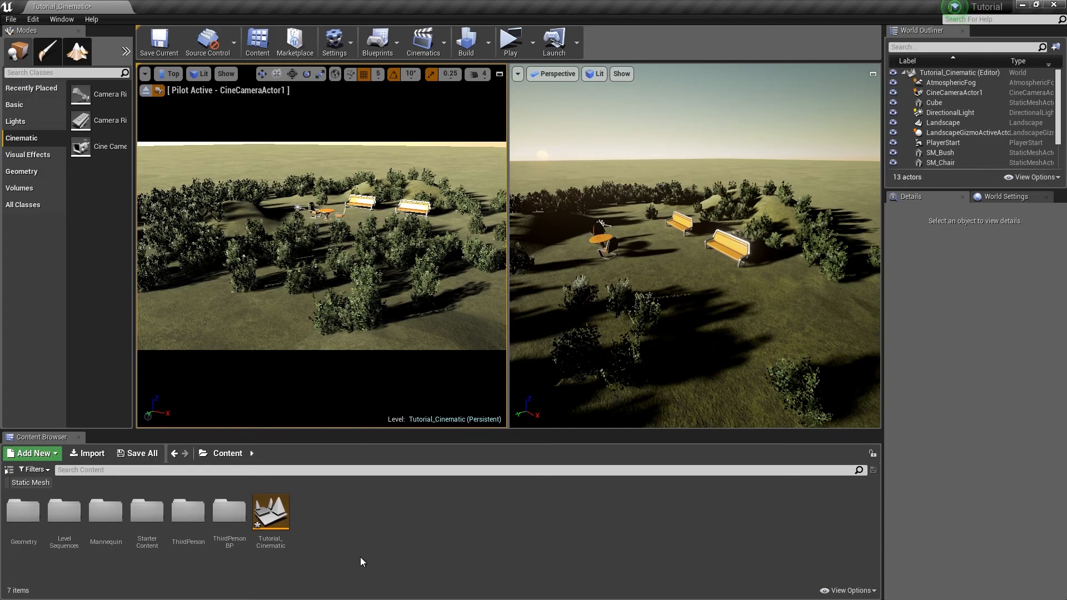
mouse_move(63, 514)
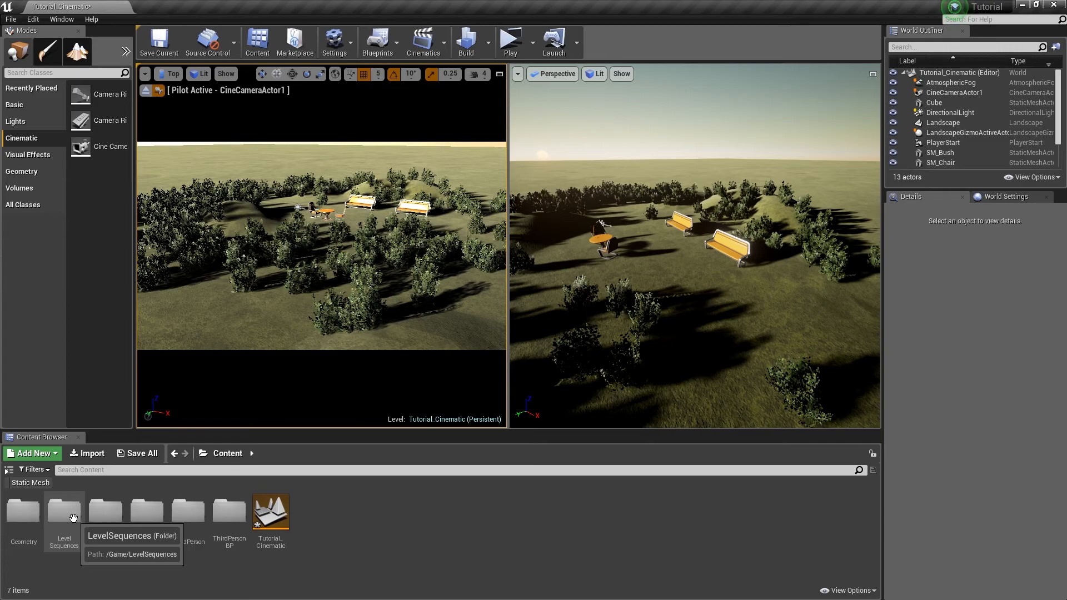
- Create a Level Sequence in LevelSequences, rename it Intro_PackAnim, and open it
double_click(63, 513)
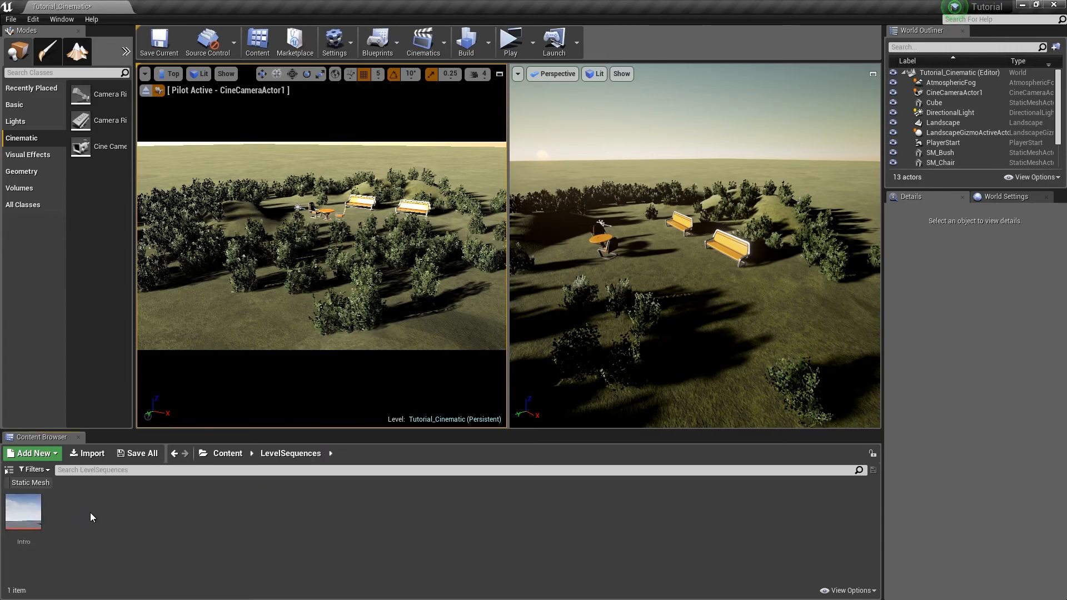
click(31, 453)
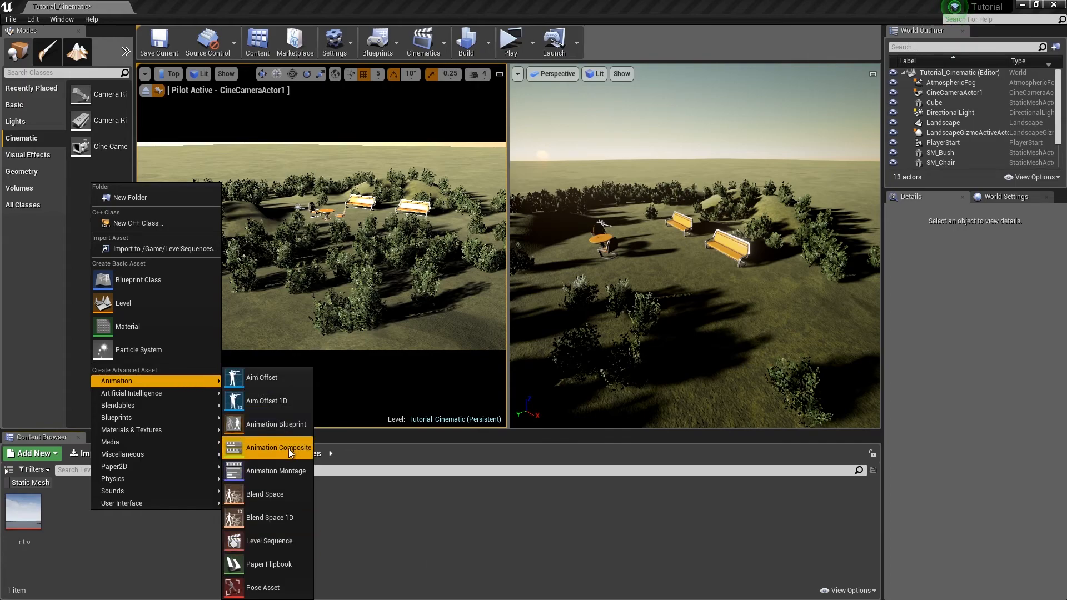
click(268, 541)
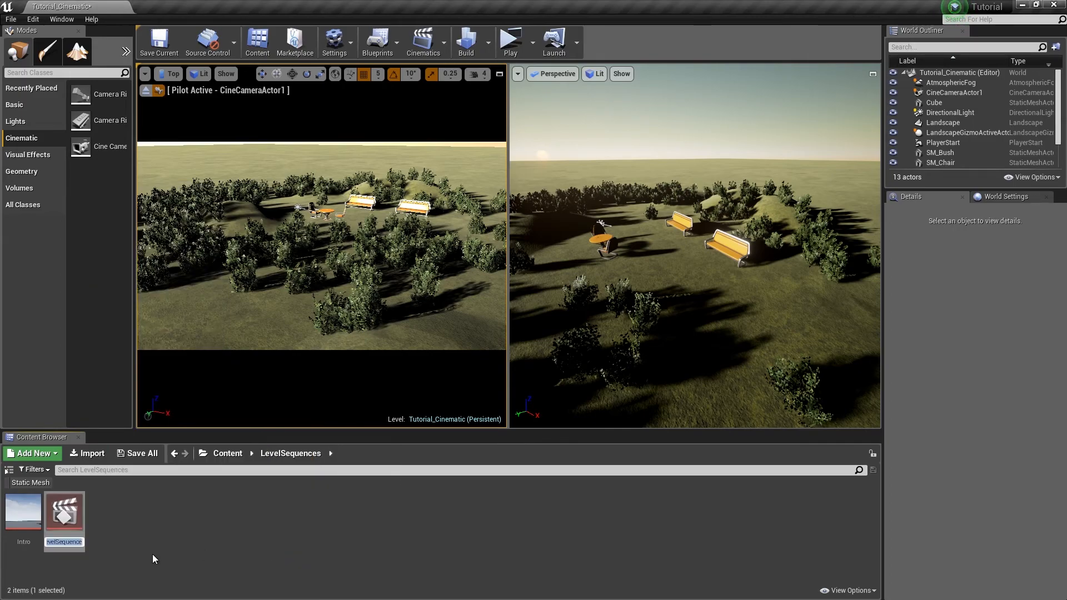
mouse_move(168, 550)
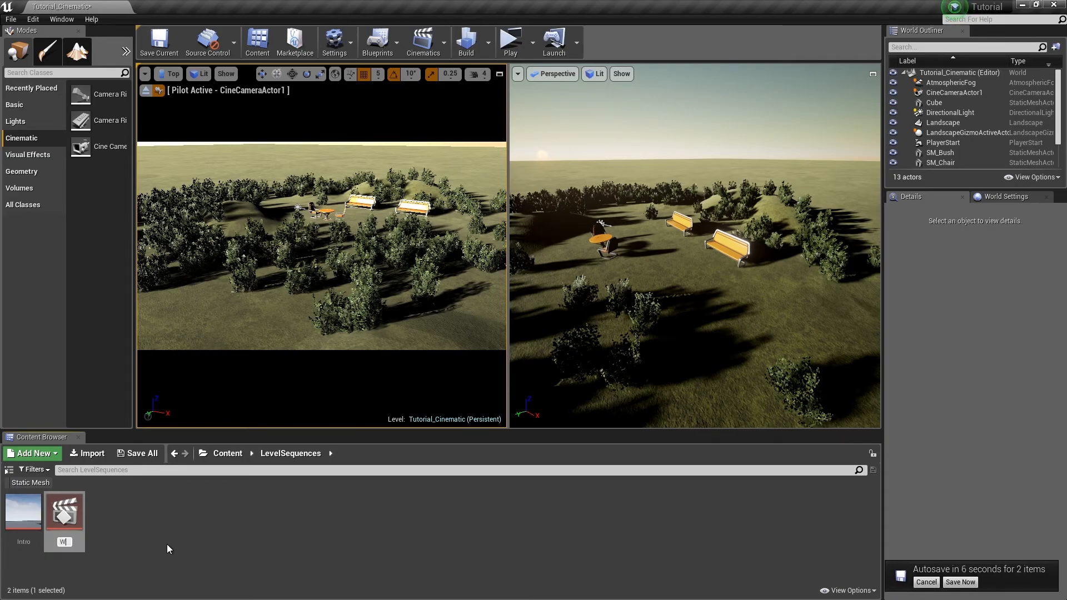
text(Walk)
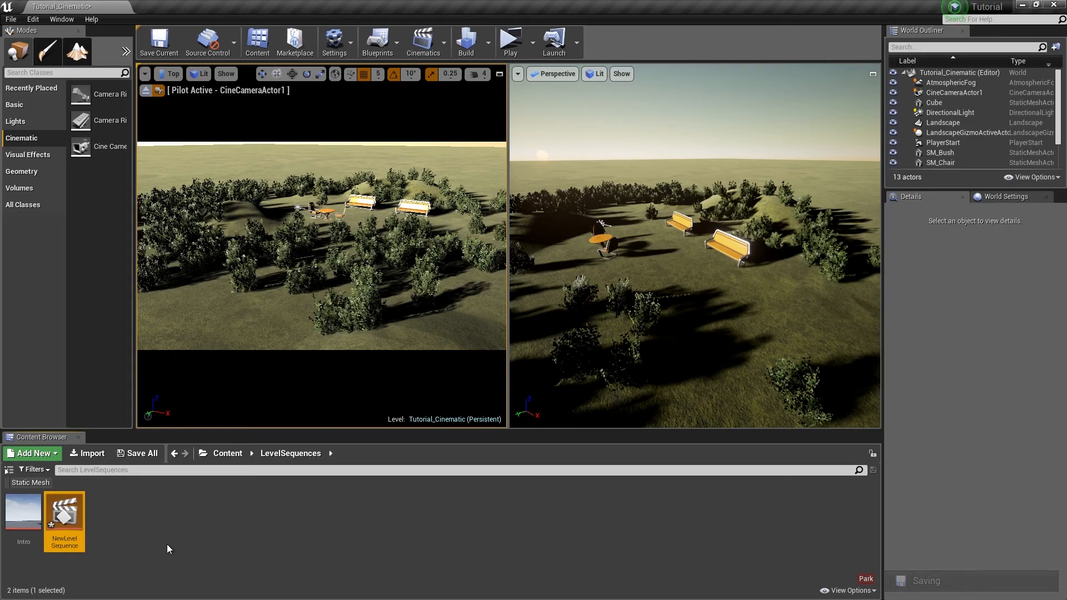
right_click(64, 521)
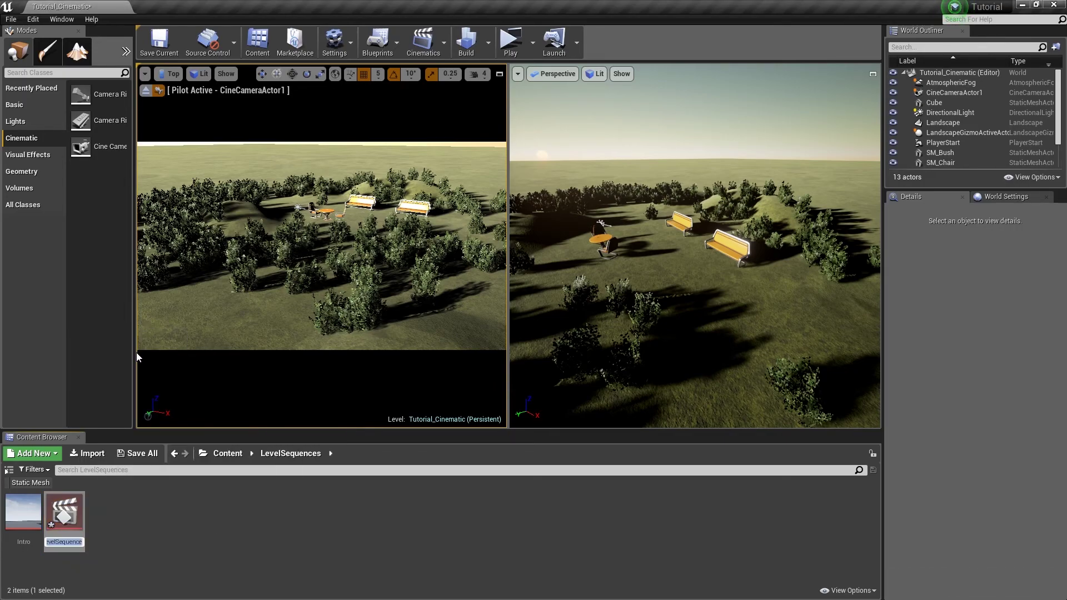
text(Intro)
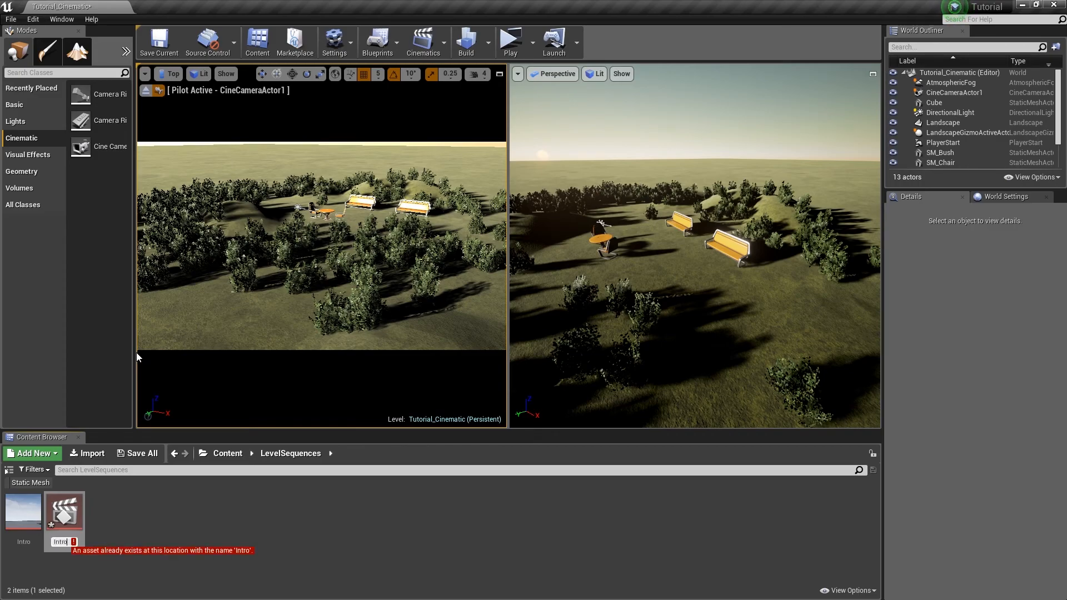
text(tro_PackAnim)
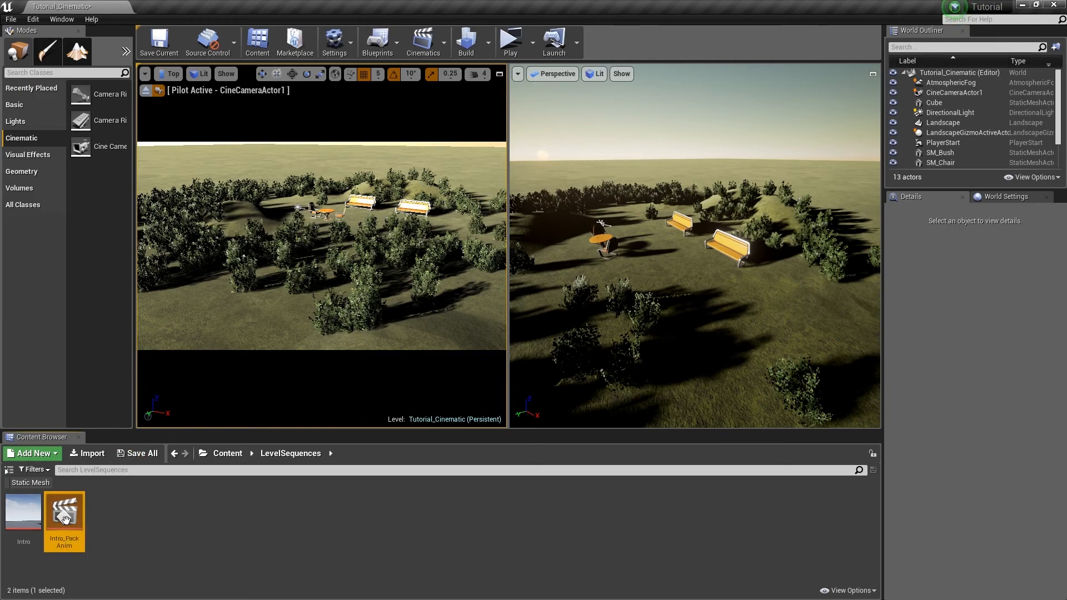
double_click(64, 513)
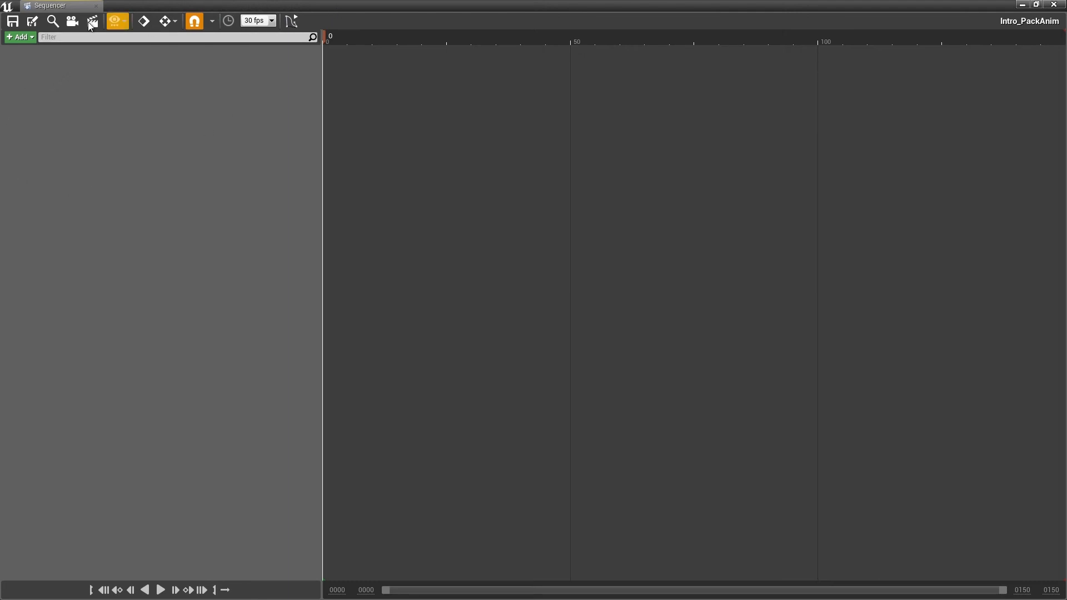
- Add a Camera Cuts track to the Intro_PackAnim sequence
click(19, 36)
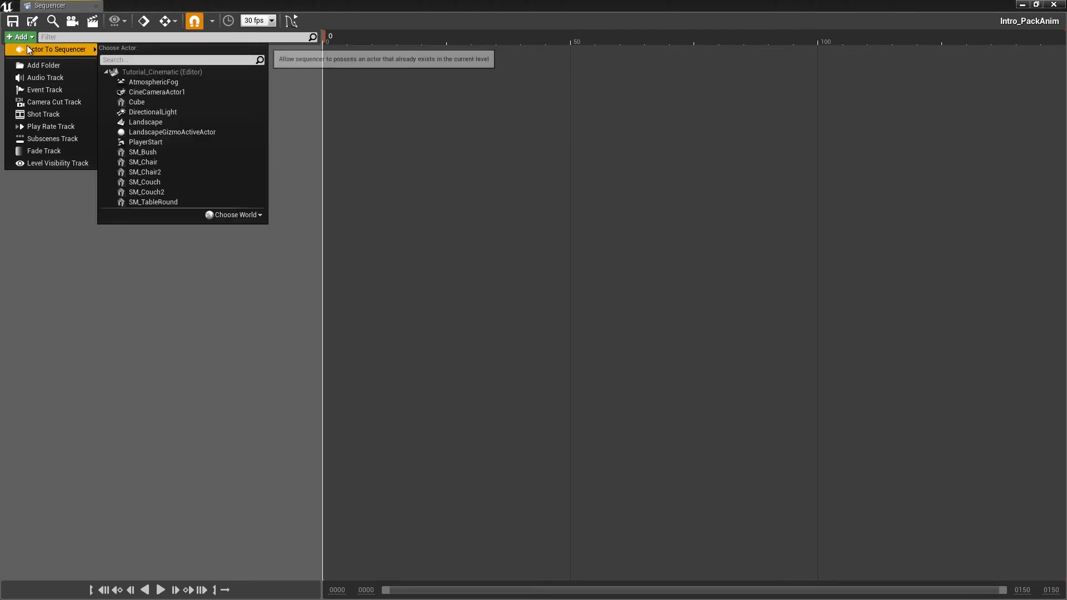
mouse_move(143, 162)
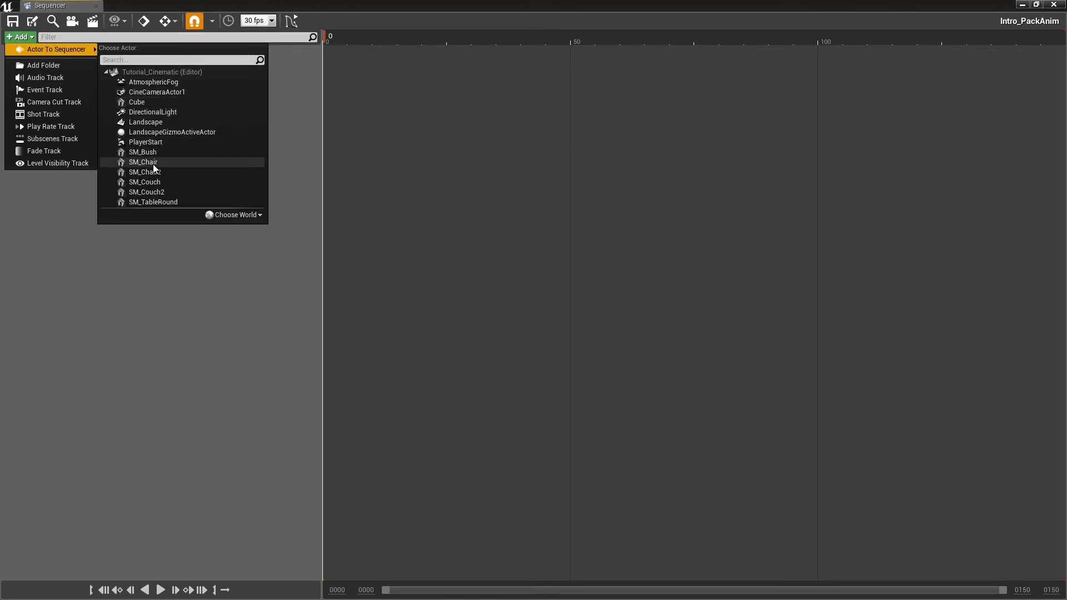
mouse_move(143, 151)
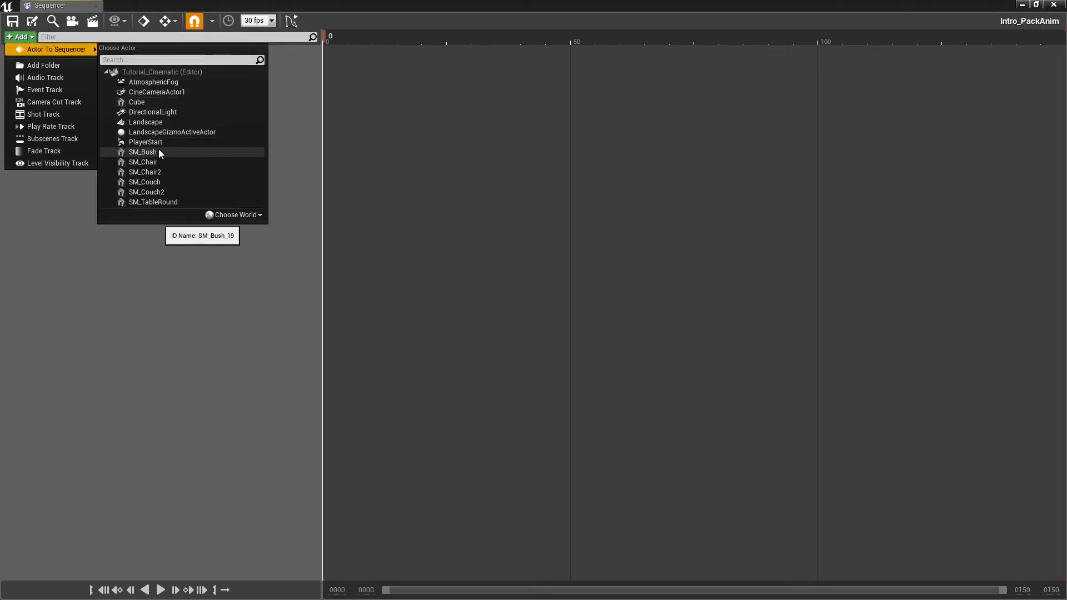
mouse_move(54, 49)
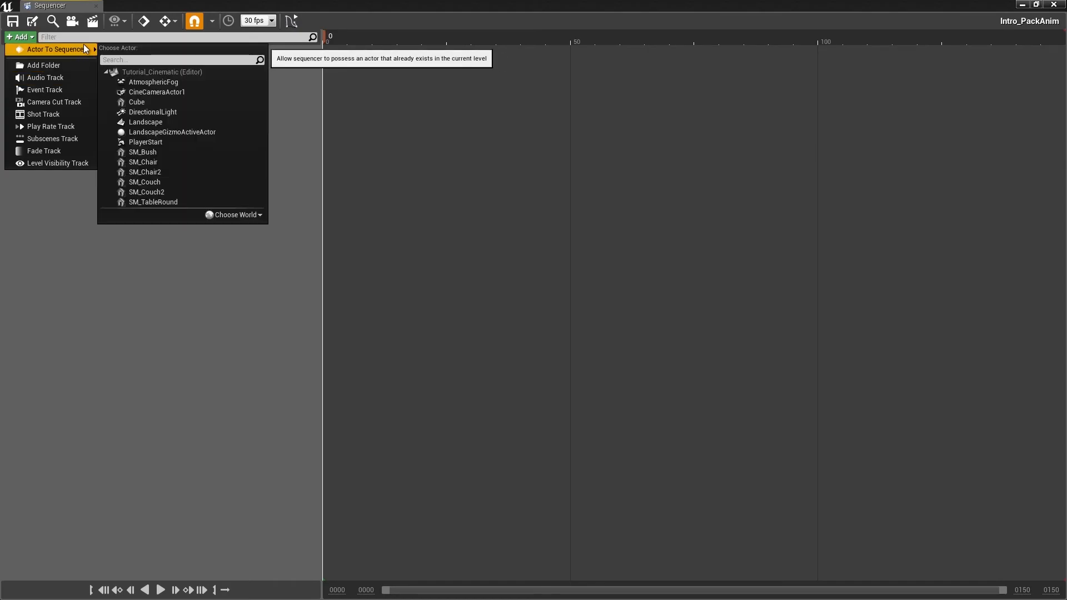
mouse_move(54, 102)
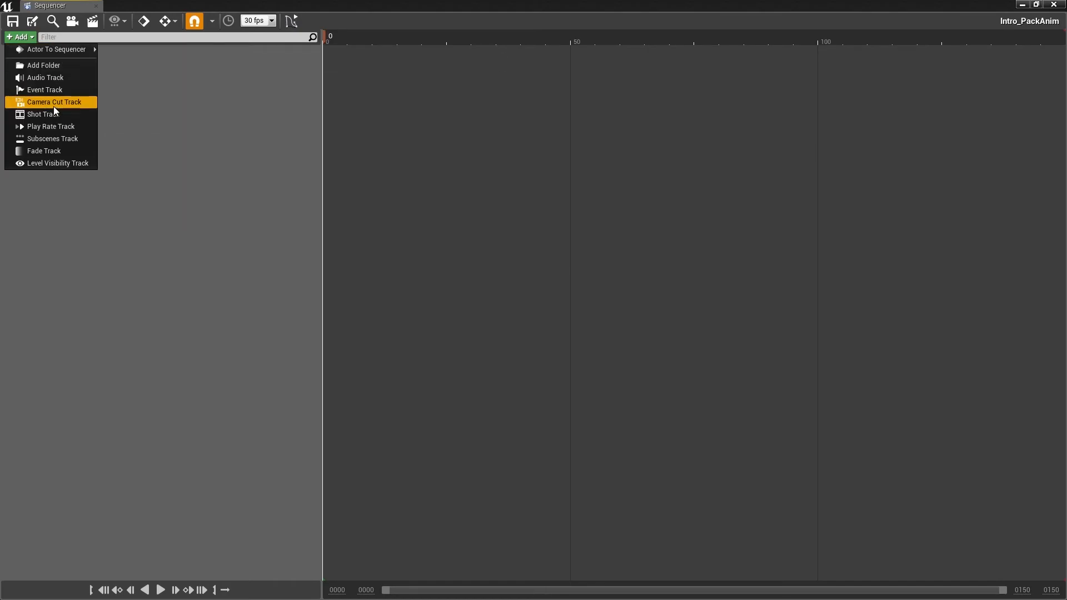
mouse_move(54, 102)
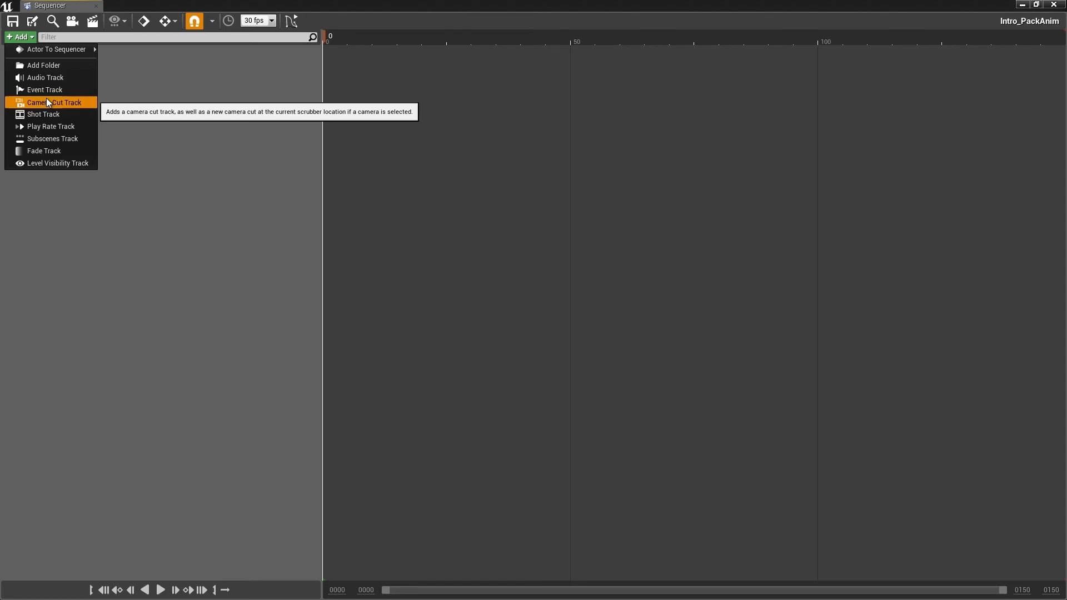
click(54, 102)
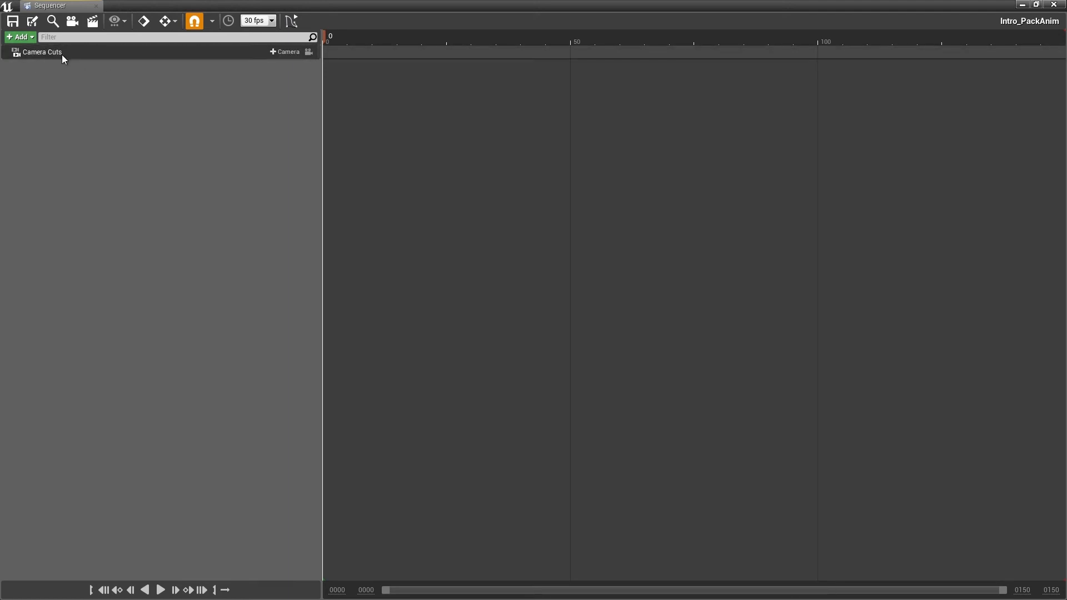
click(18, 37)
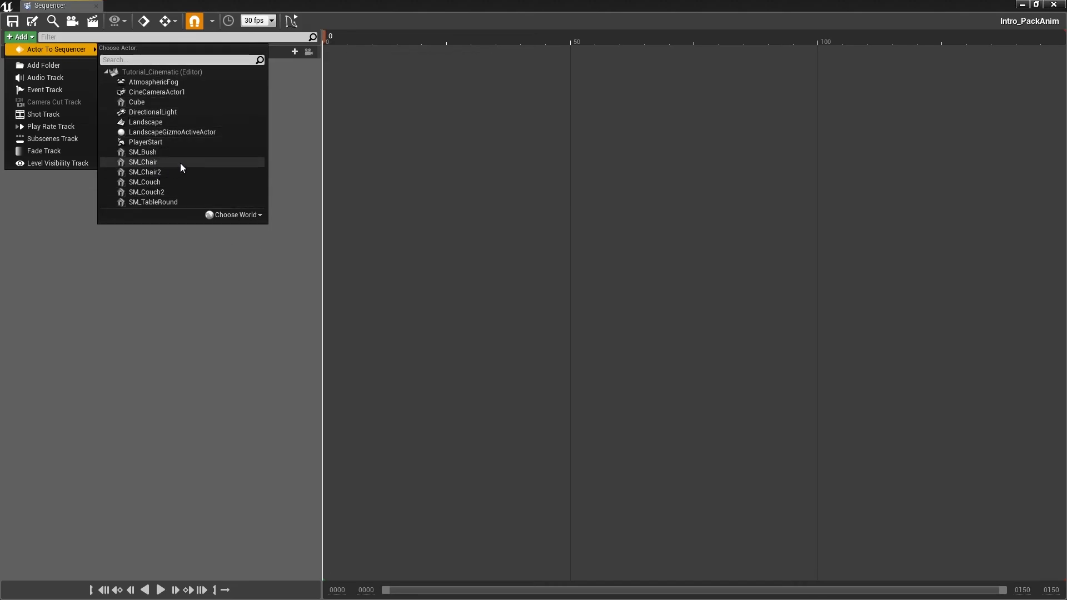
mouse_move(170, 152)
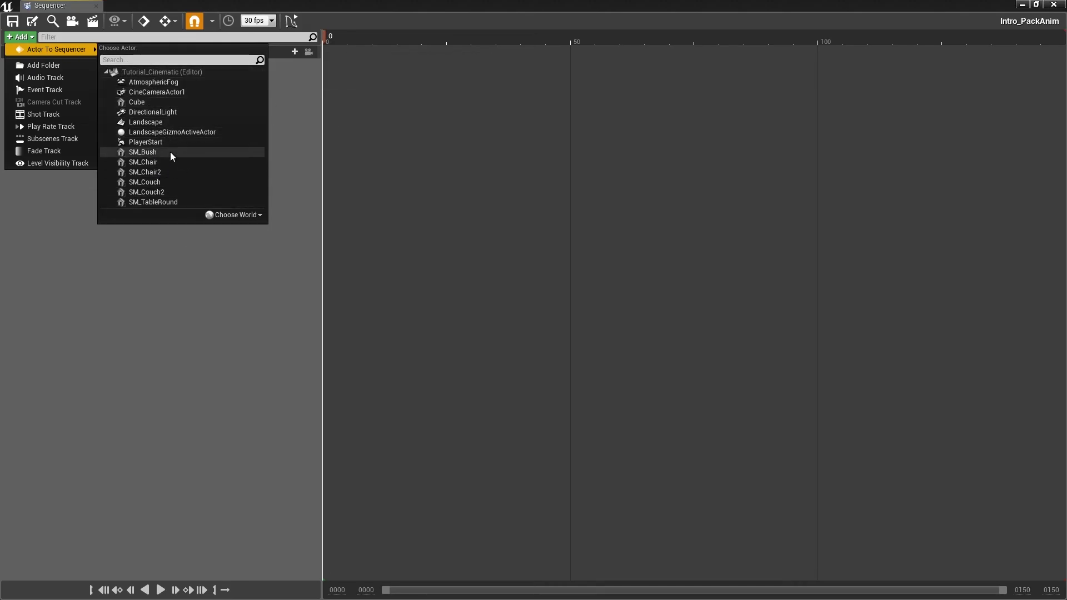
mouse_move(188, 102)
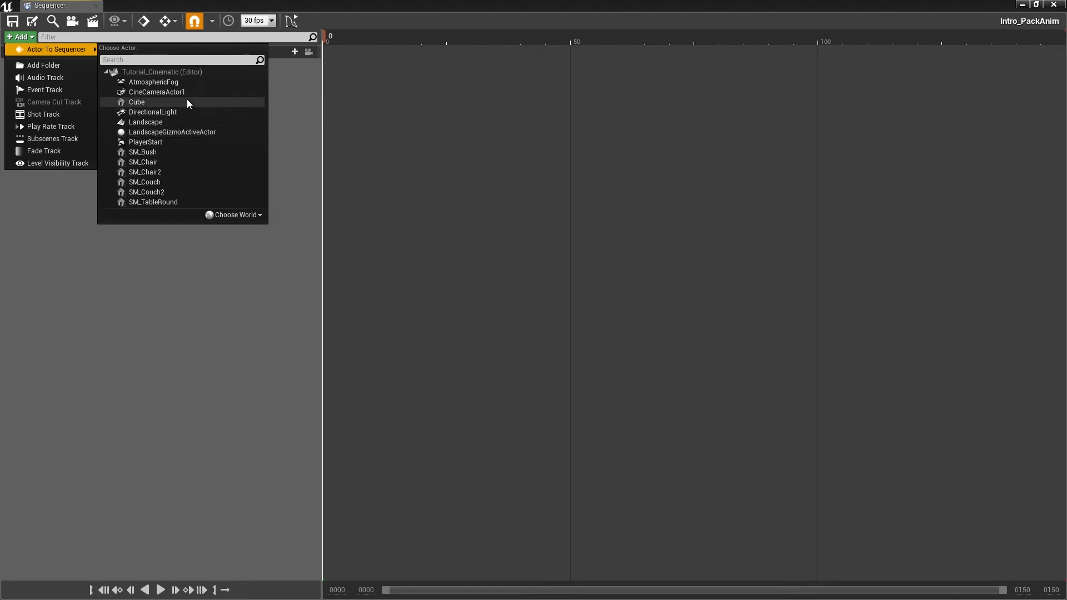
mouse_move(214, 128)
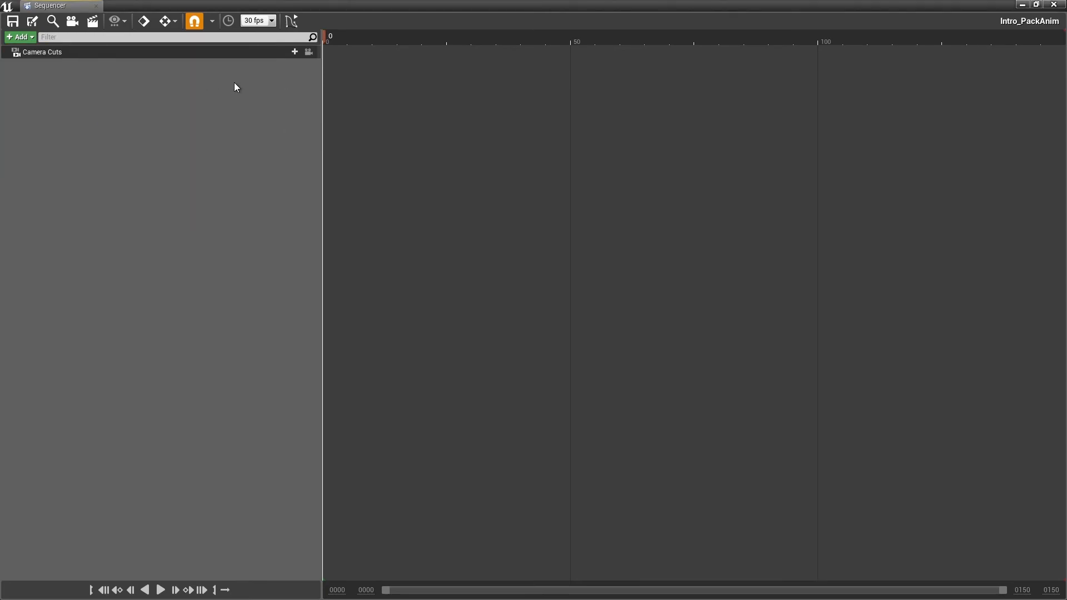
mouse_move(78, 49)
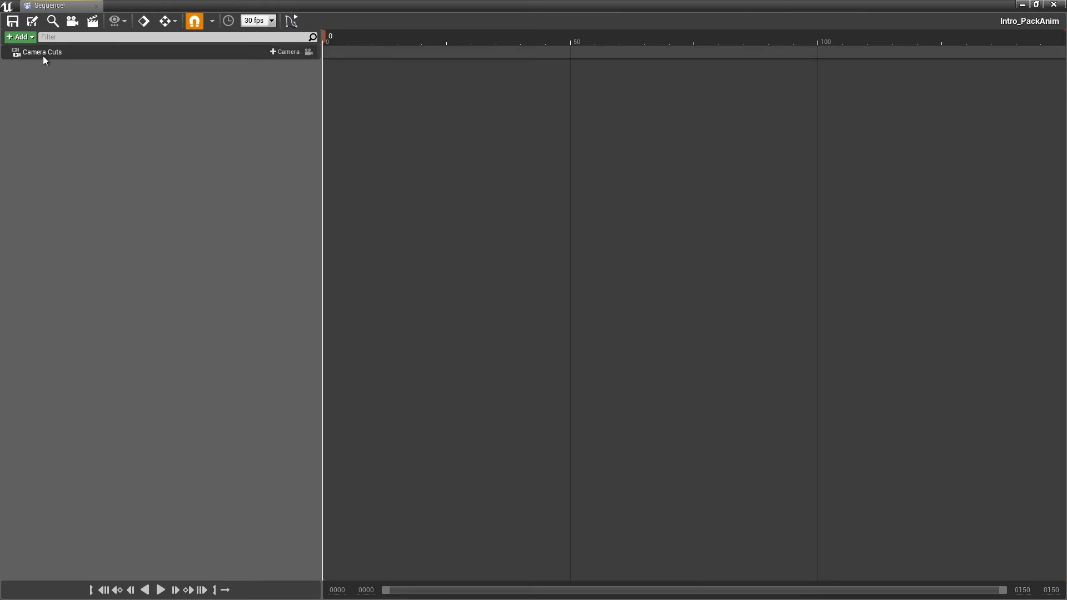
mouse_move(49, 53)
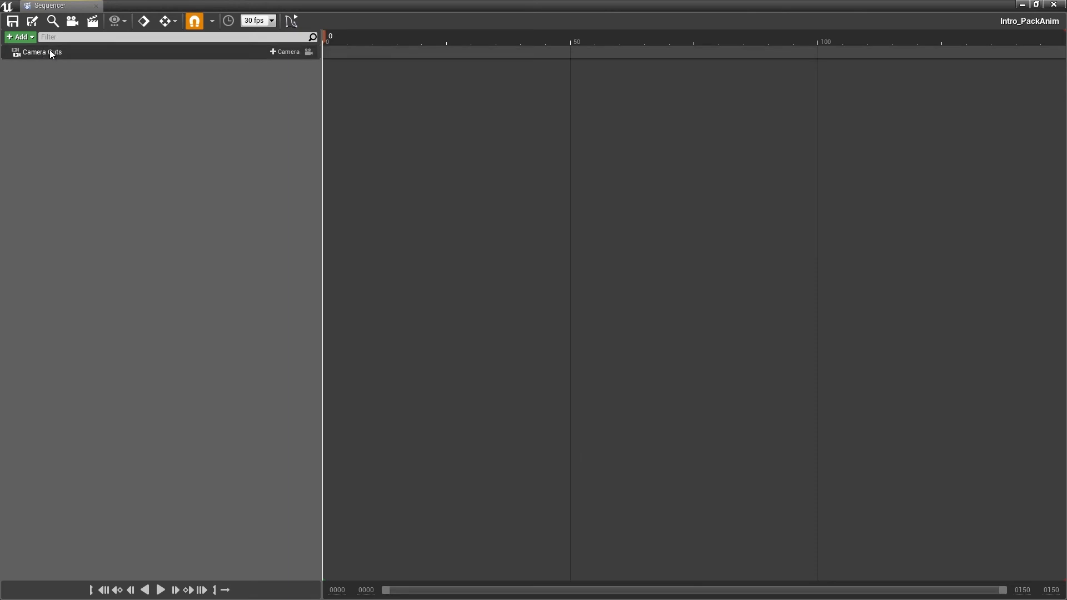
mouse_move(54, 53)
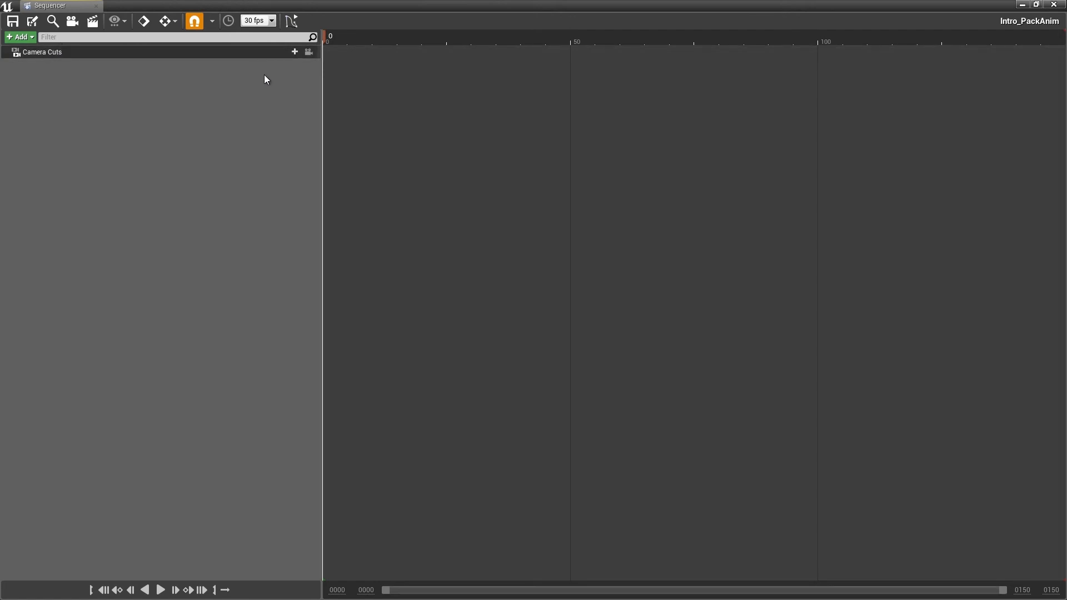
mouse_move(40, 58)
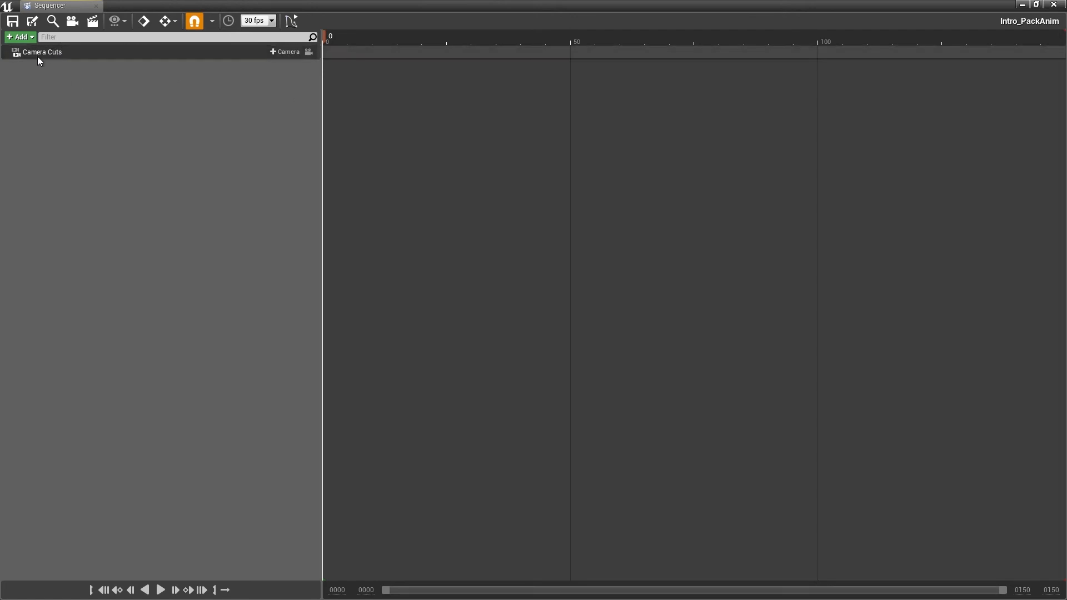
mouse_move(284, 52)
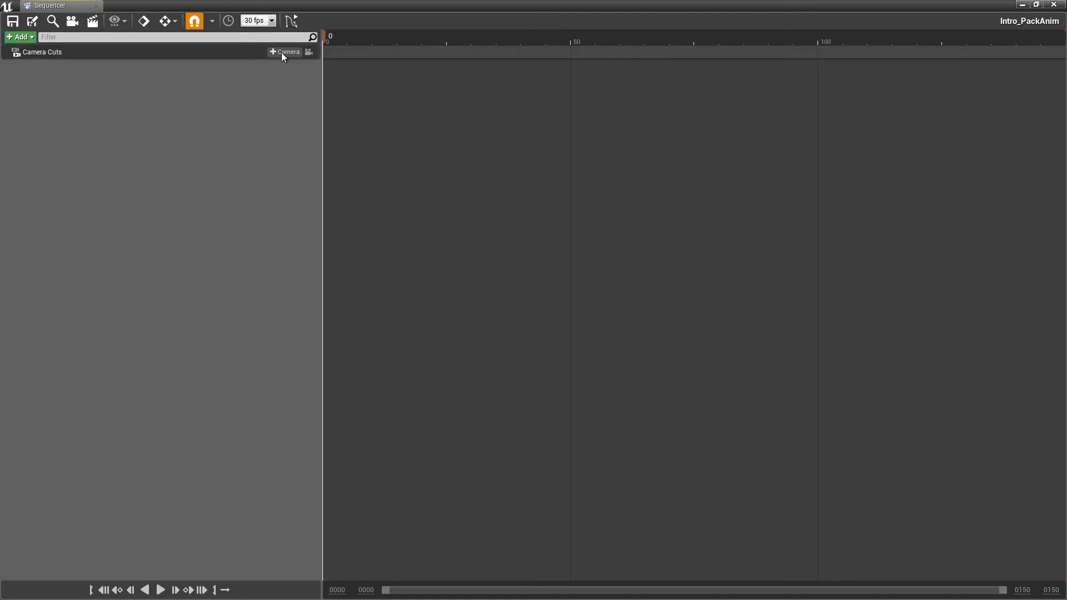
- Bind CineCameraActor1 as the camera on the Camera Cuts track
click(285, 52)
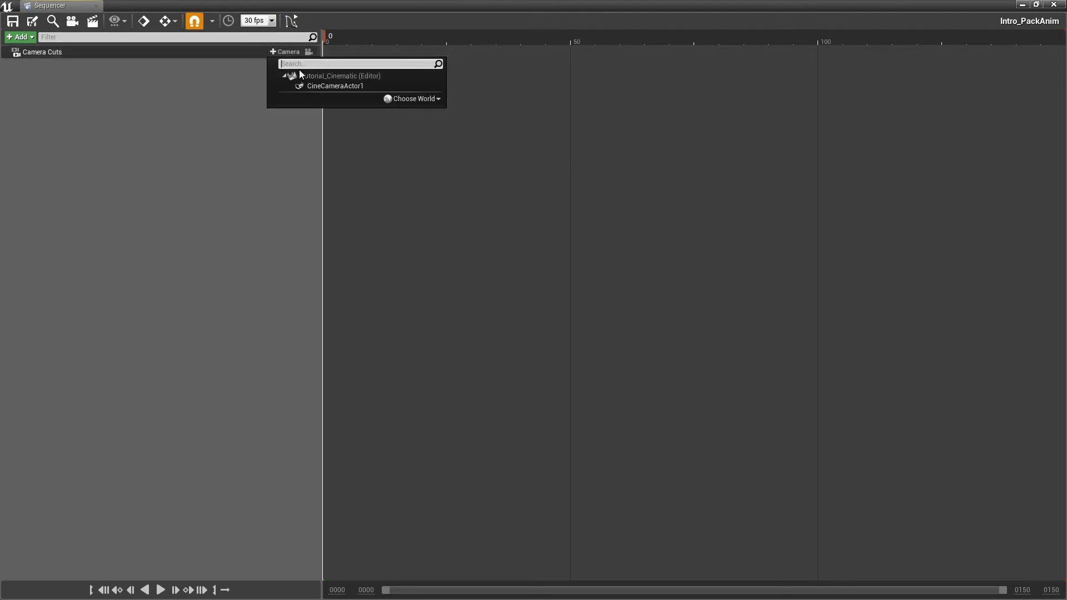
mouse_move(334, 85)
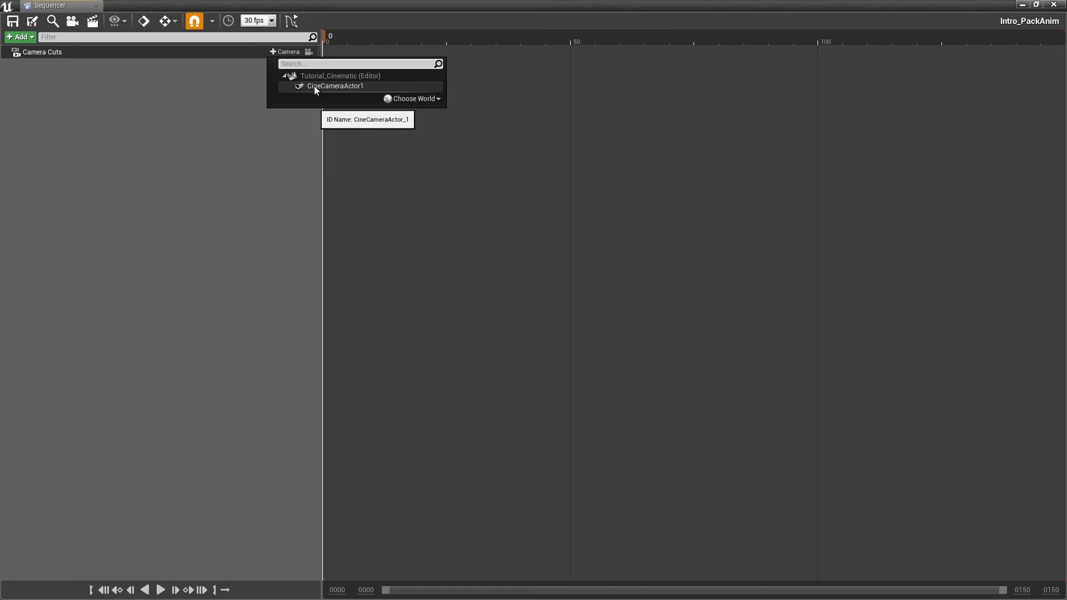
click(334, 85)
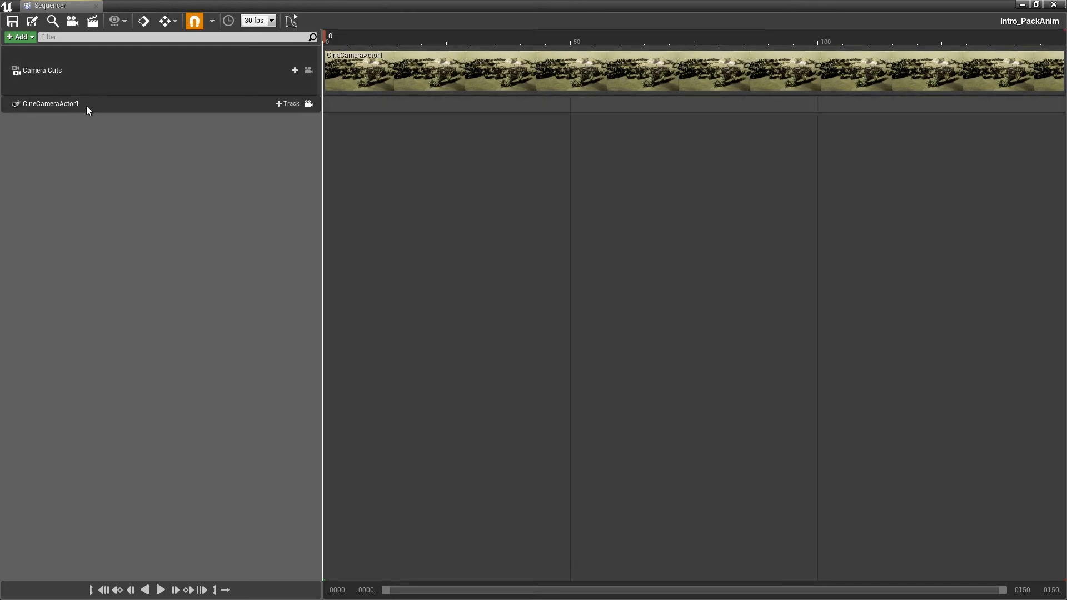
mouse_move(137, 103)
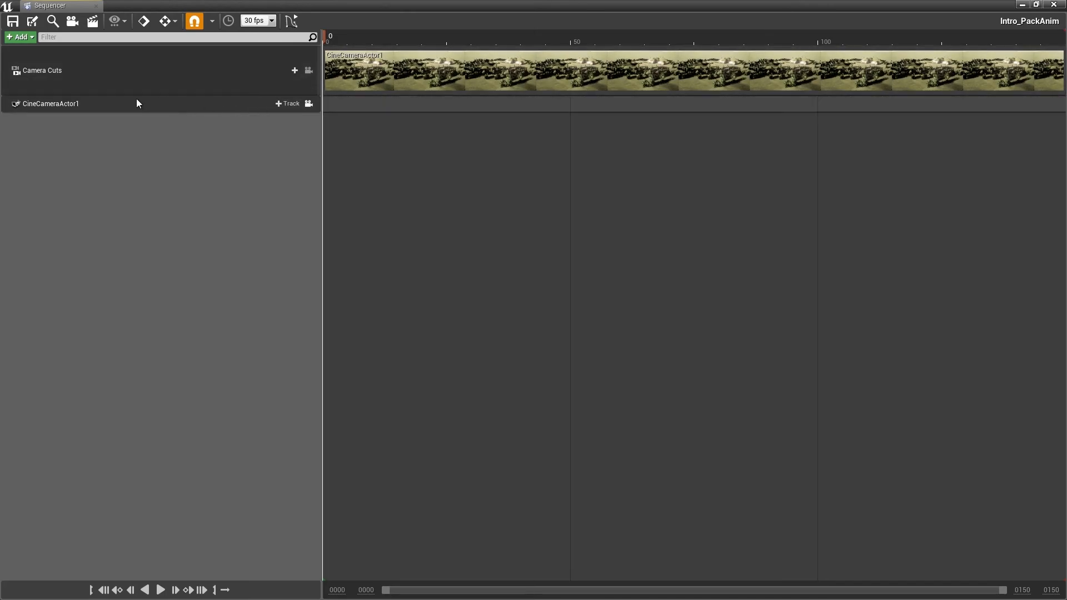
mouse_move(287, 103)
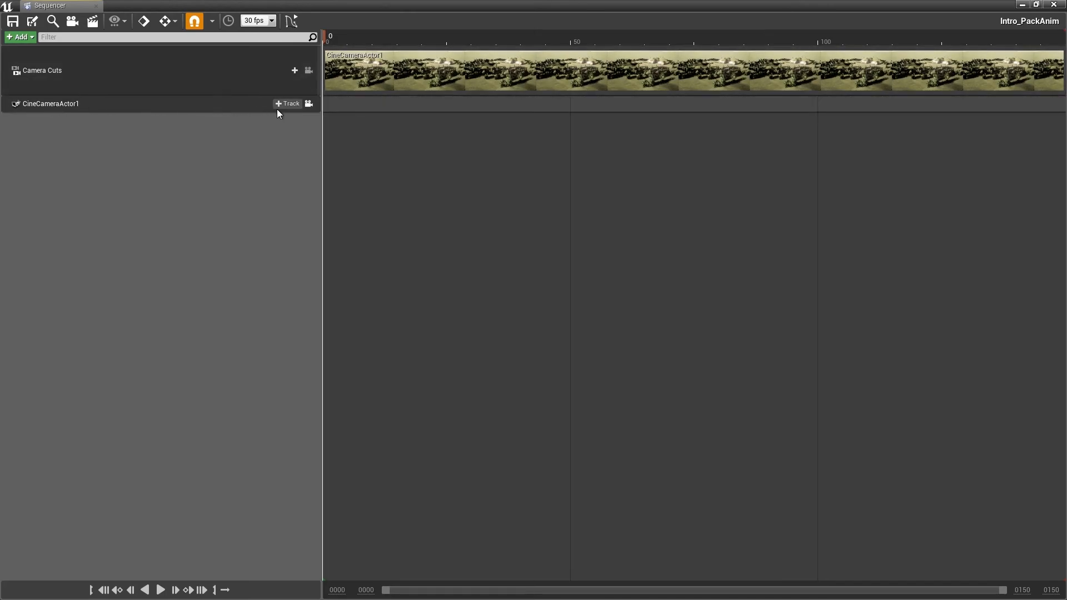
- Add a Transform track under CineCameraActor1
click(287, 104)
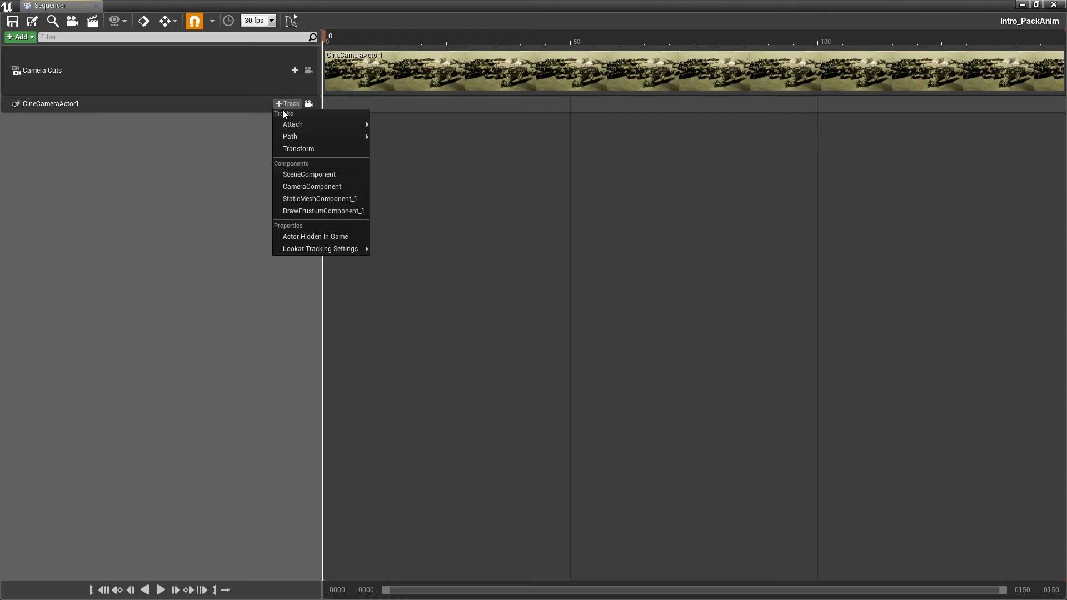
click(298, 149)
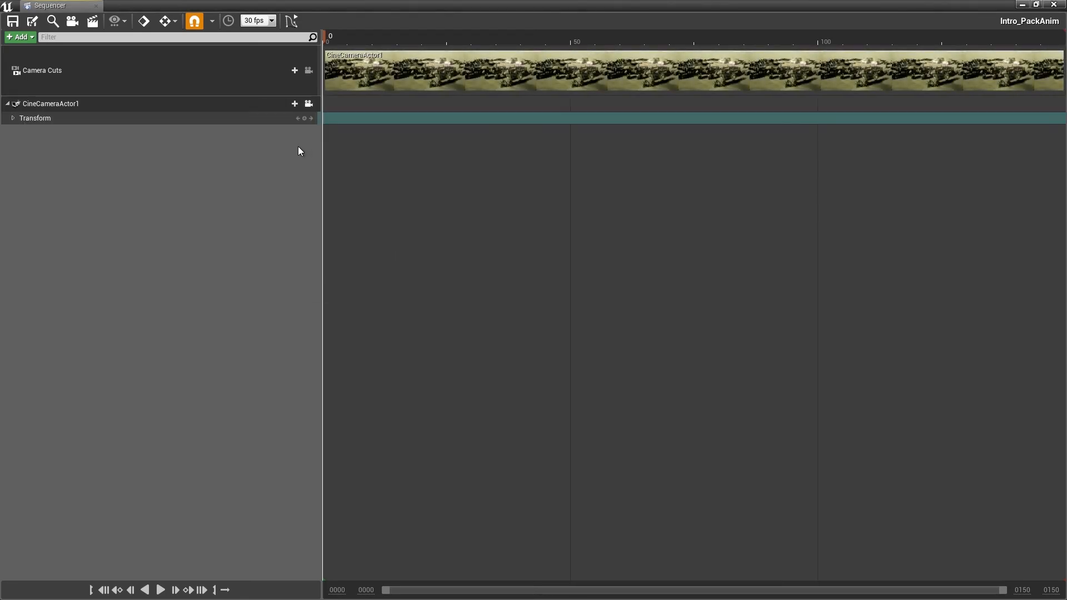
mouse_move(306, 126)
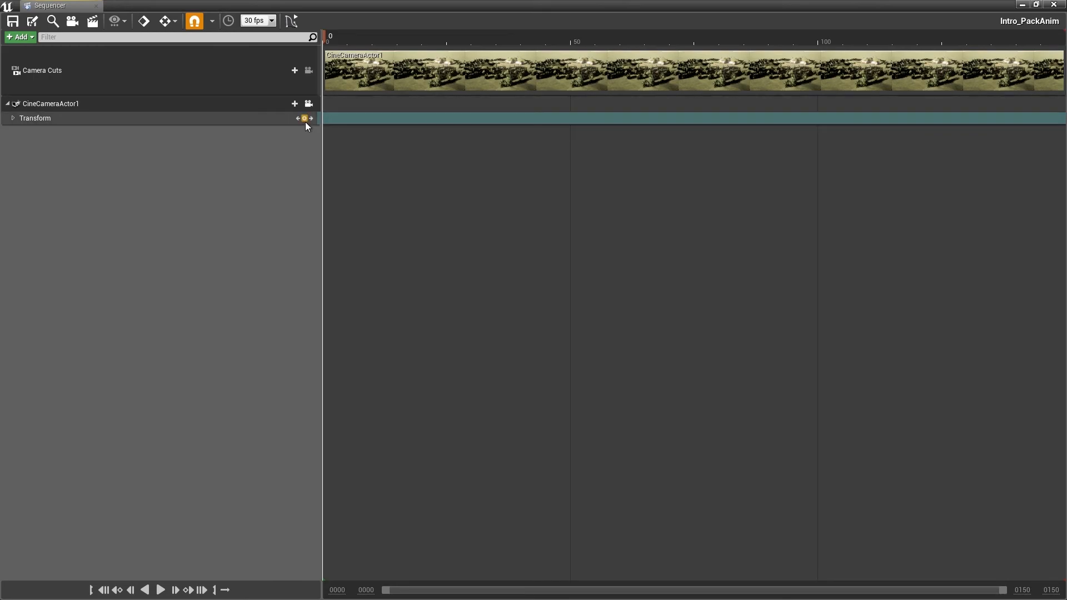
mouse_move(305, 120)
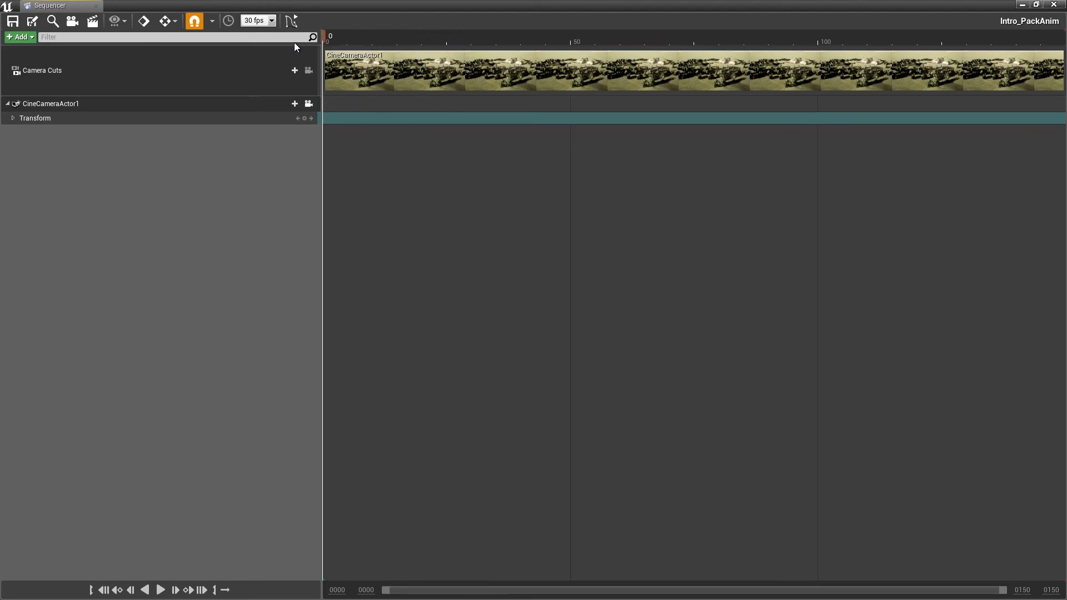
mouse_move(304, 118)
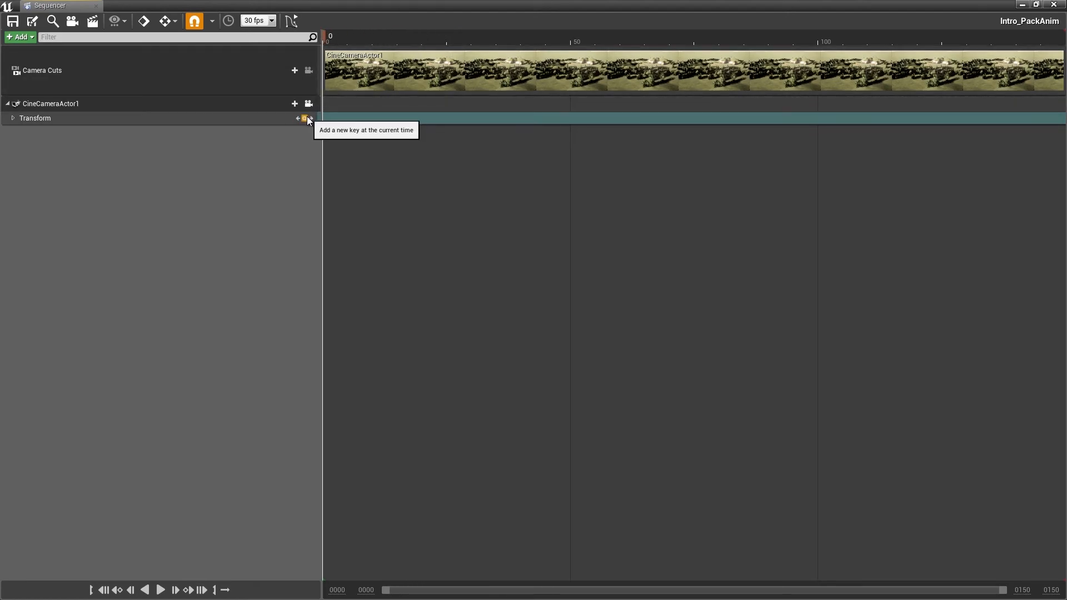
mouse_move(422, 39)
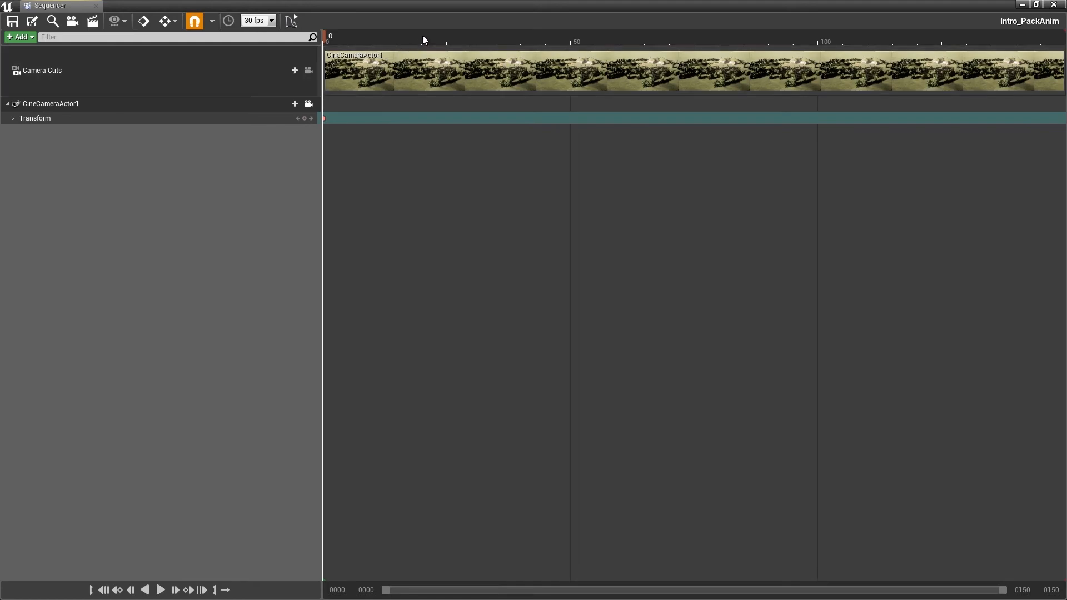
mouse_move(434, 44)
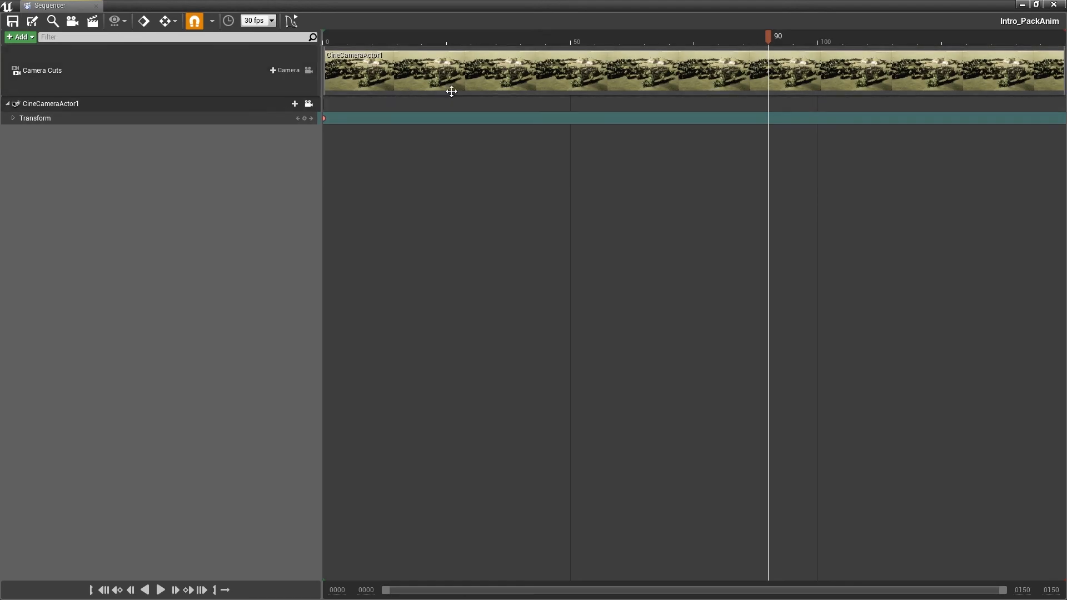
mouse_move(343, 43)
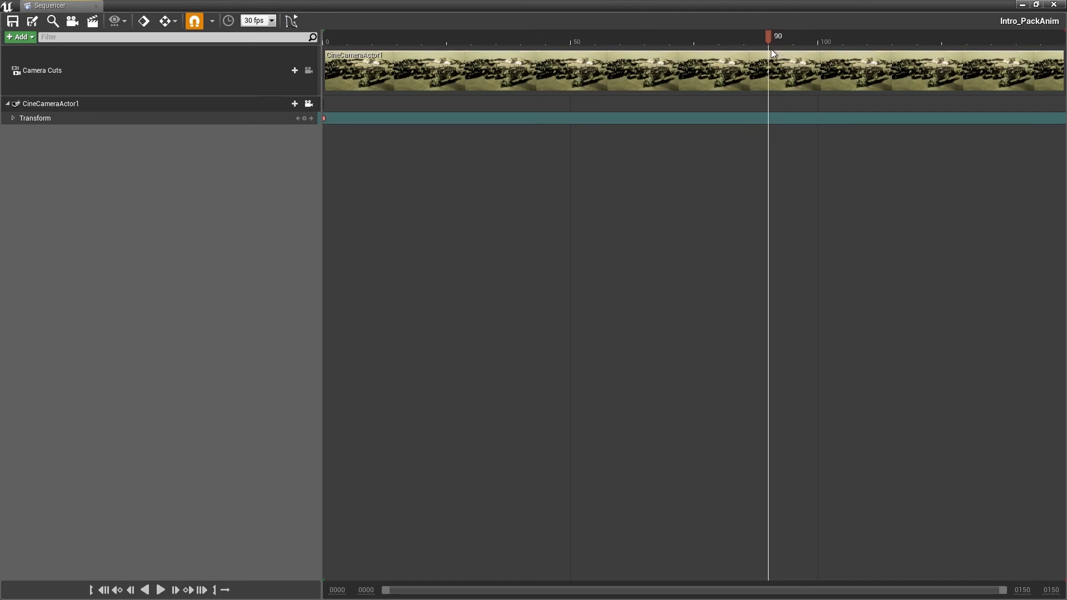
mouse_move(704, 49)
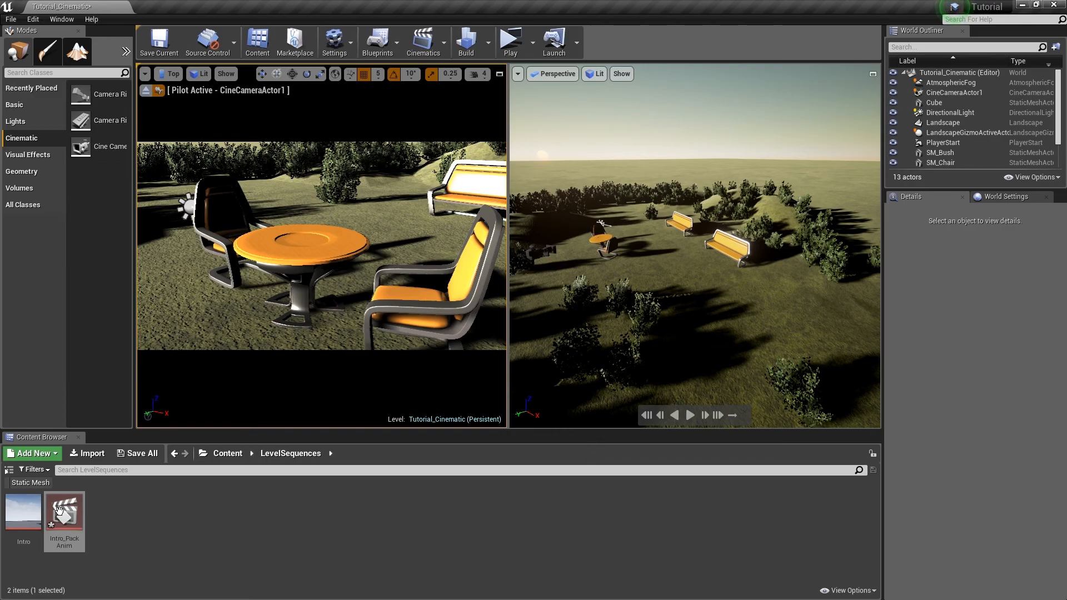
- Reopen Intro_PackAnim and add a transform key for CineCameraActor1 at frame 90
double_click(63, 510)
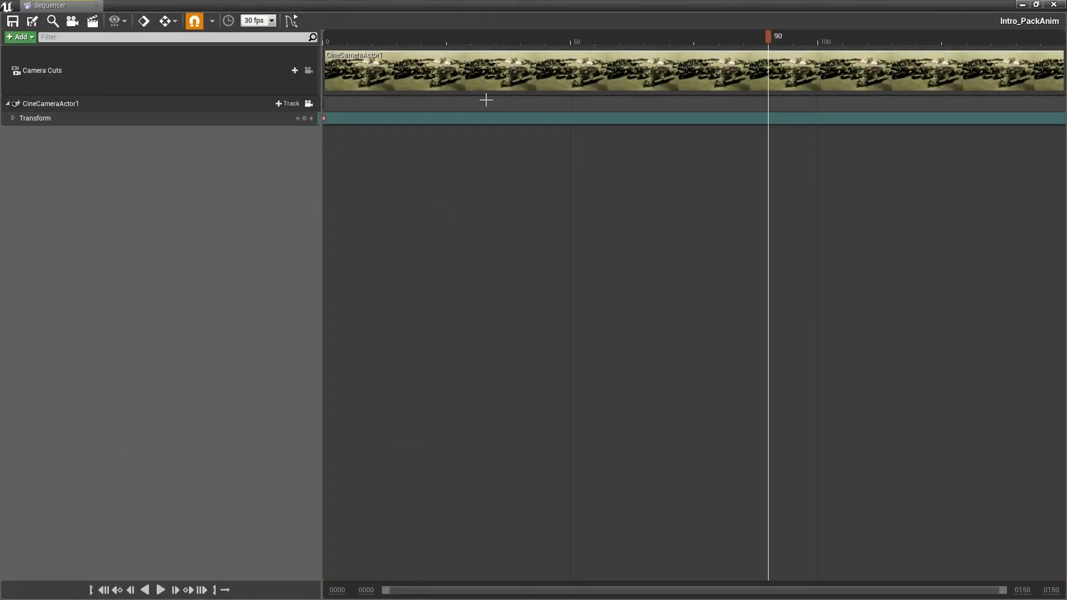
mouse_move(306, 133)
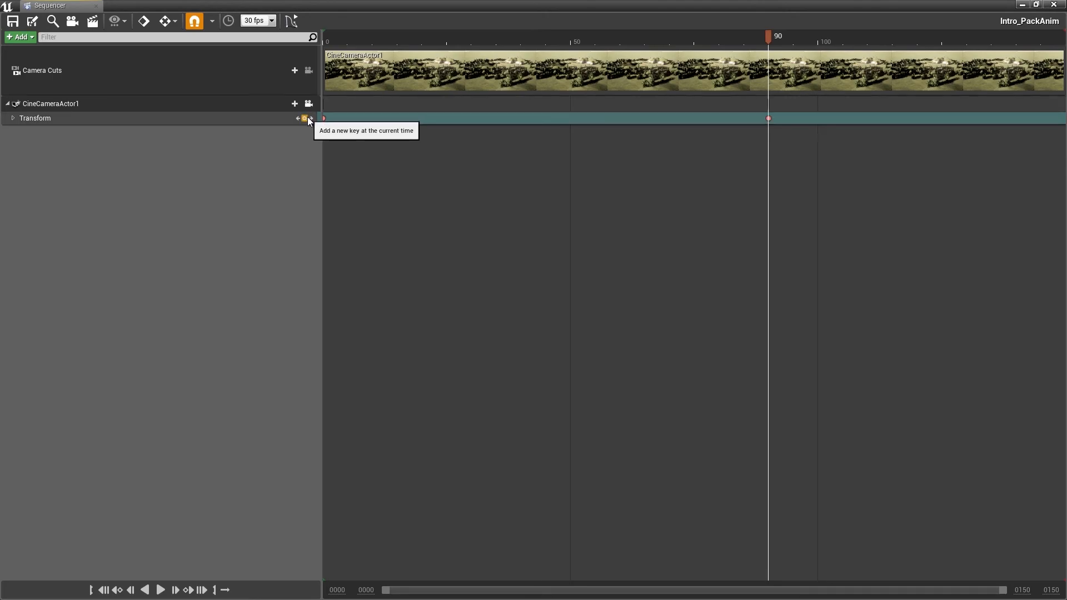
click(698, 37)
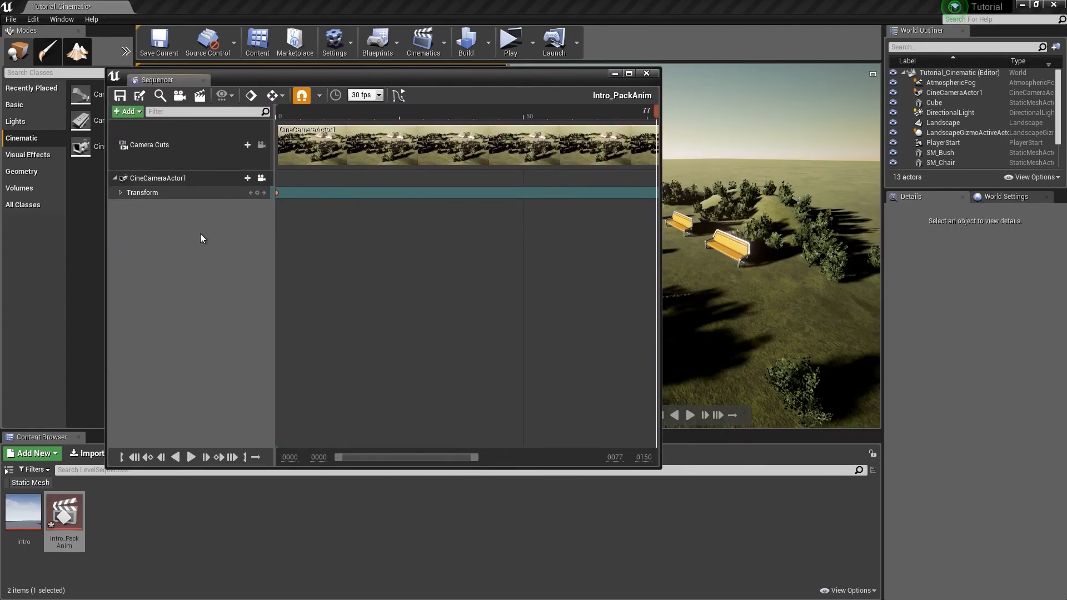
mouse_move(123, 111)
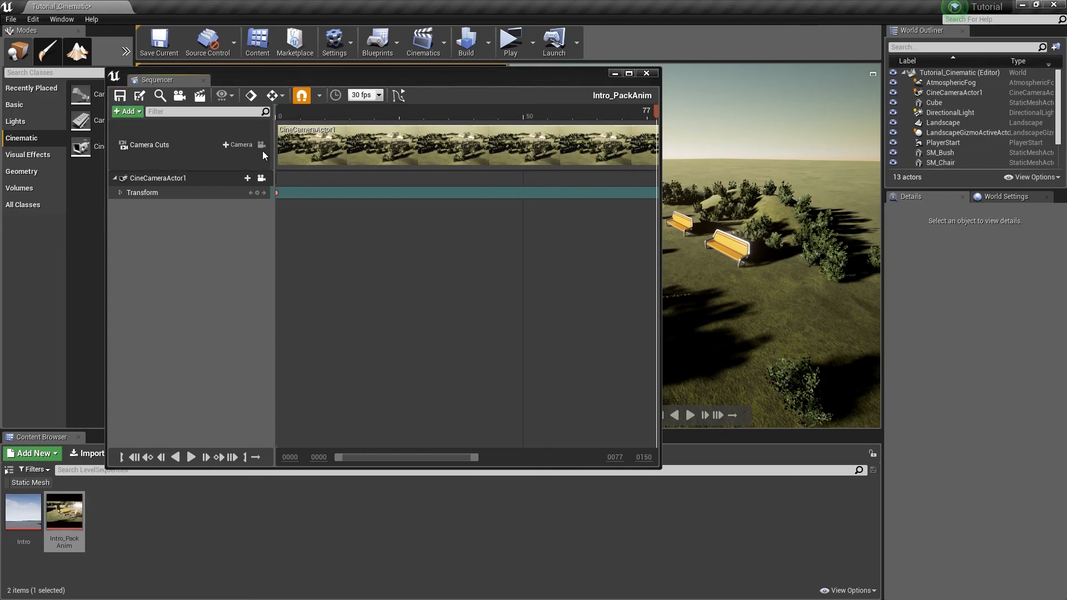
click(237, 145)
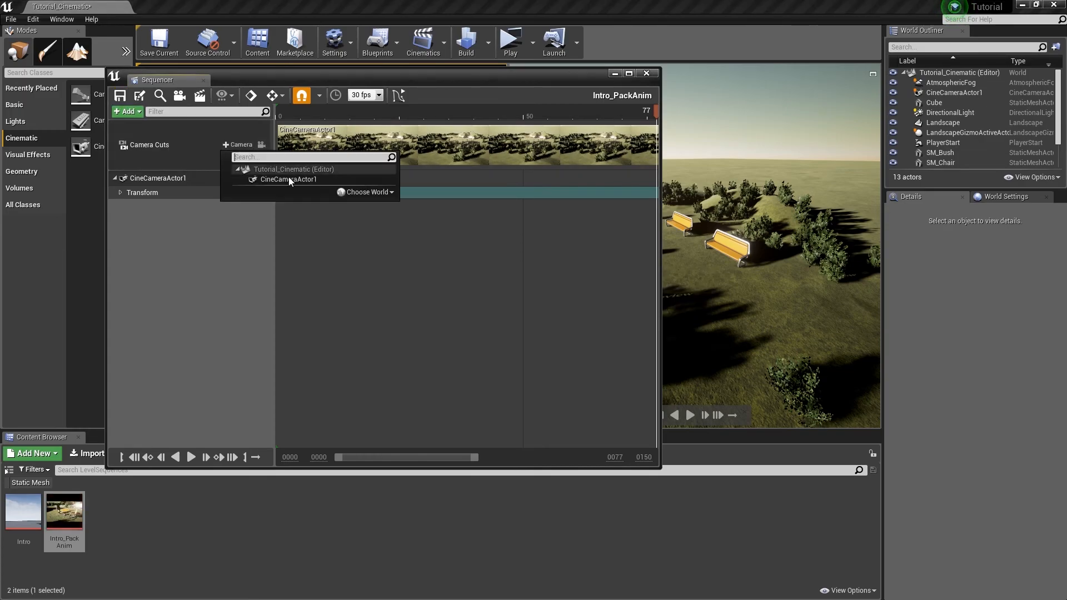
click(366, 192)
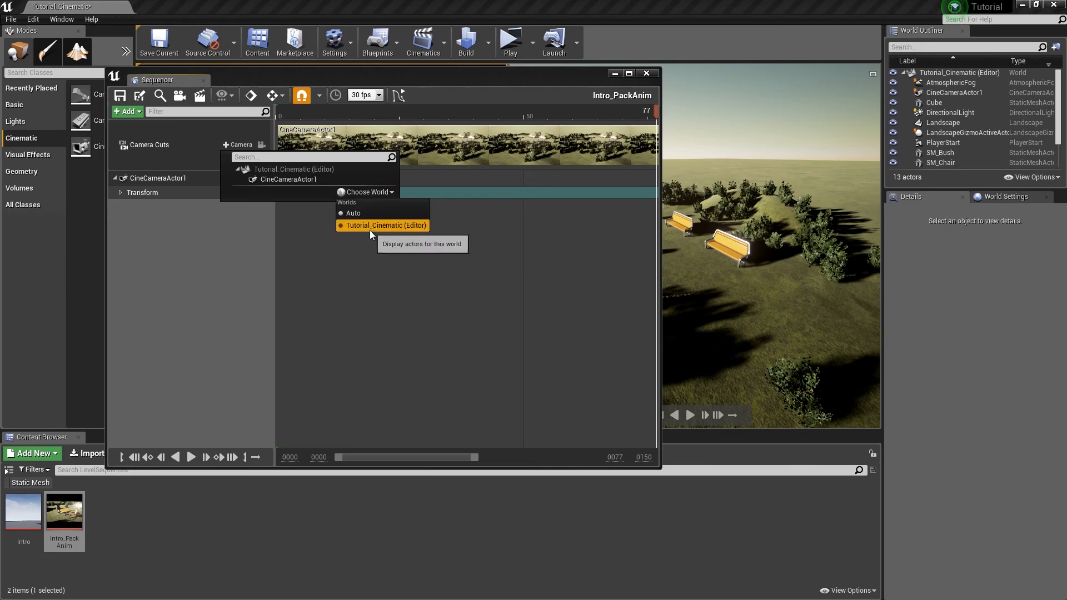
mouse_move(366, 230)
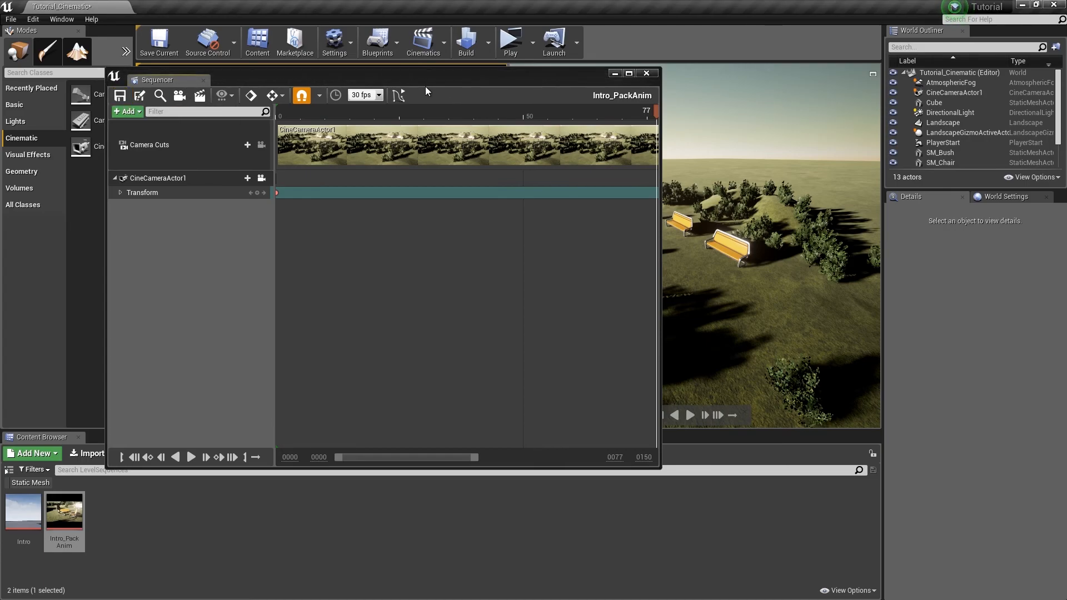
click(646, 73)
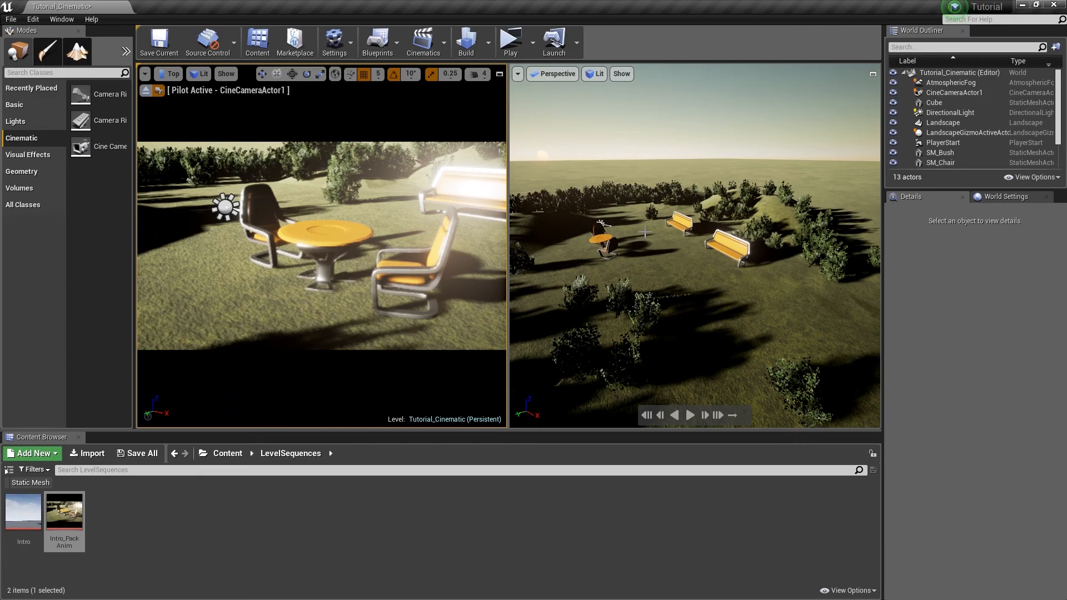
mouse_move(398, 122)
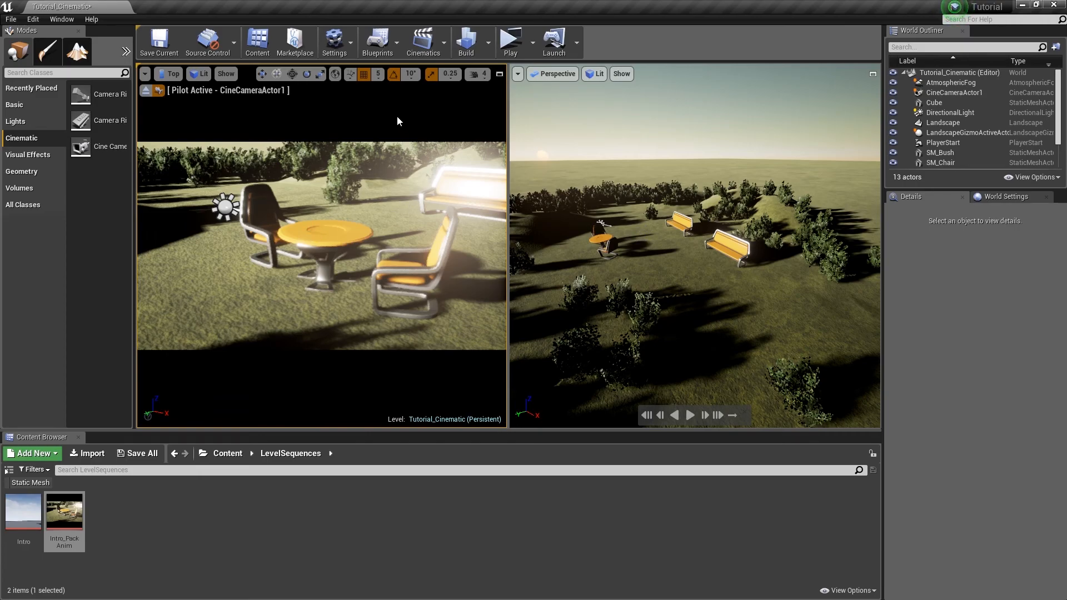
- Switch to a single perspective view and move PlayerStart beside the left bench (665, 130, 197)
click(145, 74)
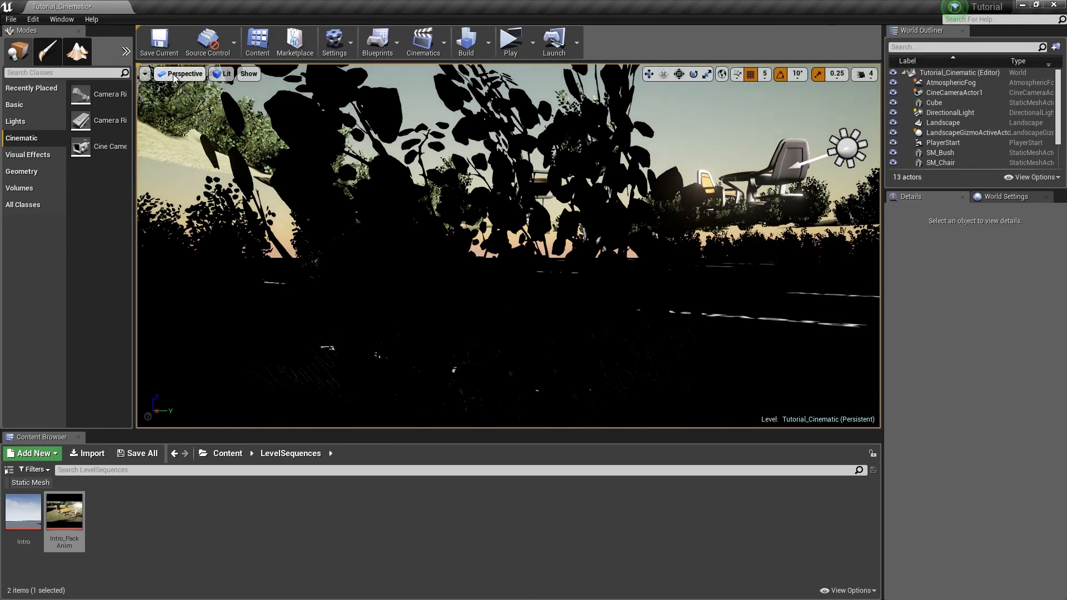
mouse_move(299, 116)
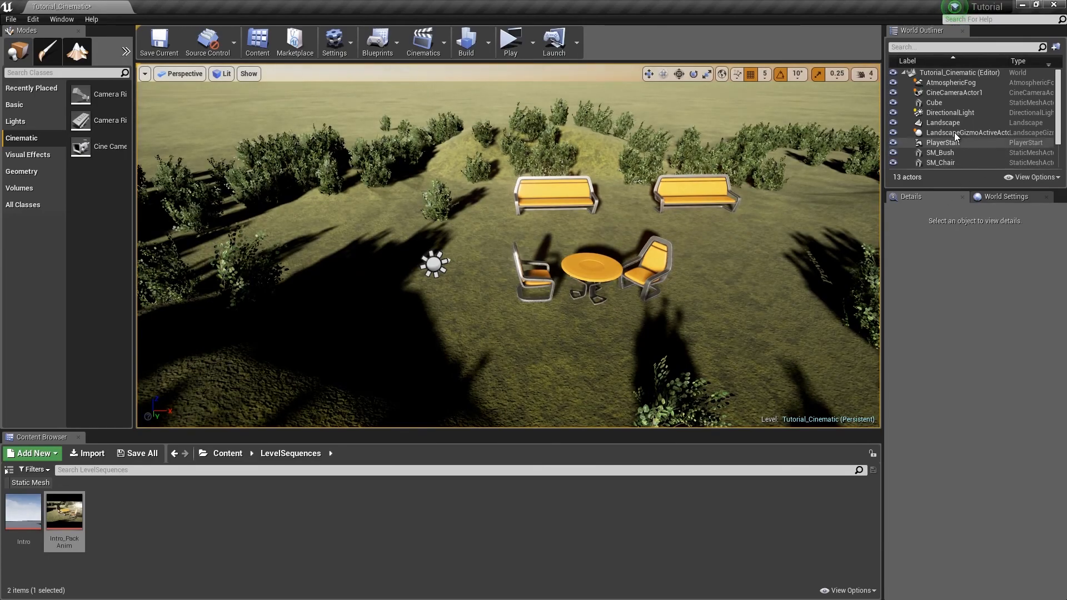
scroll(down, 3)
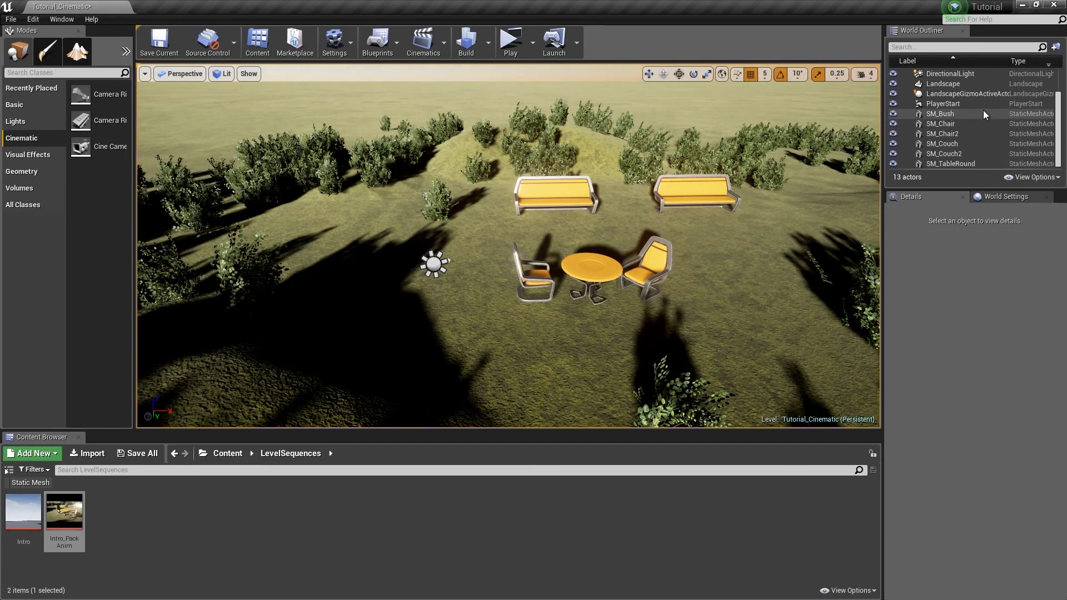
click(944, 103)
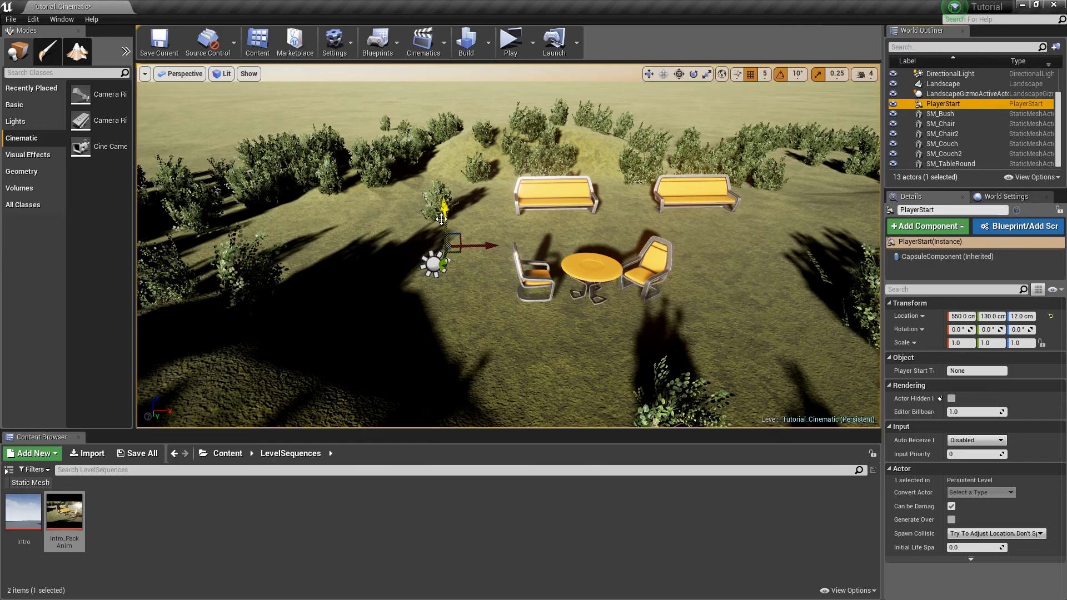
drag(442, 207, 440, 166)
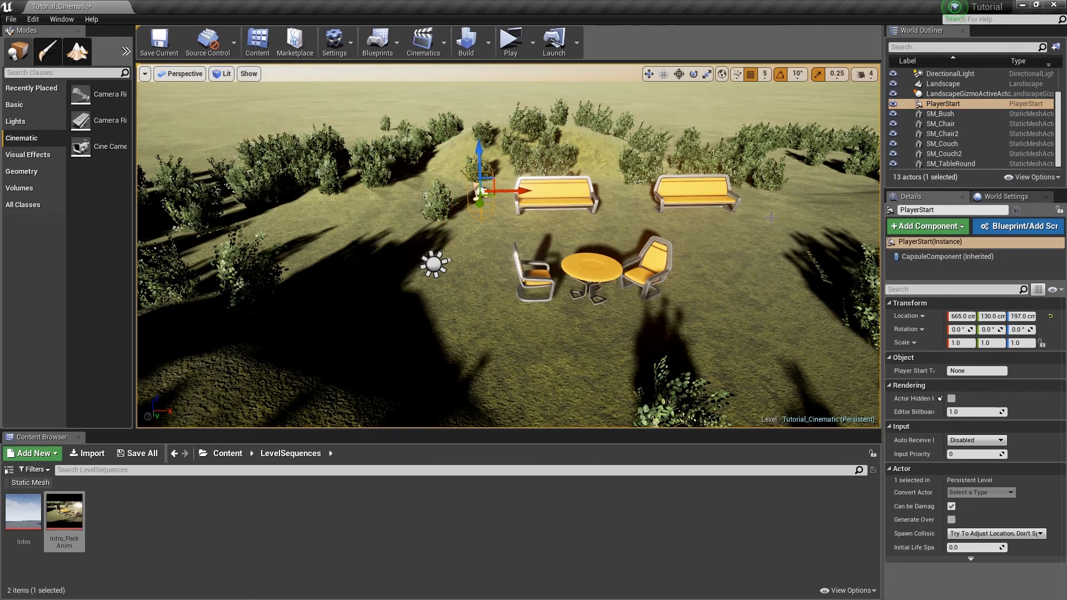
mouse_move(458, 143)
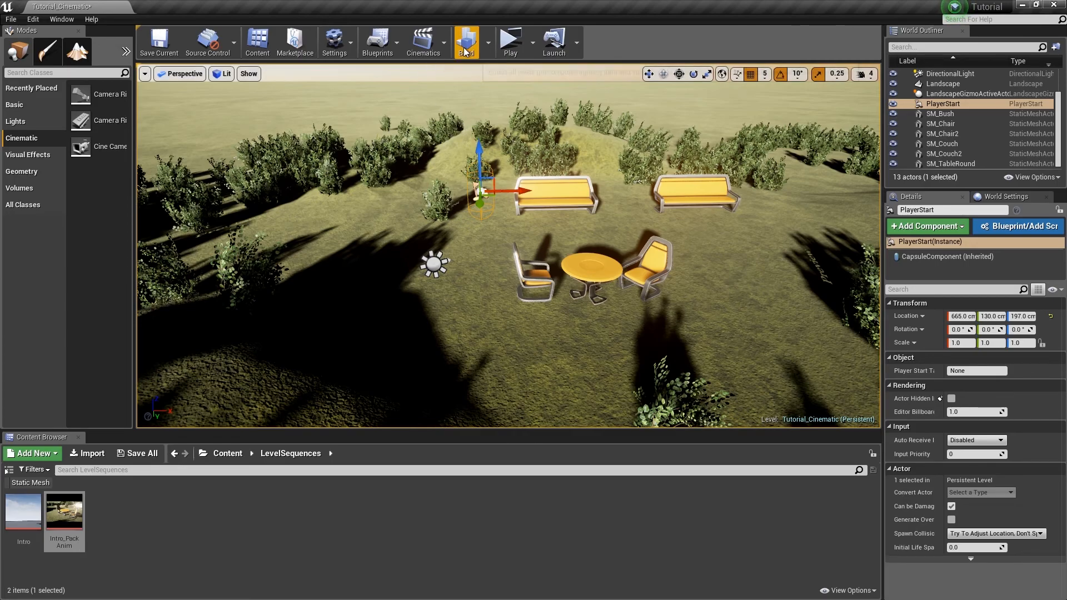
- Open the Level Blueprint from the Blueprints menu and navigate its event graph
click(378, 42)
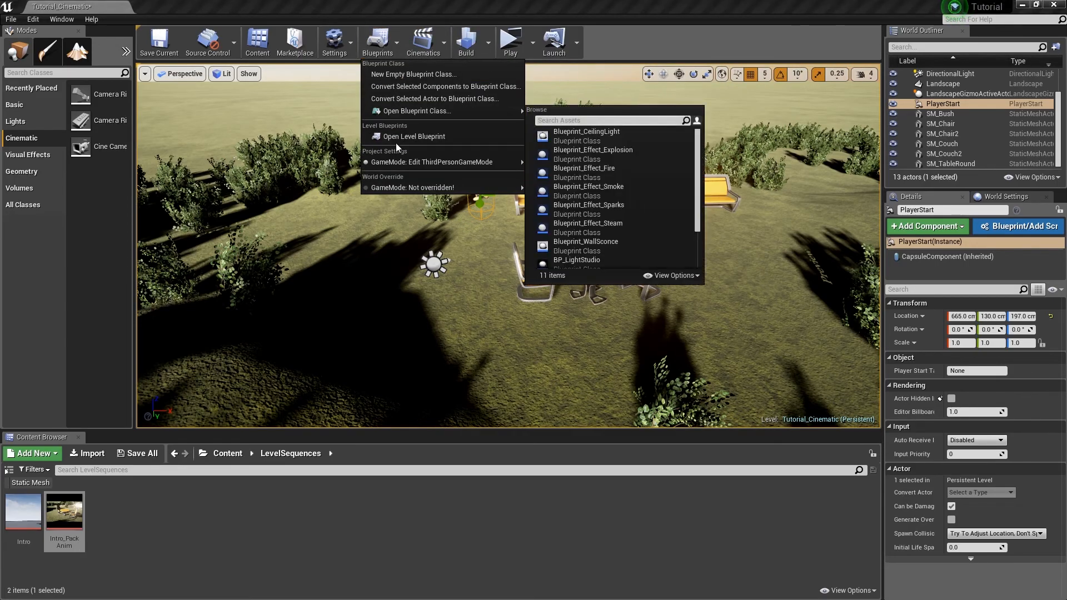
click(413, 136)
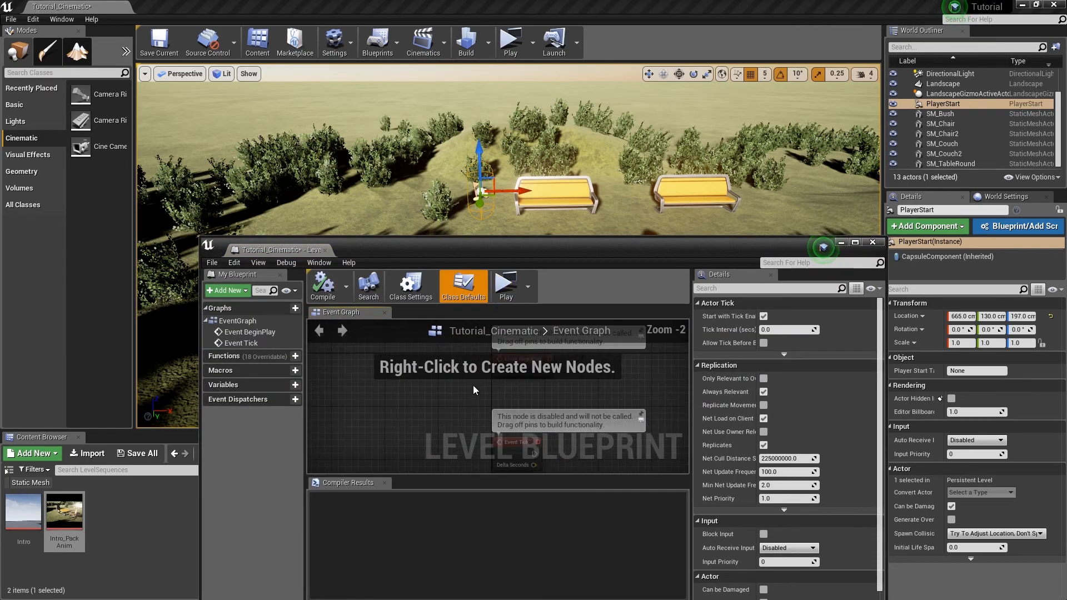
scroll(down, 3)
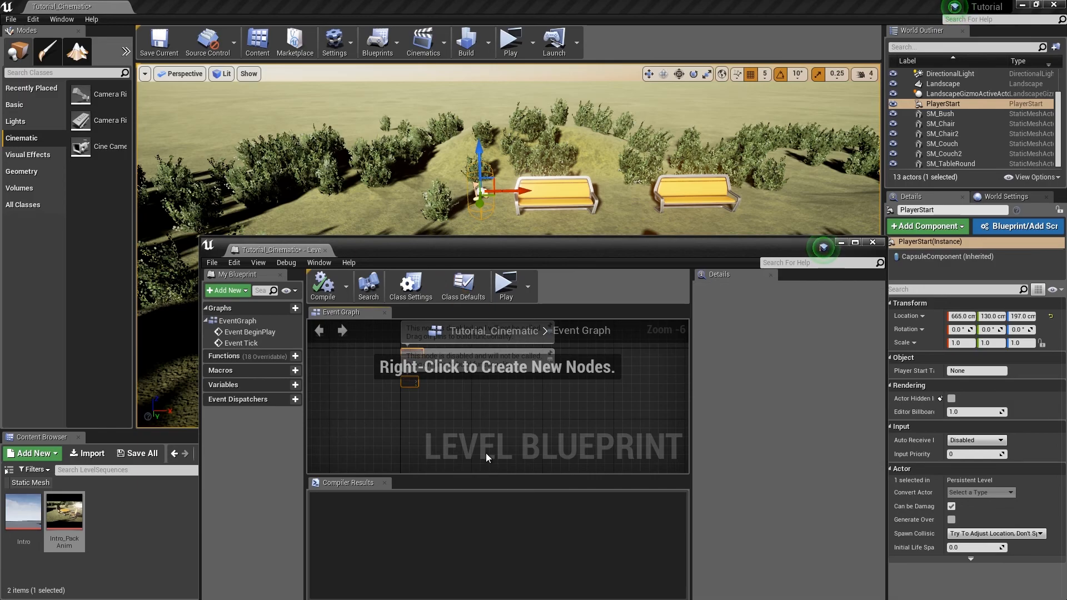
mouse_move(475, 433)
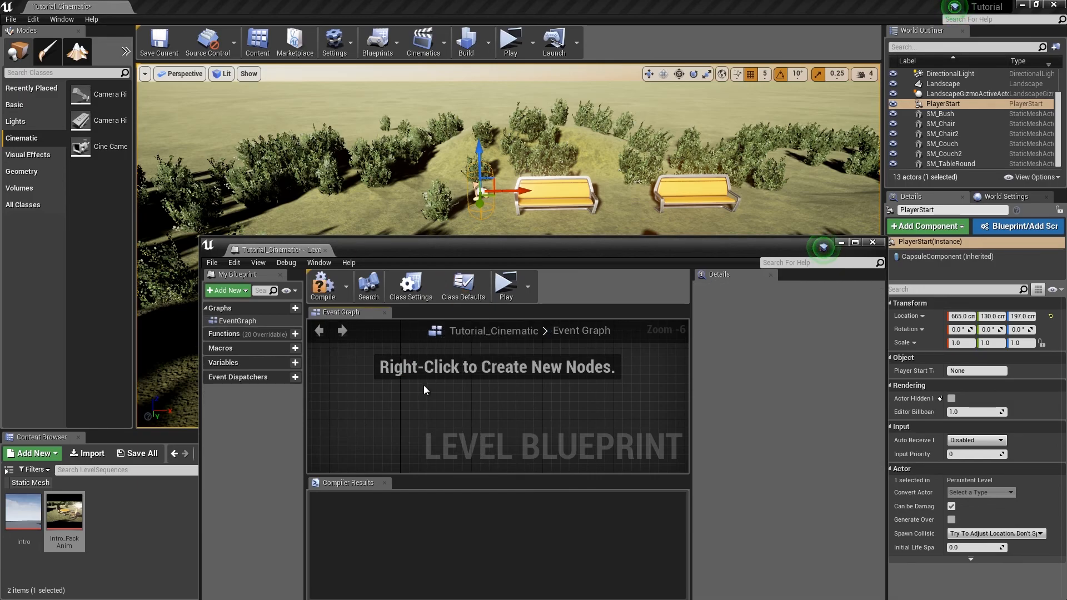
scroll(up, 3)
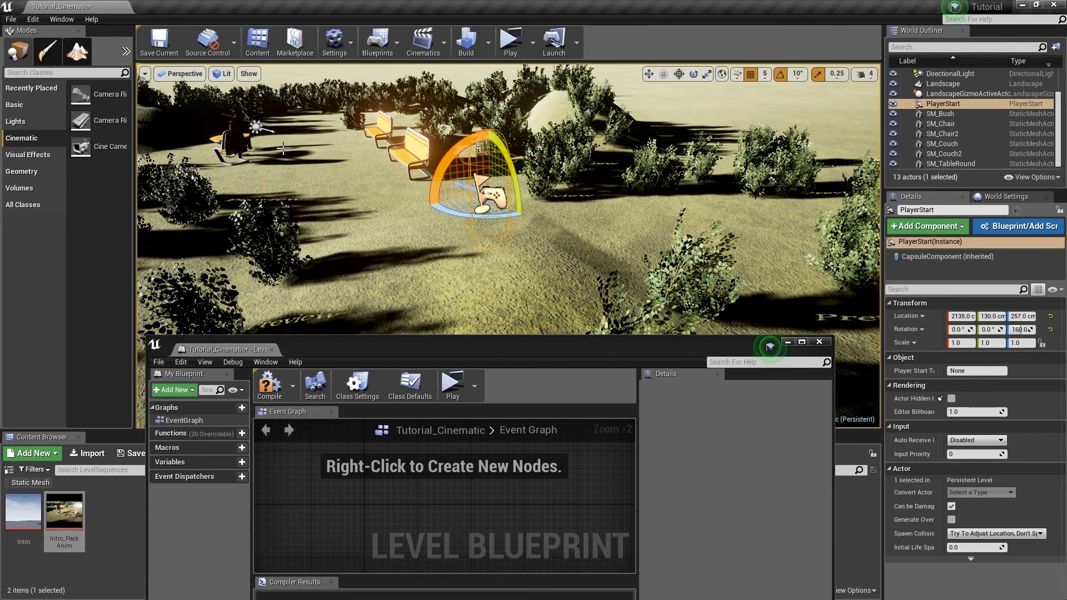
mouse_move(501, 236)
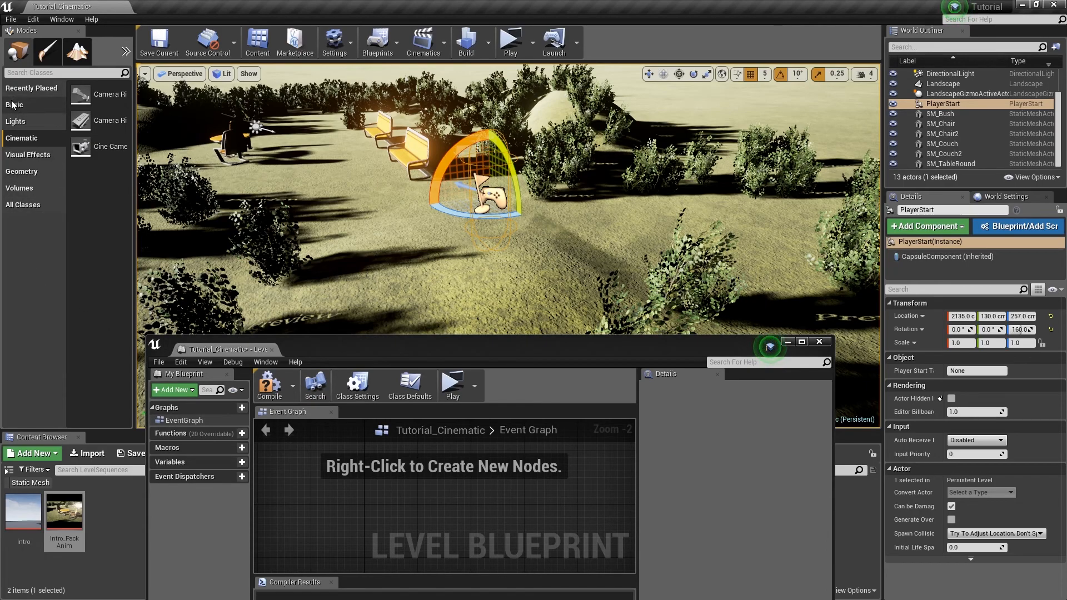
- Place a Trigger Box and add its OnActorBeginOverlap event, dragging out from the exec pin
click(15, 104)
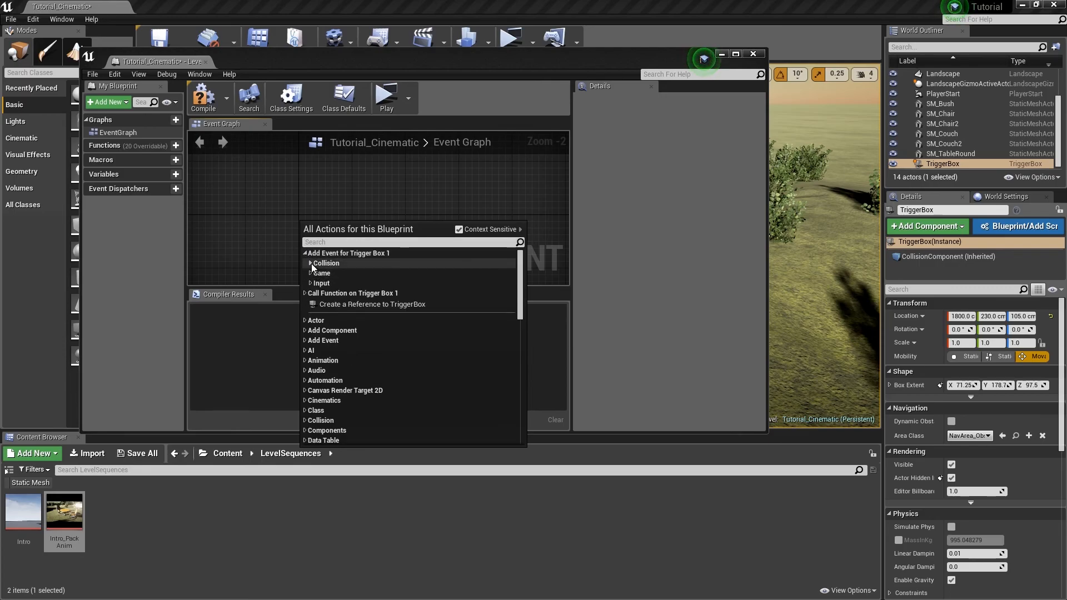
click(326, 263)
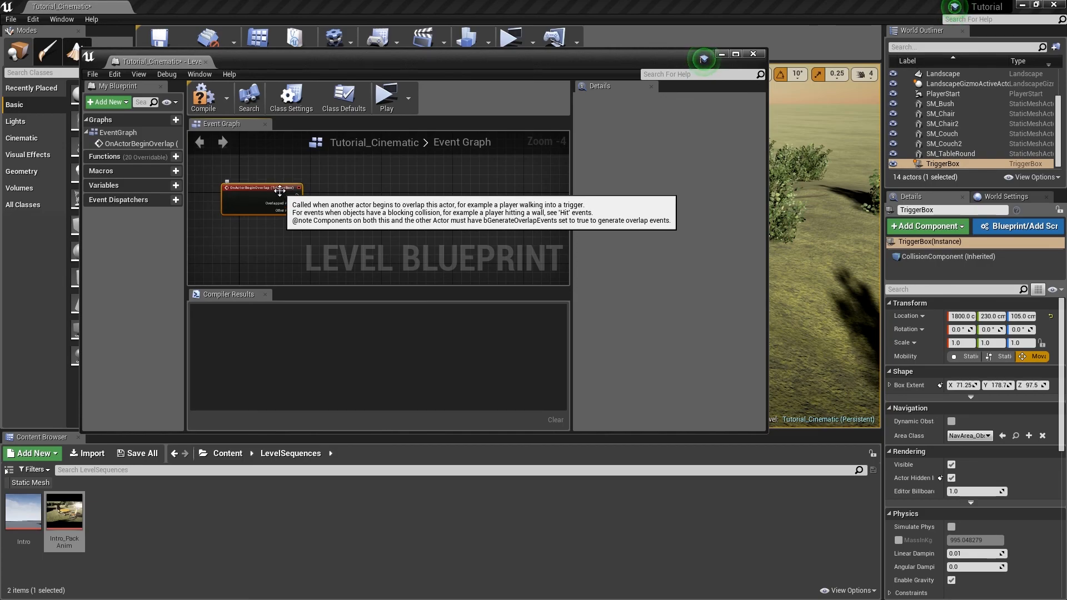
mouse_move(303, 202)
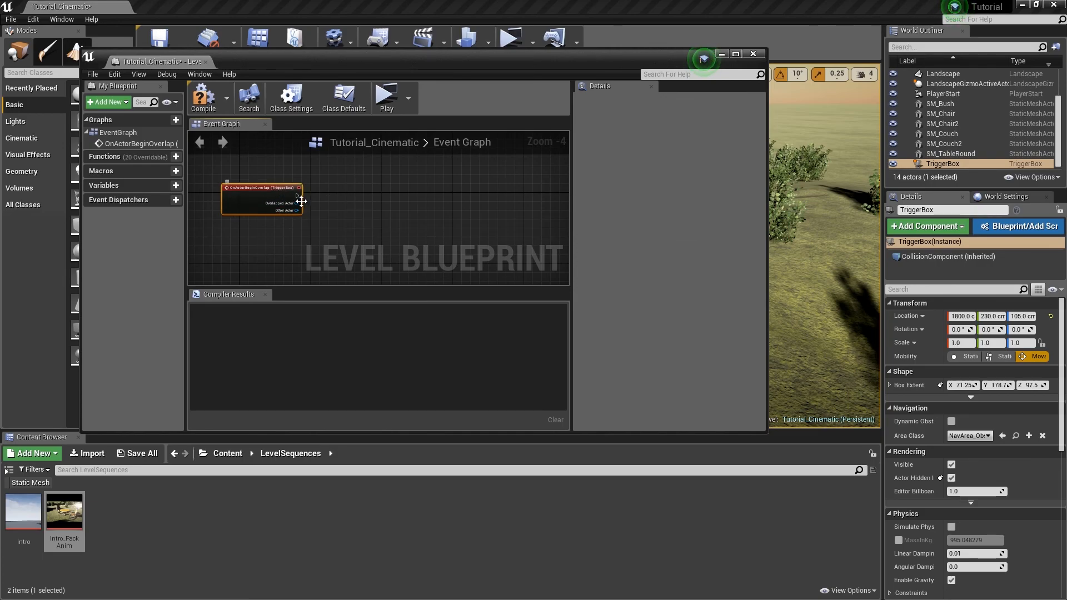
mouse_move(297, 187)
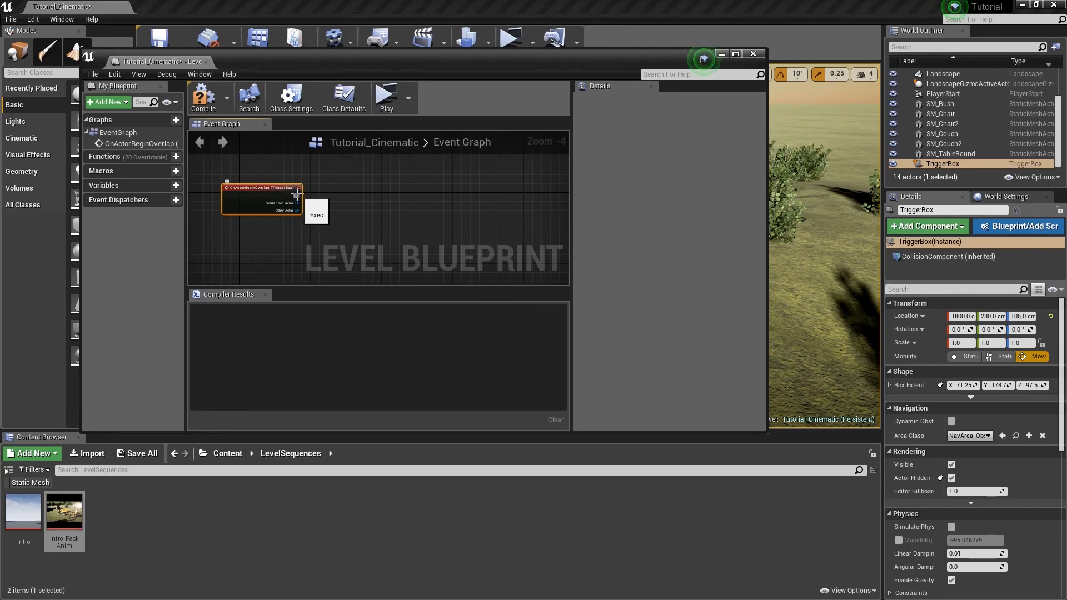
drag(298, 187, 352, 209)
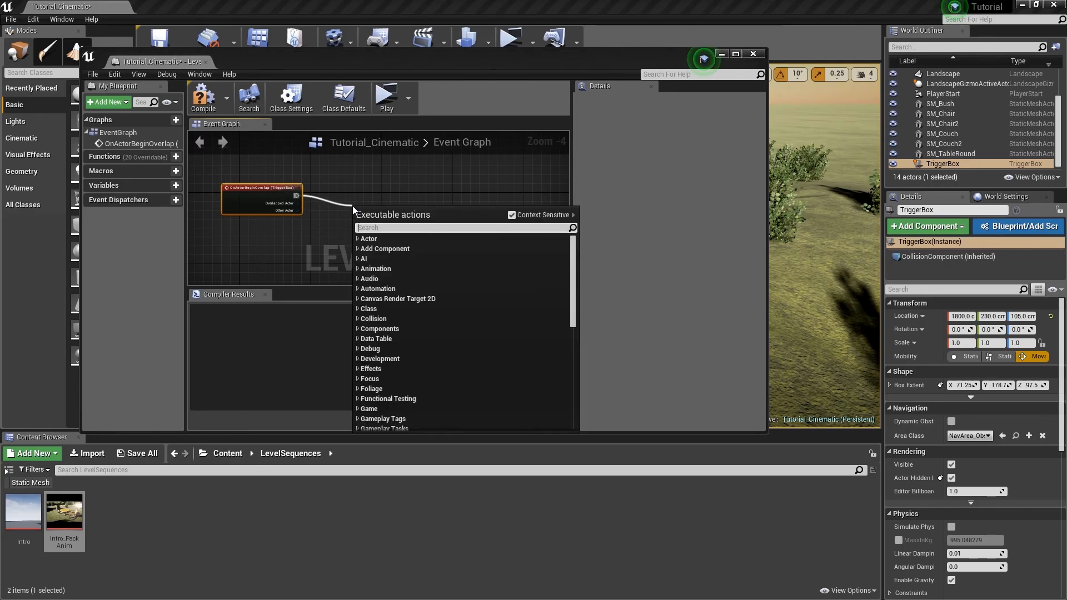
- Add Set Cinematic Mode after the overlap, with Cinematic Mode, Affects Movement and Affects Turning ticked
text(cine)
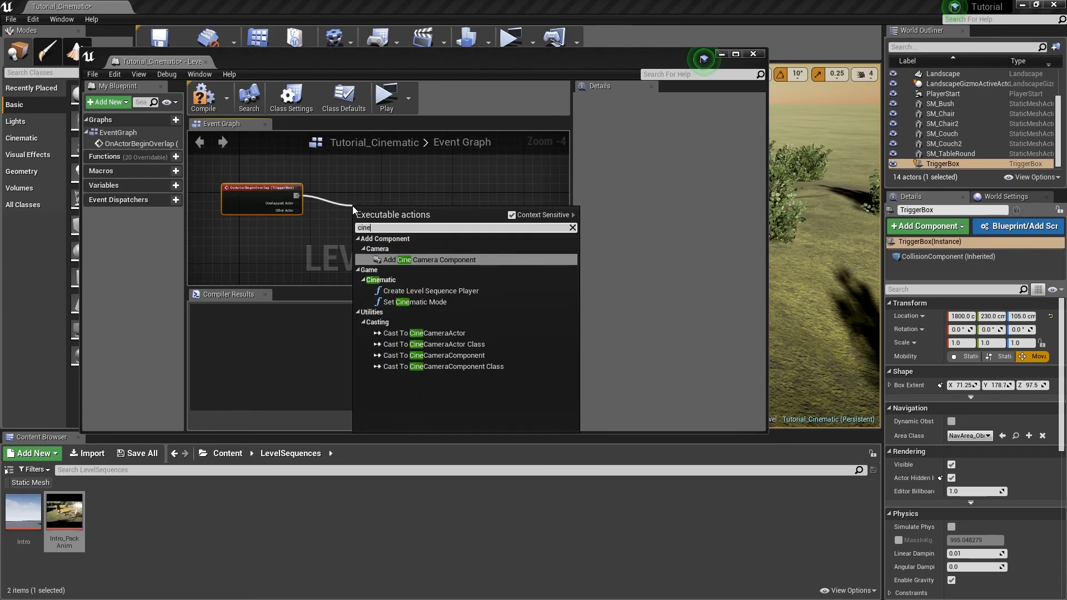
mouse_move(431, 290)
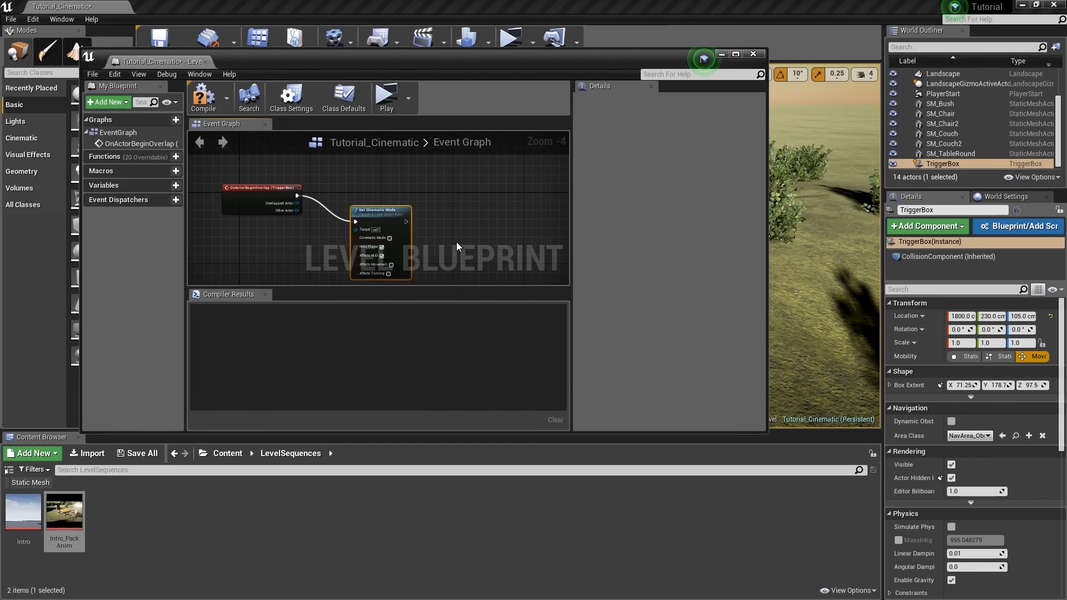
scroll(up, 3)
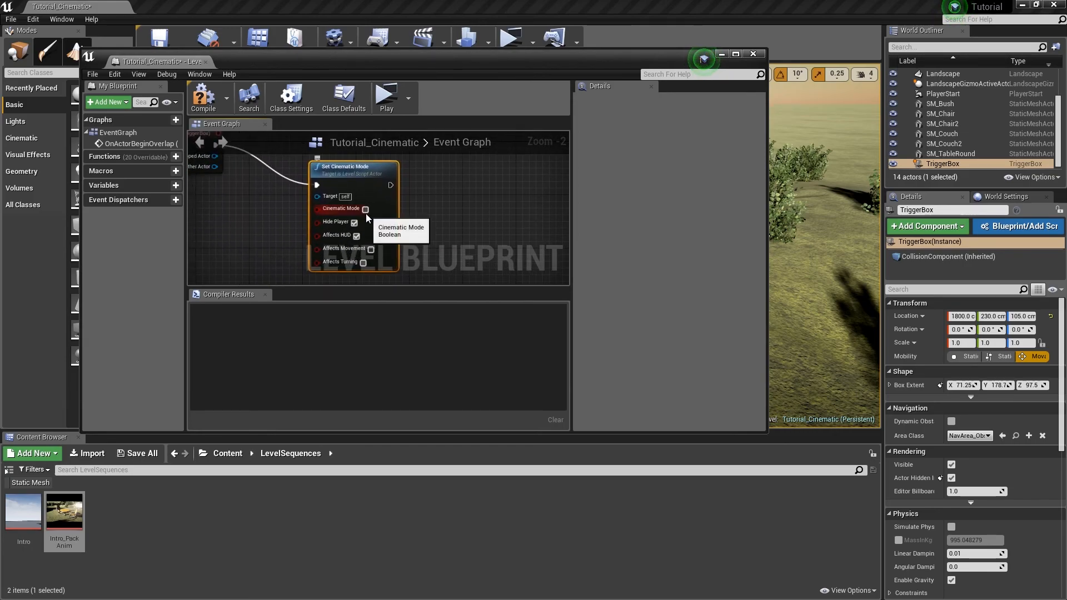
mouse_move(378, 222)
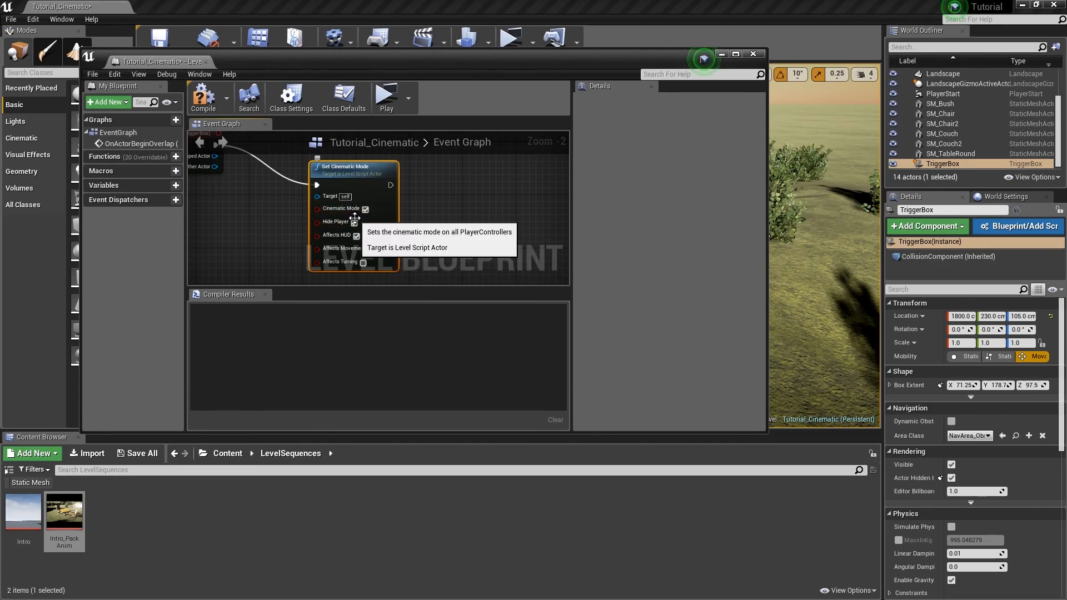
mouse_move(364, 248)
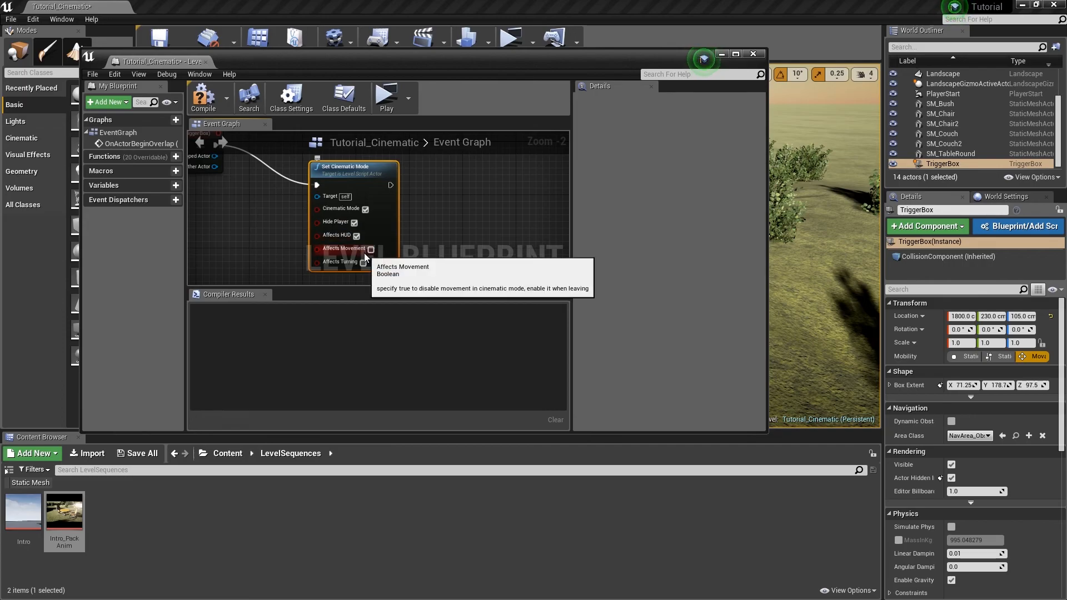
mouse_move(354, 206)
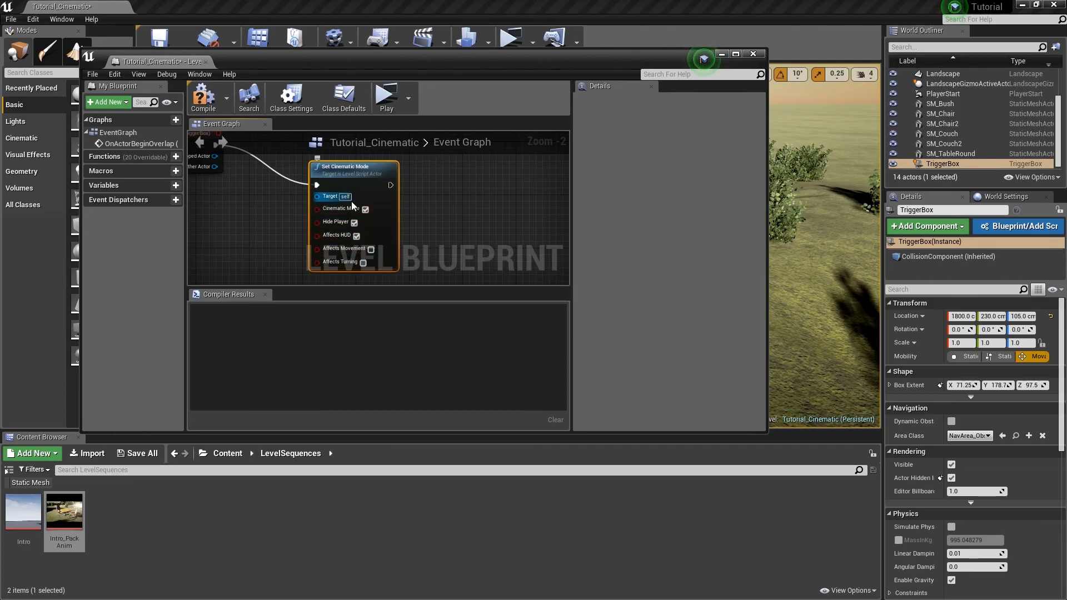
mouse_move(335, 222)
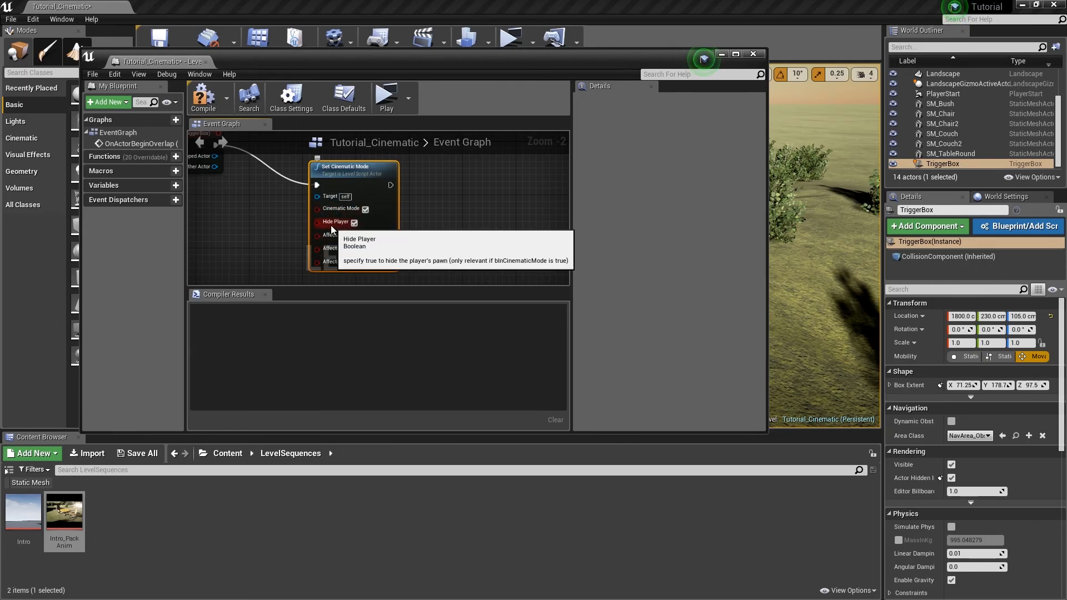
mouse_move(357, 236)
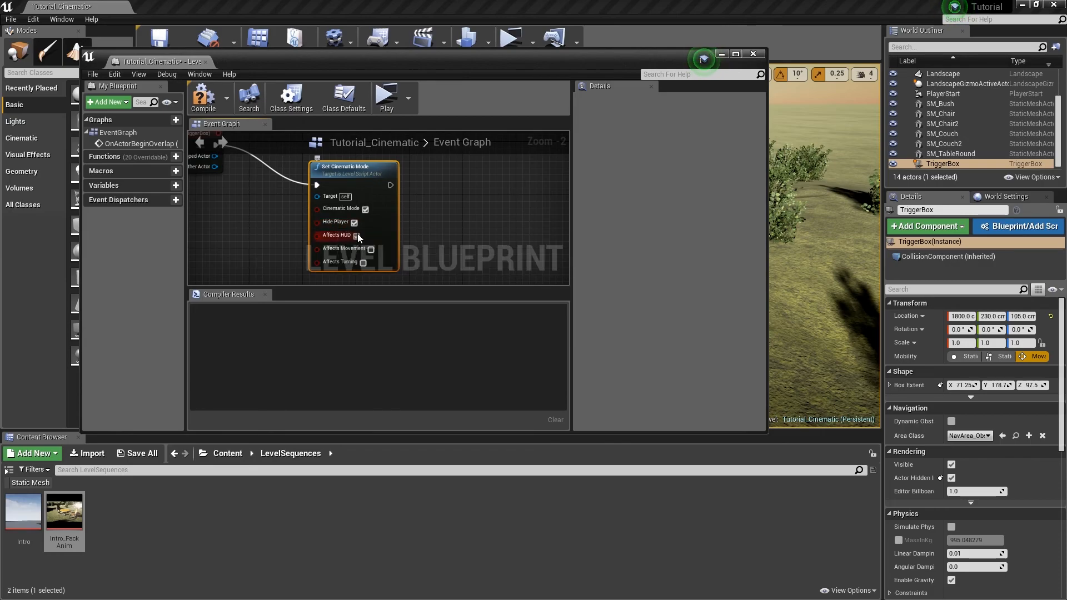
mouse_move(354, 222)
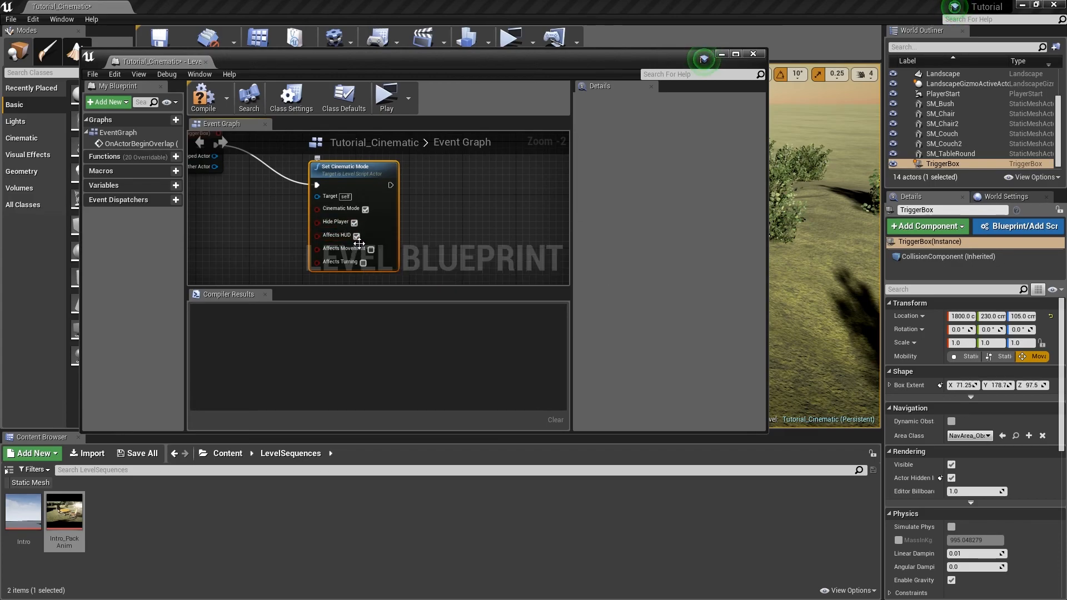
mouse_move(371, 248)
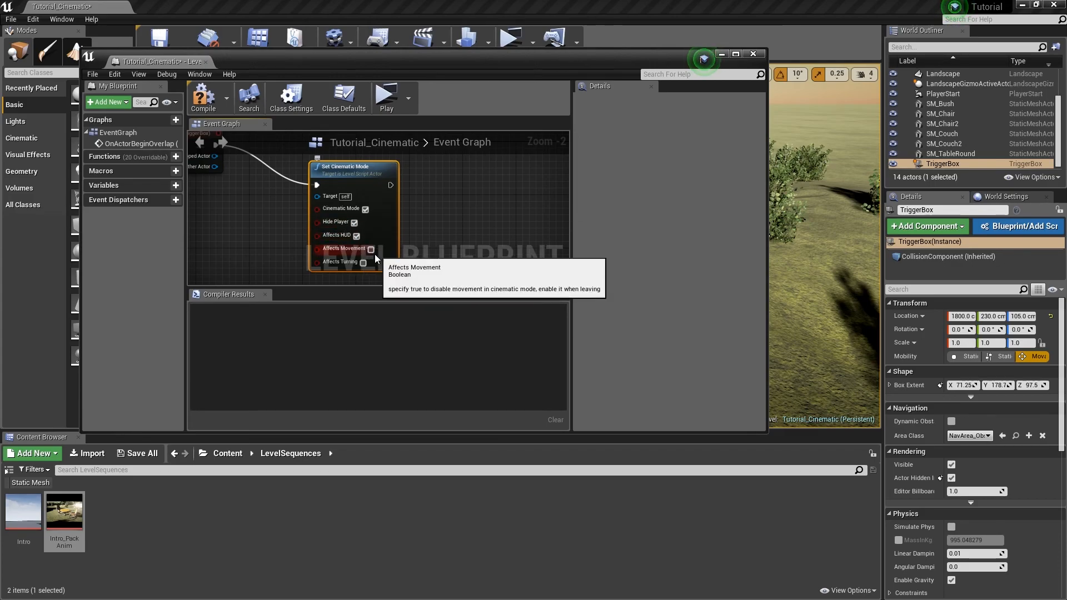
mouse_move(371, 254)
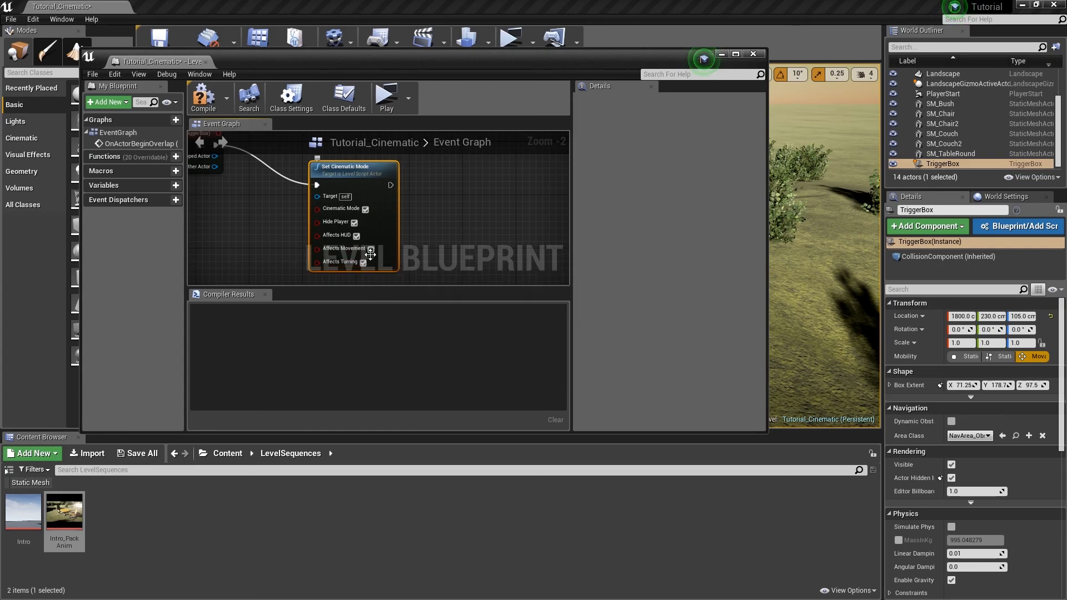
mouse_move(449, 225)
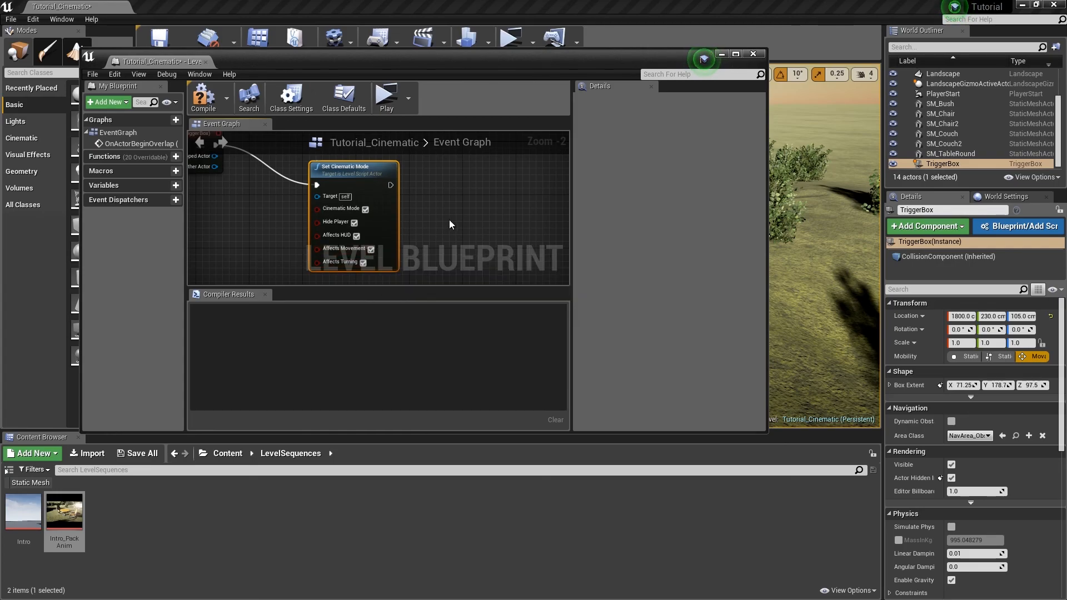
scroll(down, 3)
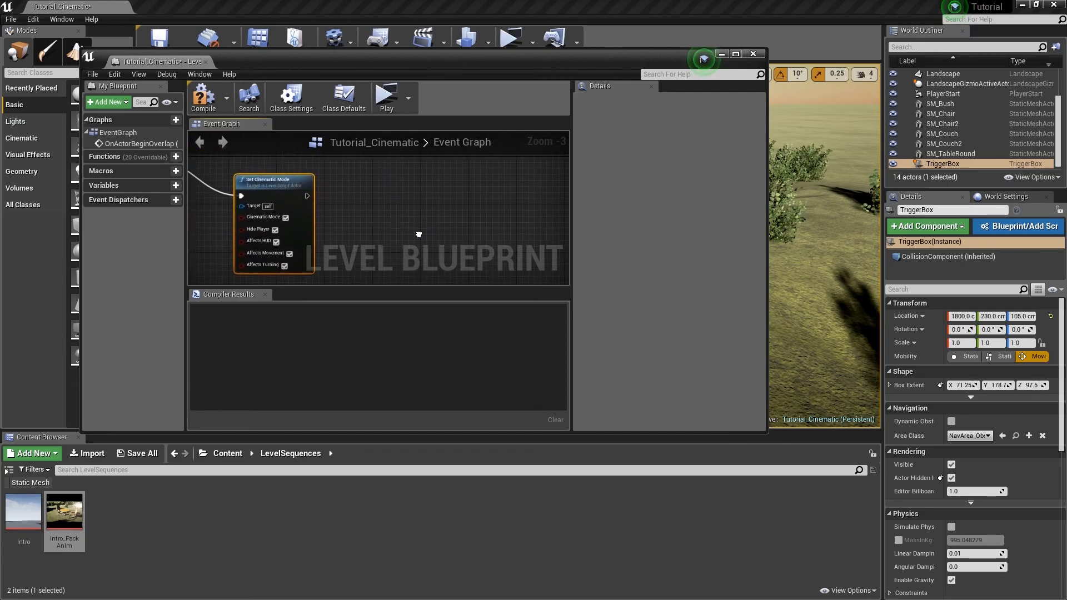
- Add Create Level Sequence Player after Set Cinematic Mode and open its sequence asset list
scroll(down, 3)
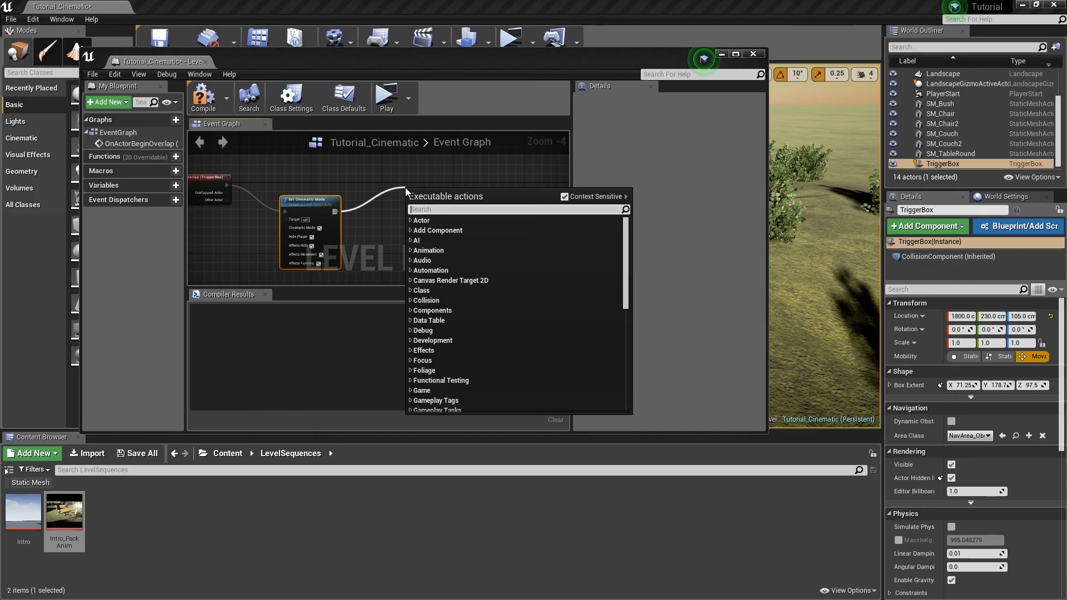
text(sequ)
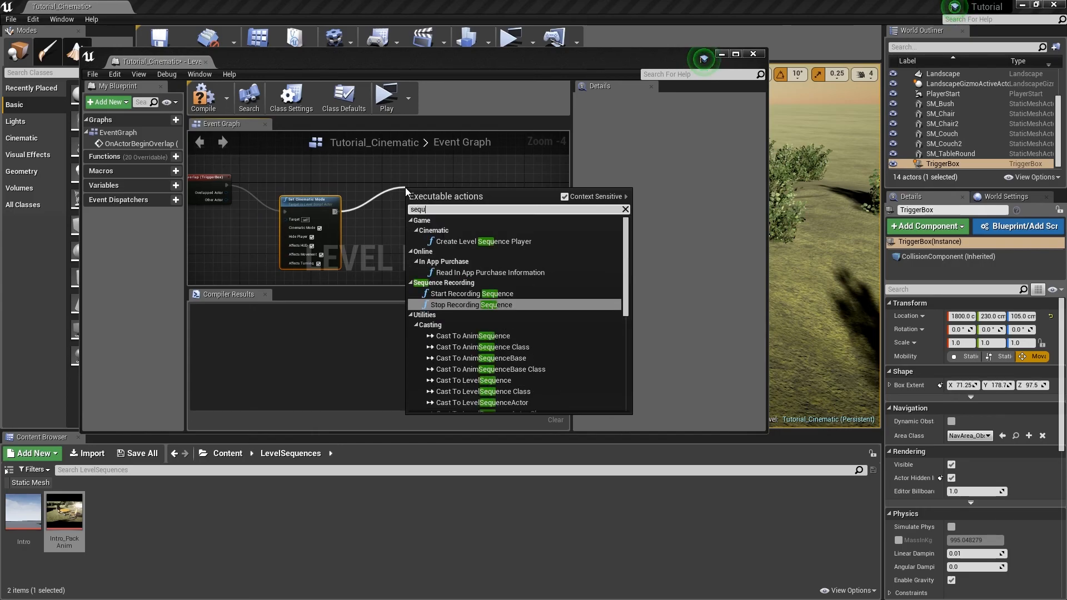
text(ence)
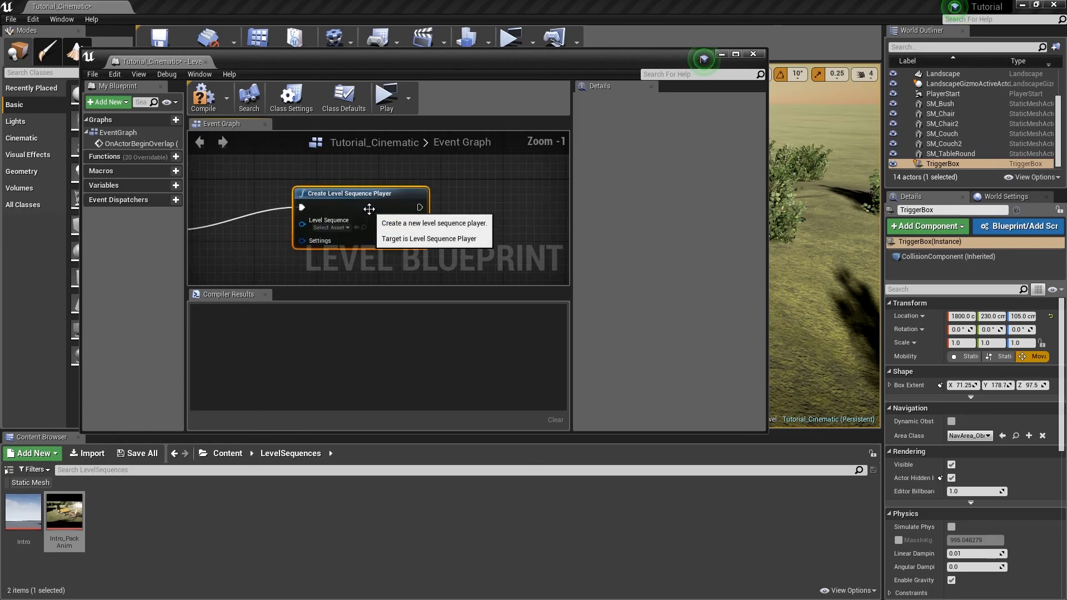
click(329, 228)
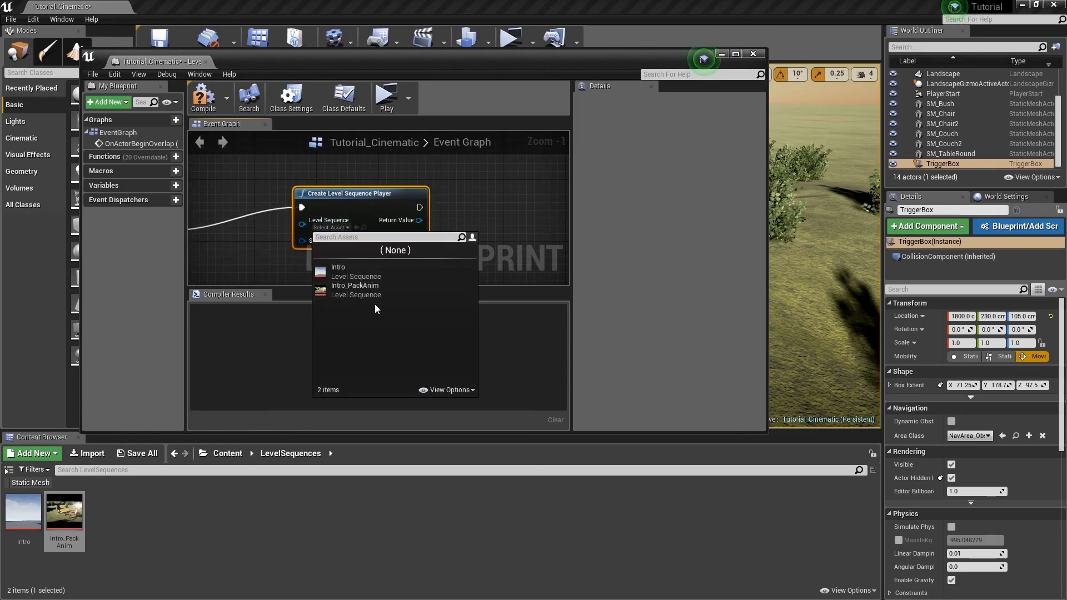
mouse_move(355, 289)
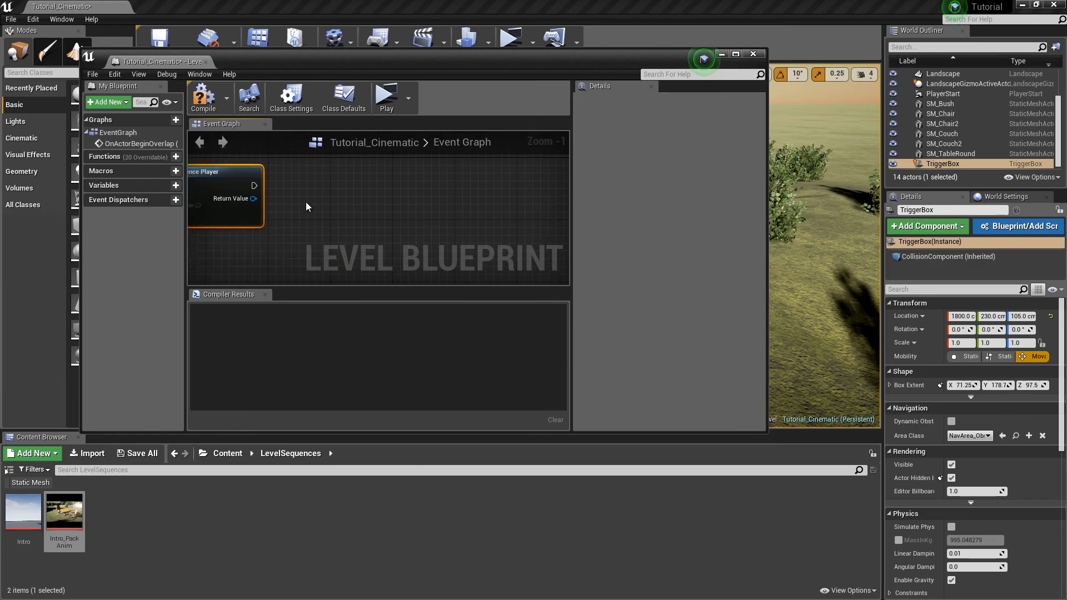
- Add a Play node for the created sequence player
drag(254, 198, 318, 214)
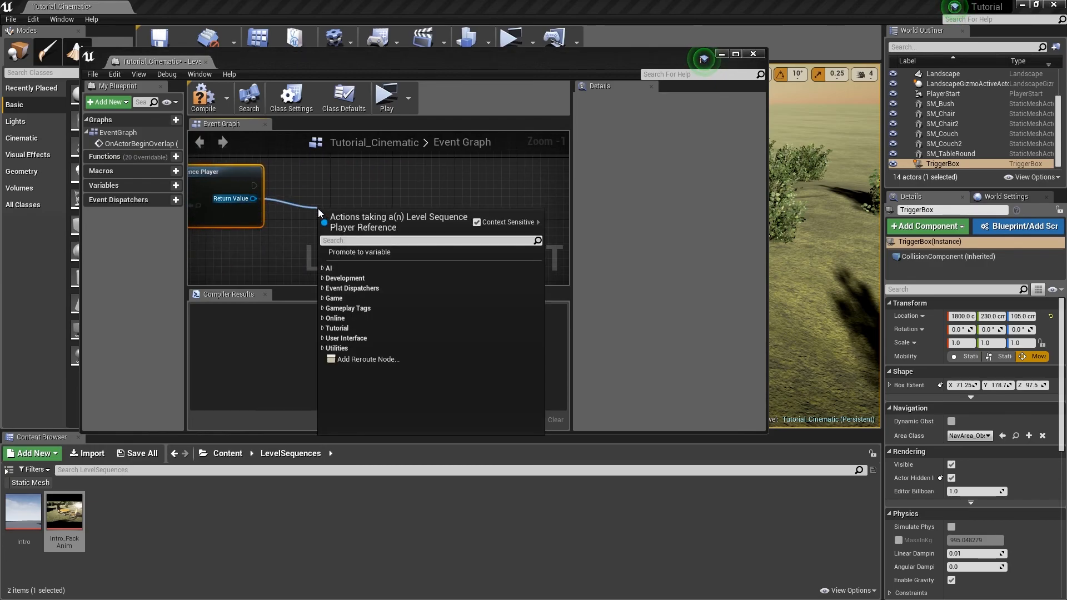
text(play)
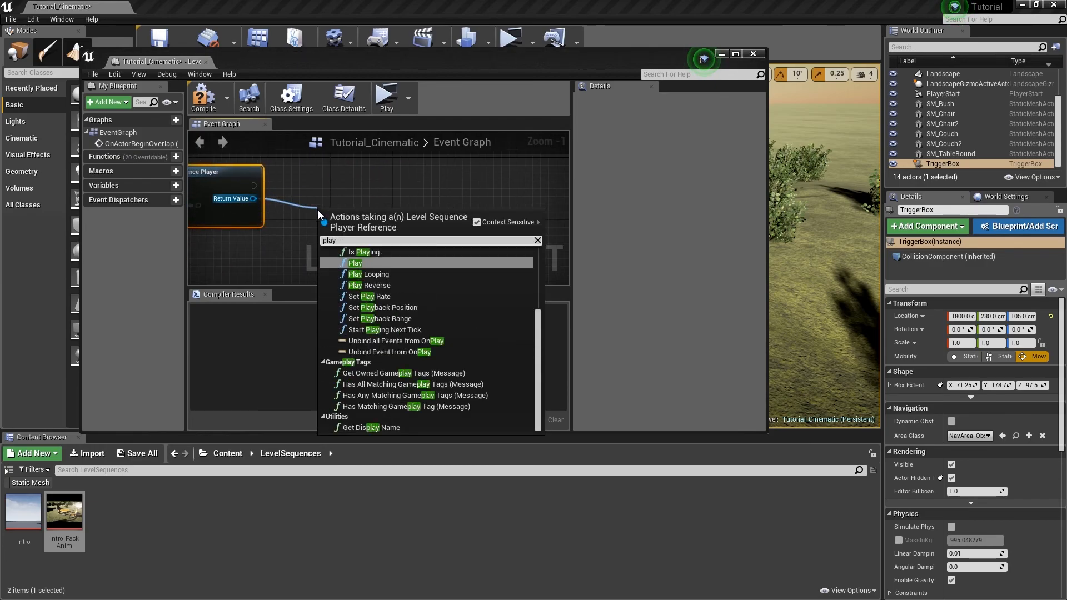
click(355, 263)
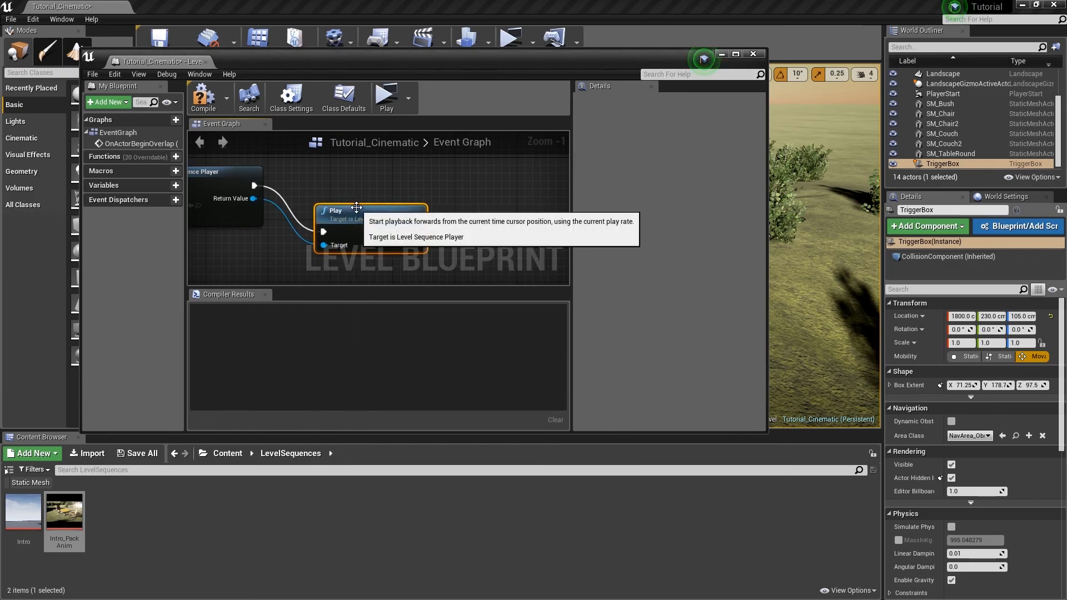
scroll(down, 3)
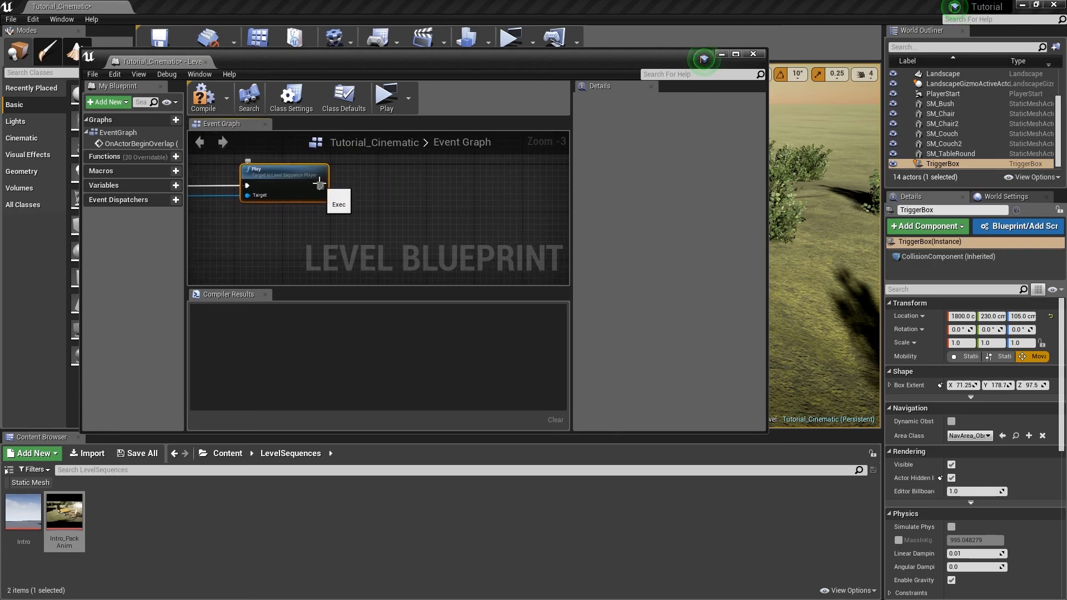
- After Play, search 'cine' to add a second Set Cinematic Mode node
drag(320, 186, 385, 200)
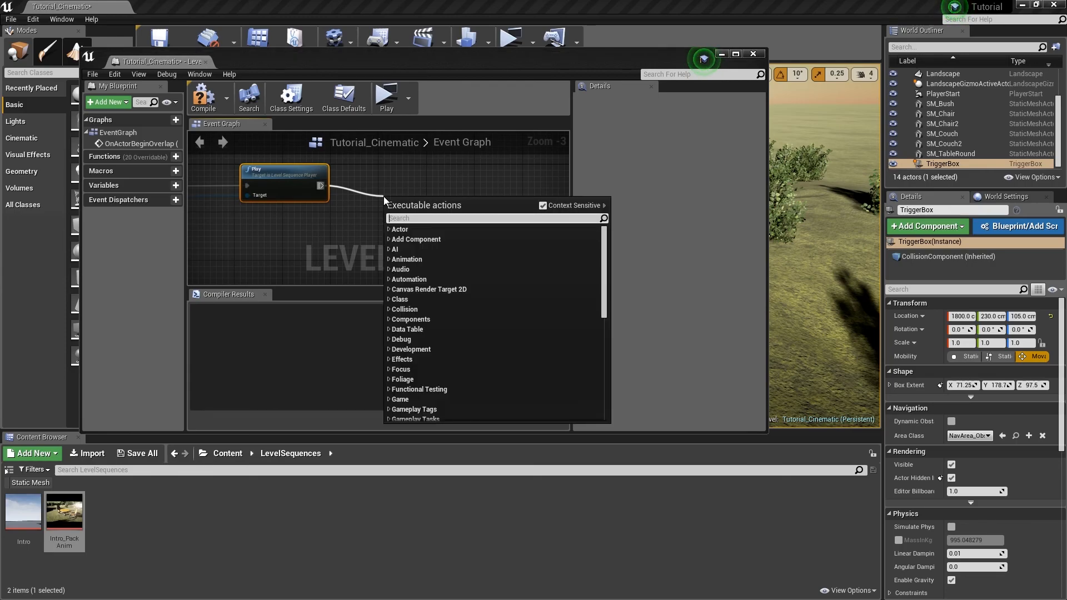
scroll(down, 3)
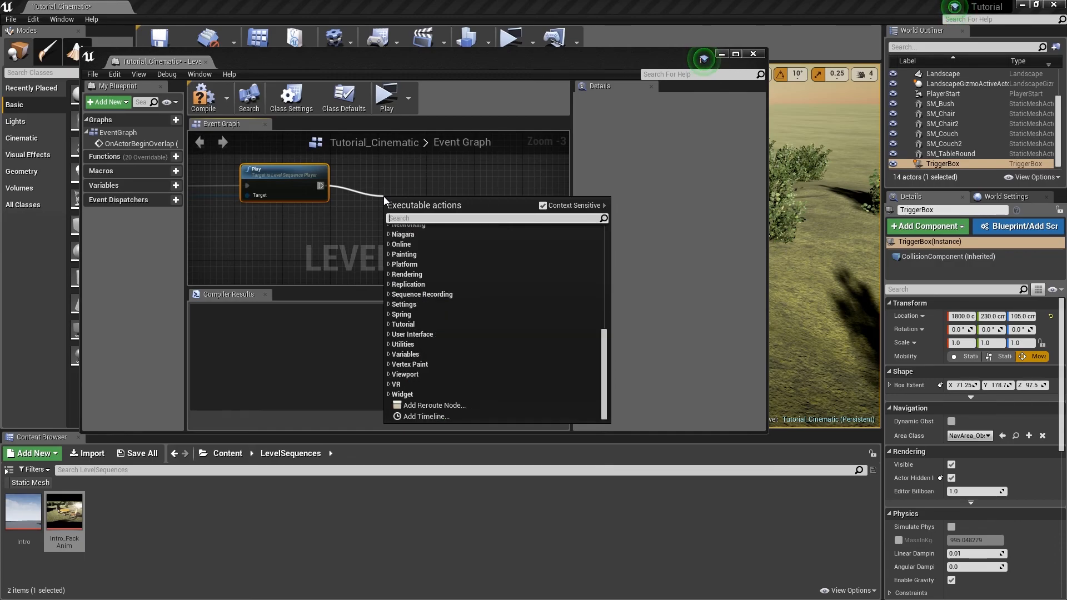
text(cine)
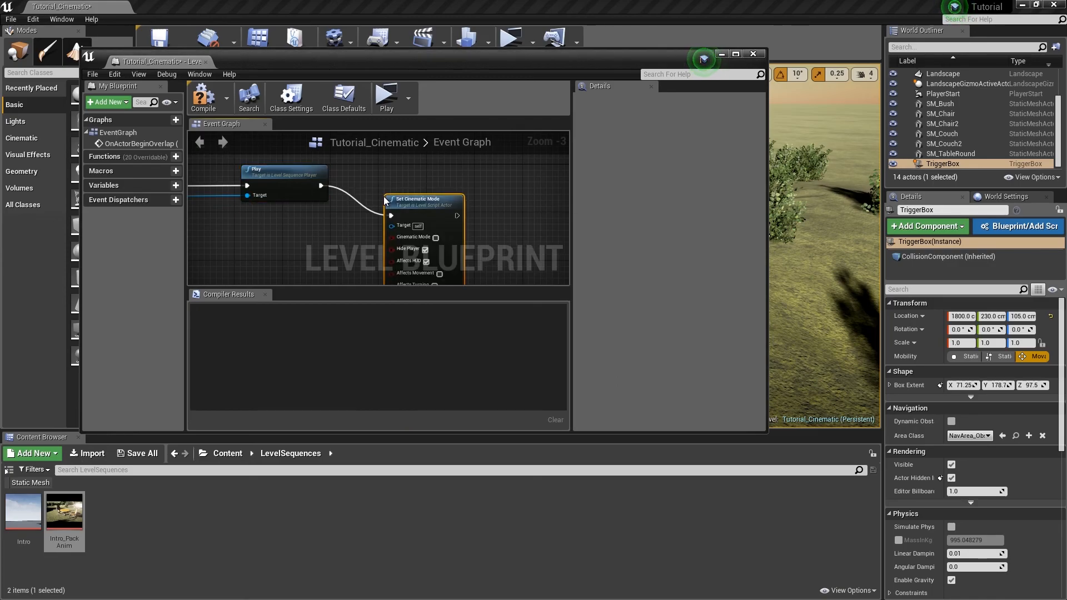
- Enable Affects Movement on the second Set Cinematic Mode node, leaving Cinematic Mode off
scroll(down, 3)
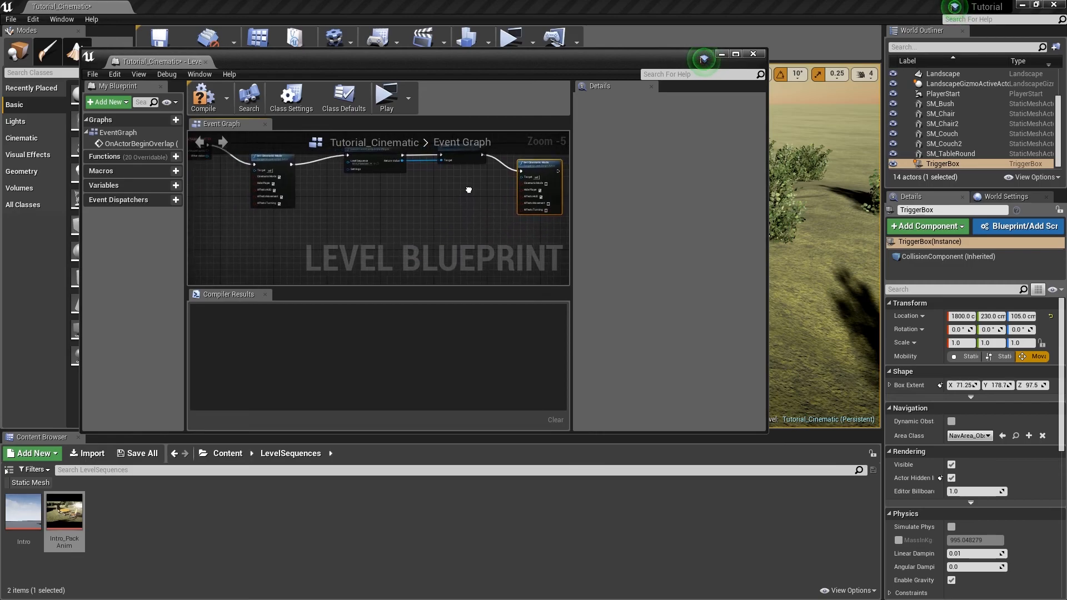
scroll(down, 3)
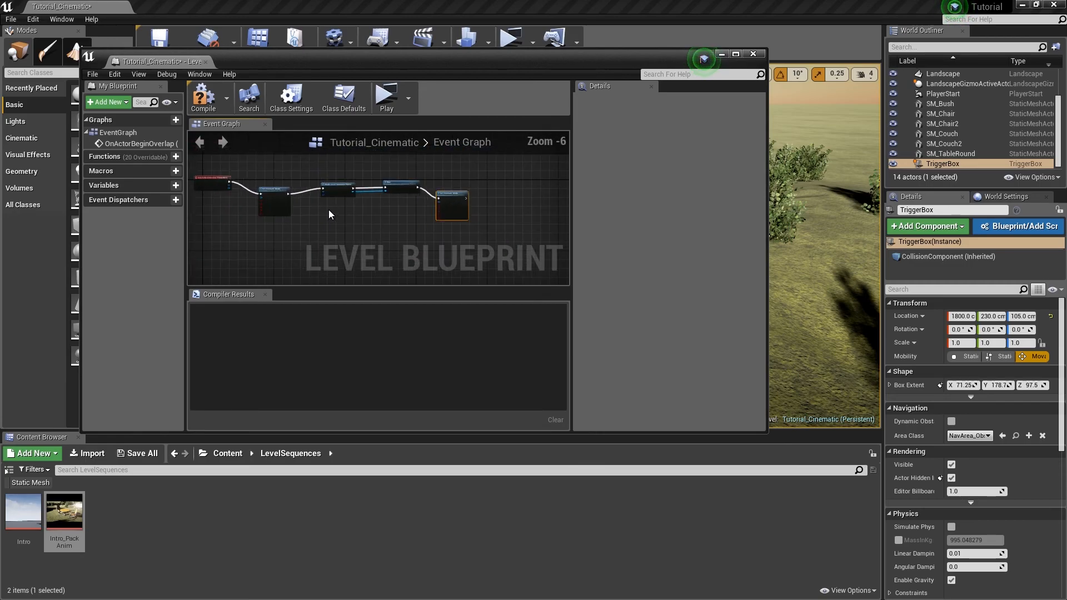
scroll(up, 3)
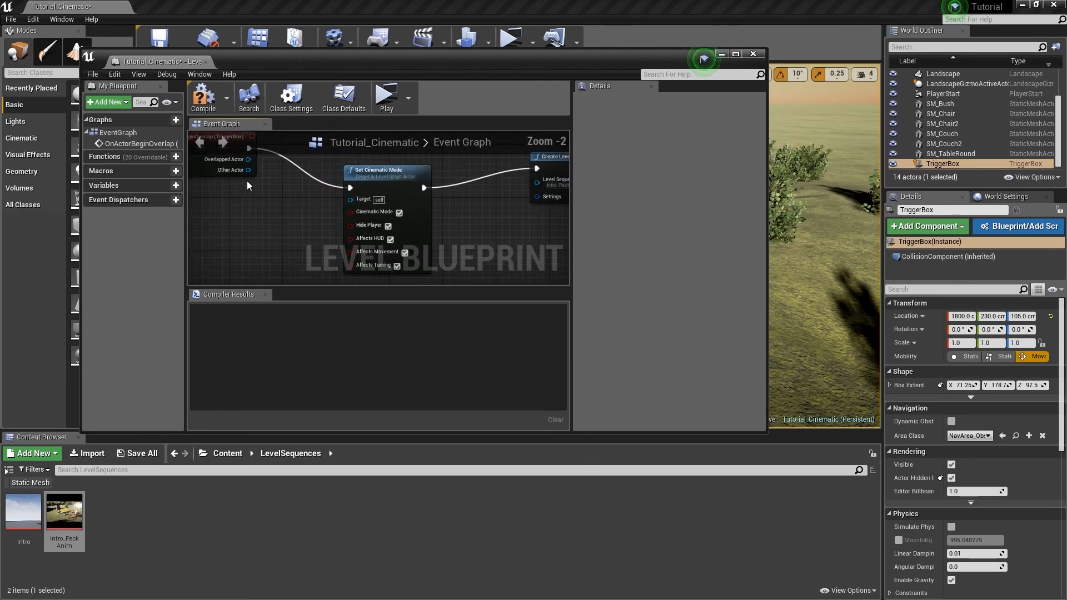
mouse_move(377, 179)
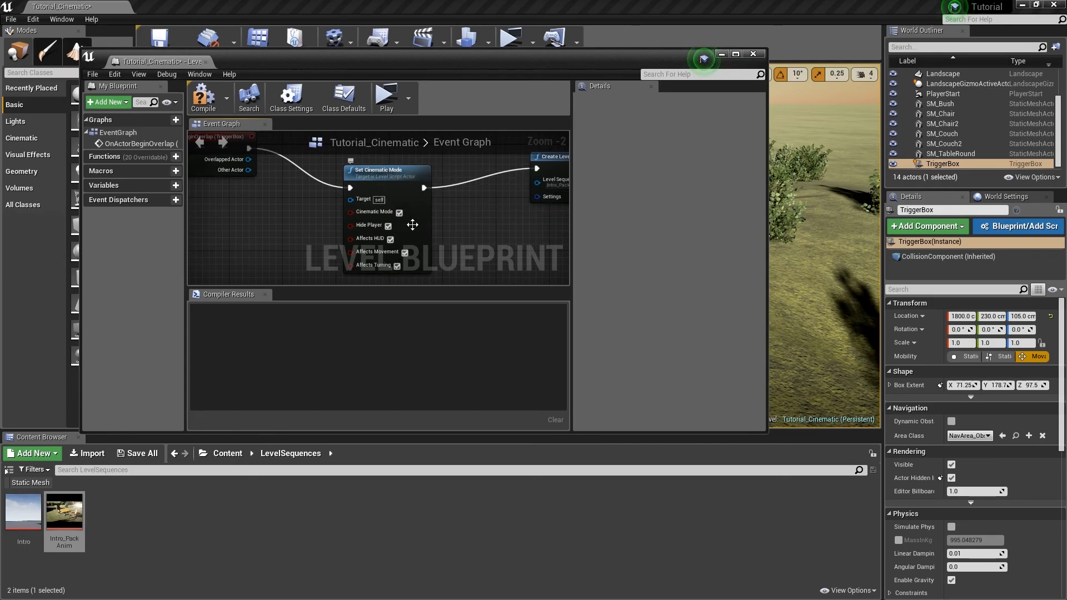
mouse_move(374, 212)
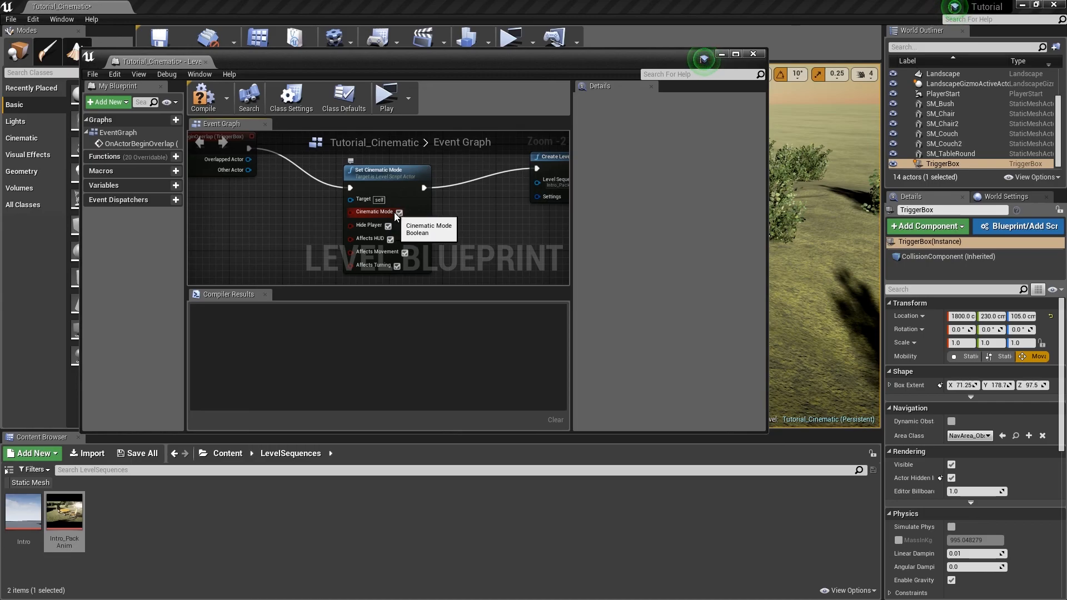
mouse_move(397, 225)
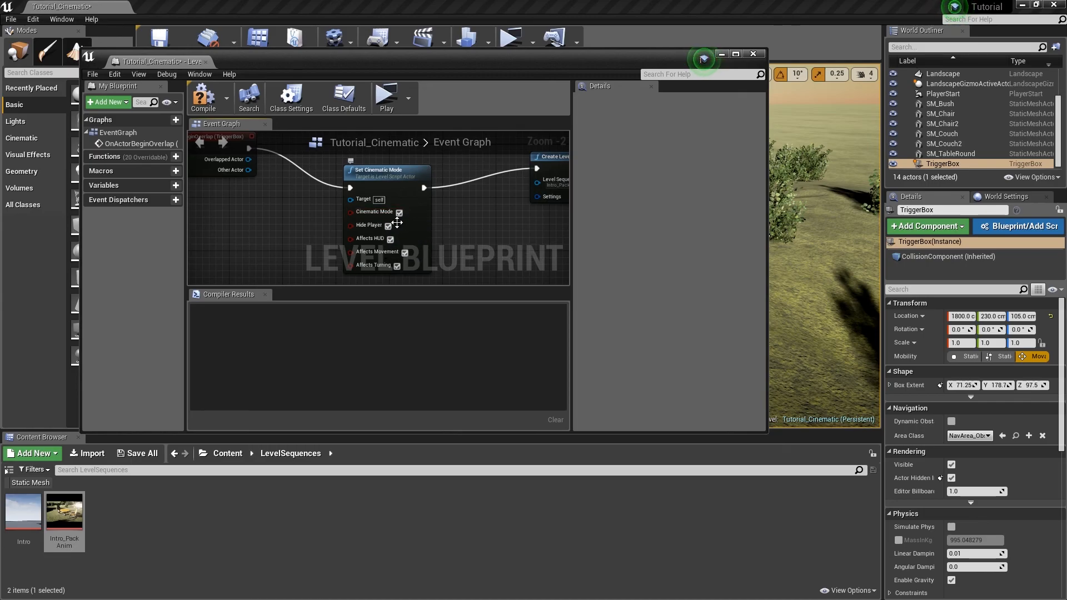
mouse_move(405, 273)
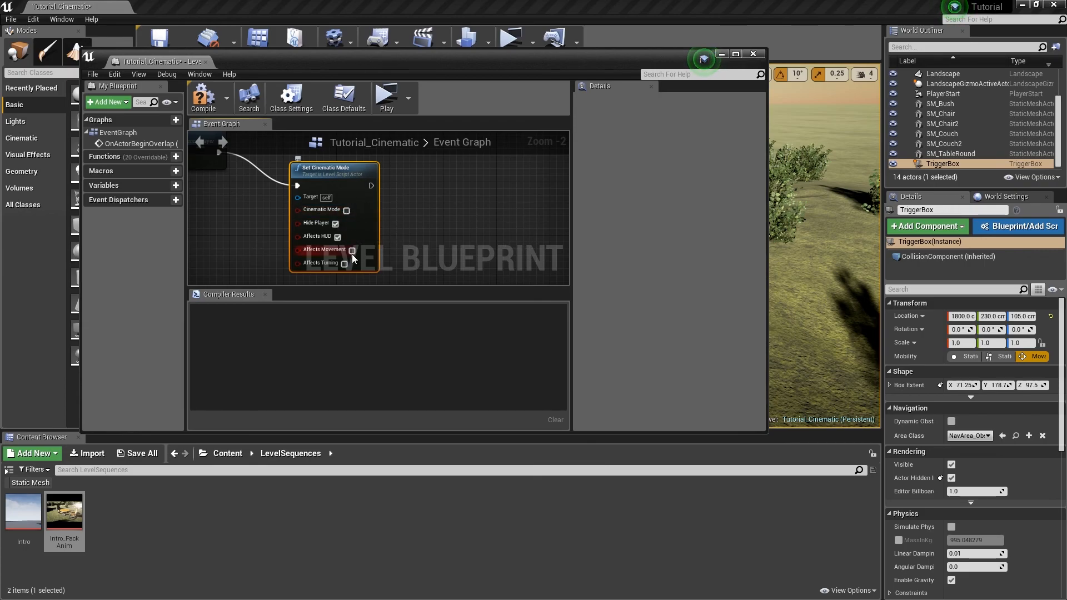
mouse_move(352, 250)
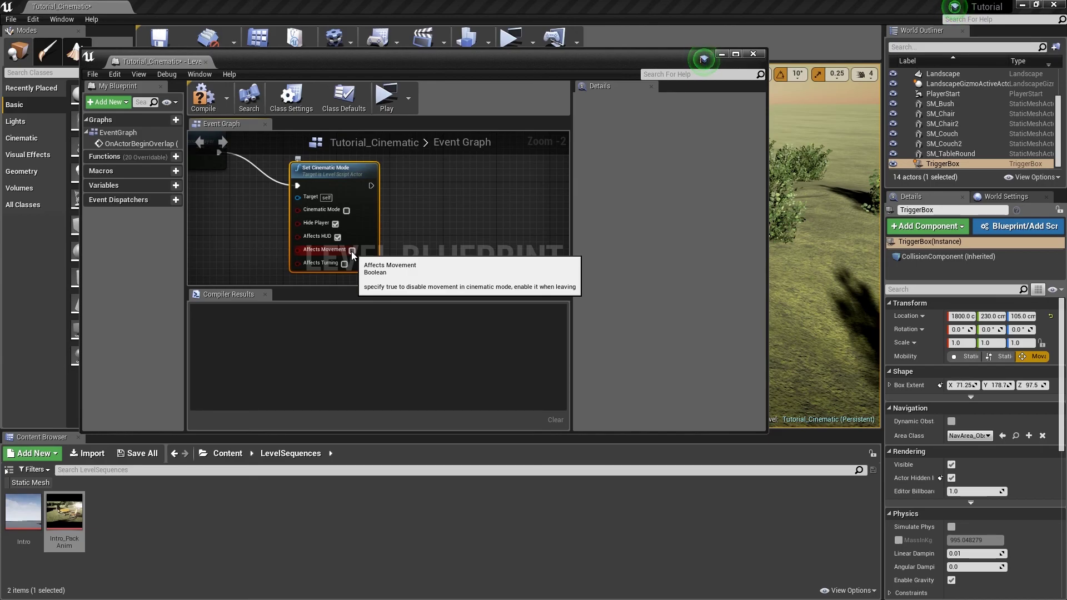
click(352, 249)
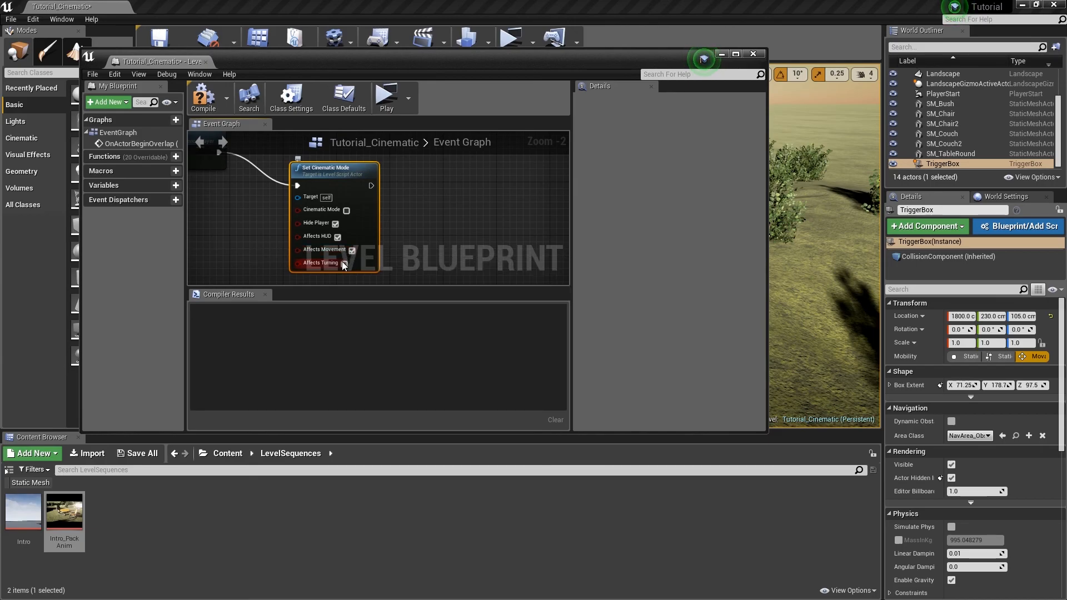
scroll(down, 3)
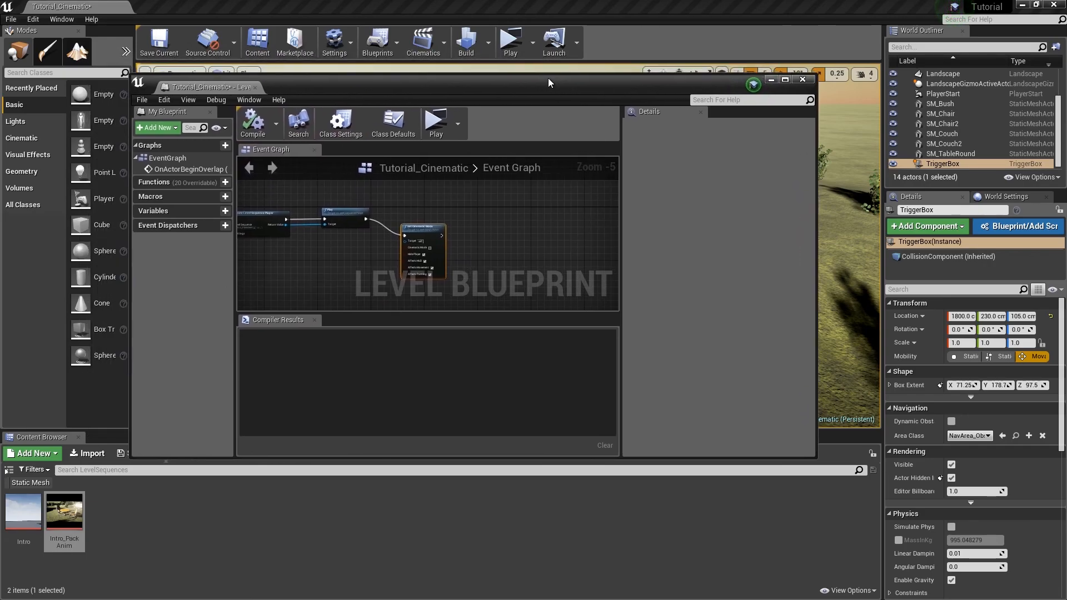
mouse_move(436, 167)
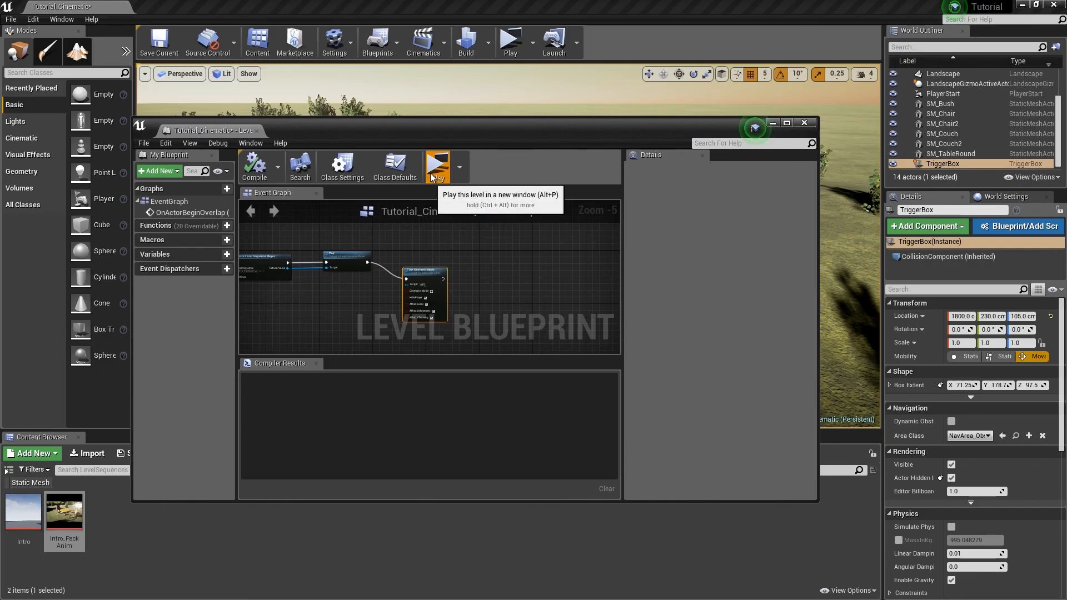
- Play the park level in a standalone preview window
click(436, 167)
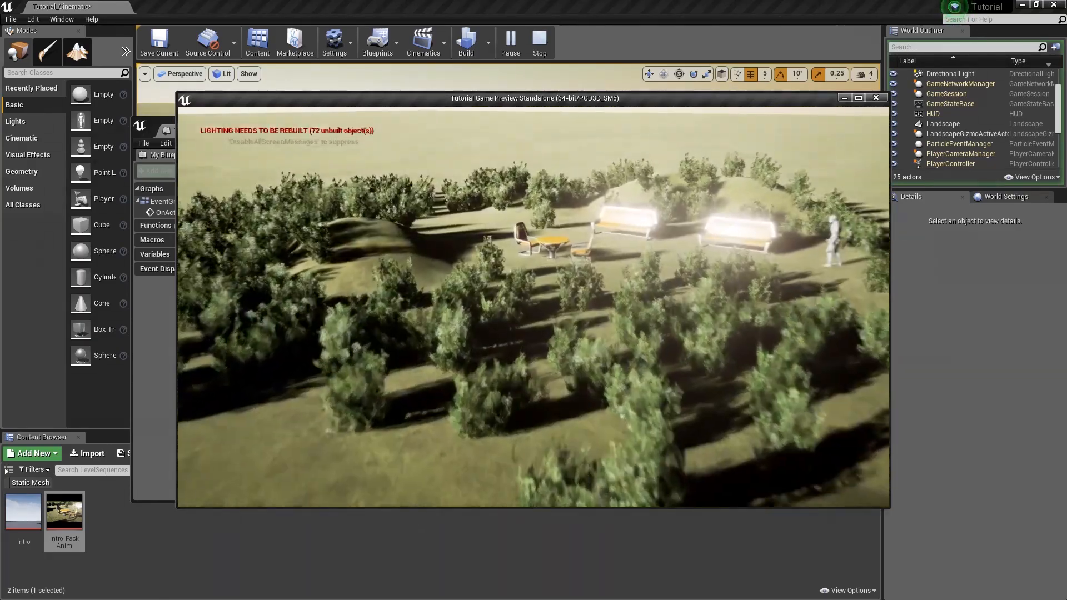
- Close the game preview and view the overlap-to-cinematic node chain in the Event Graph
click(539, 42)
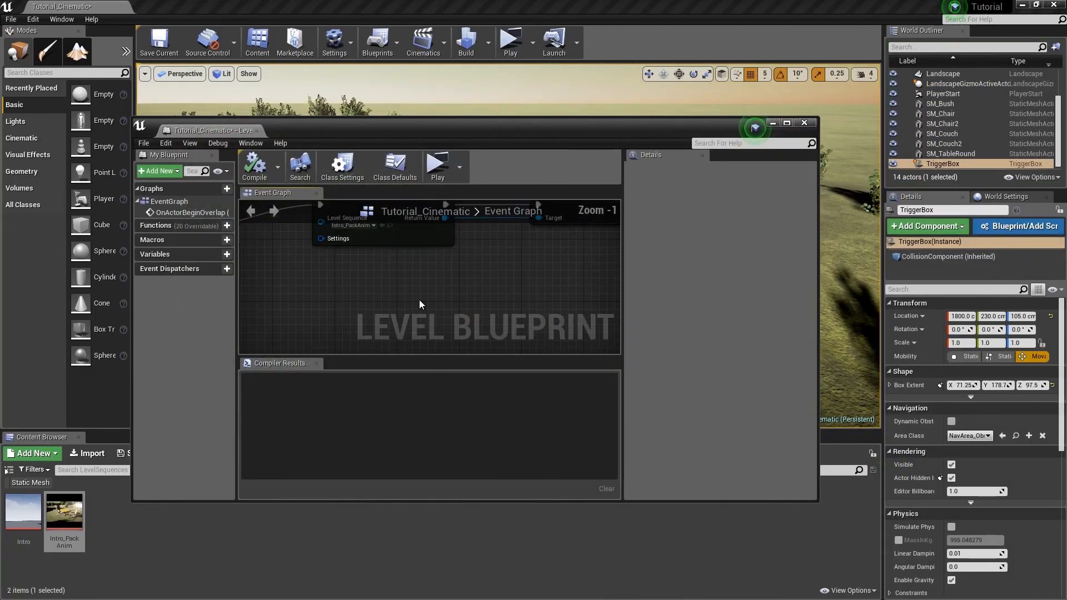
scroll(down, 3)
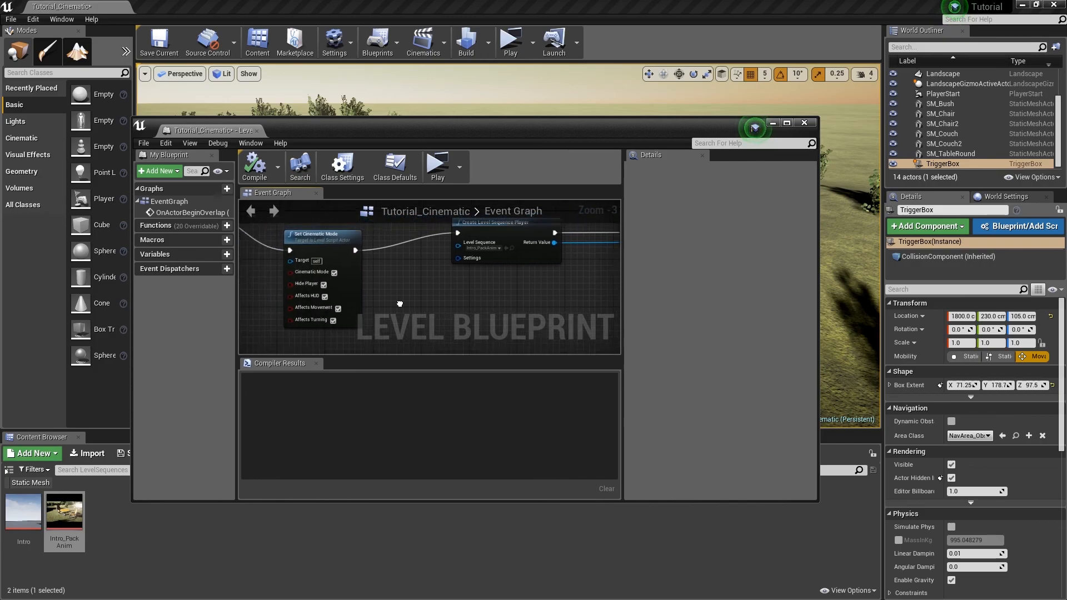
scroll(down, 3)
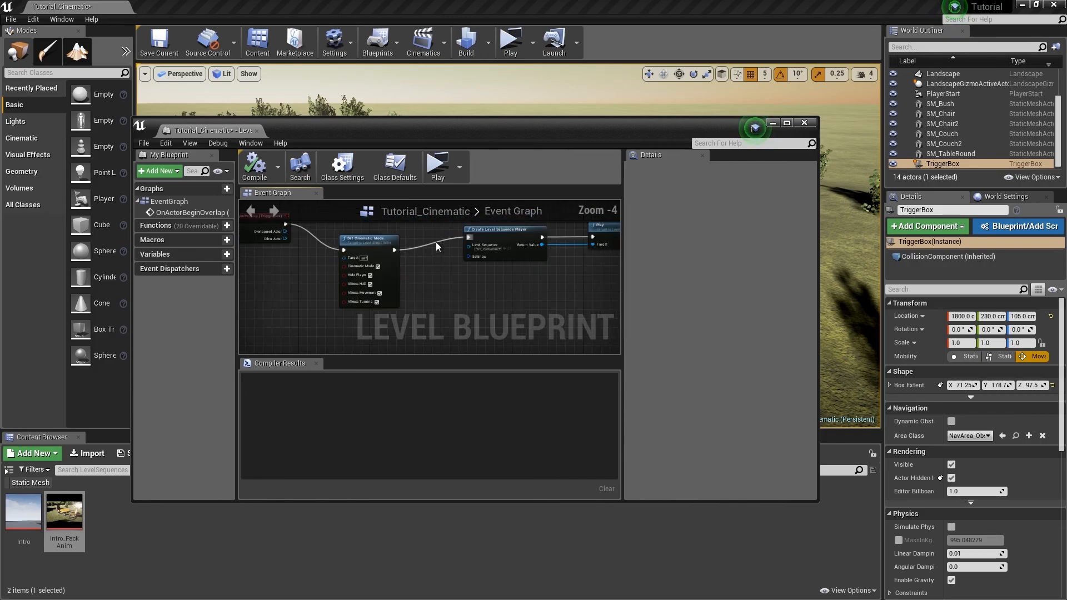
scroll(down, 3)
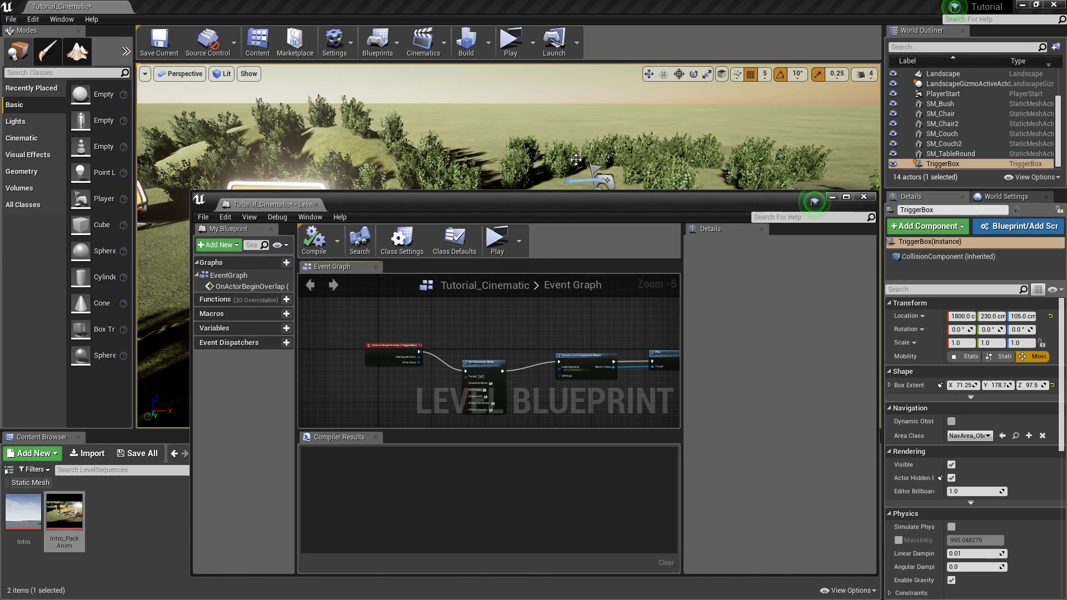
mouse_move(599, 204)
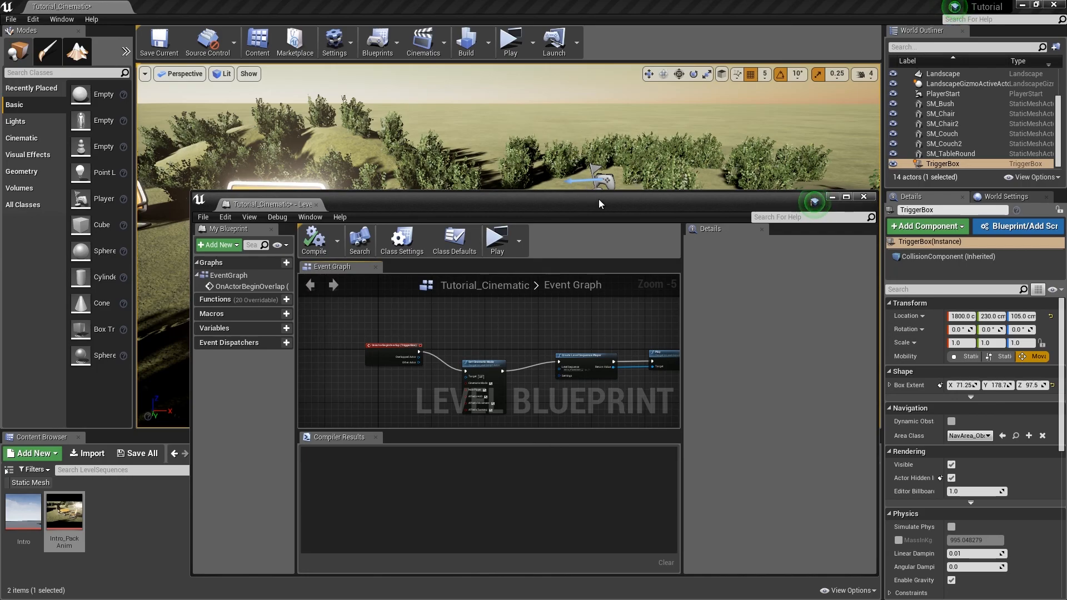
mouse_move(857, 212)
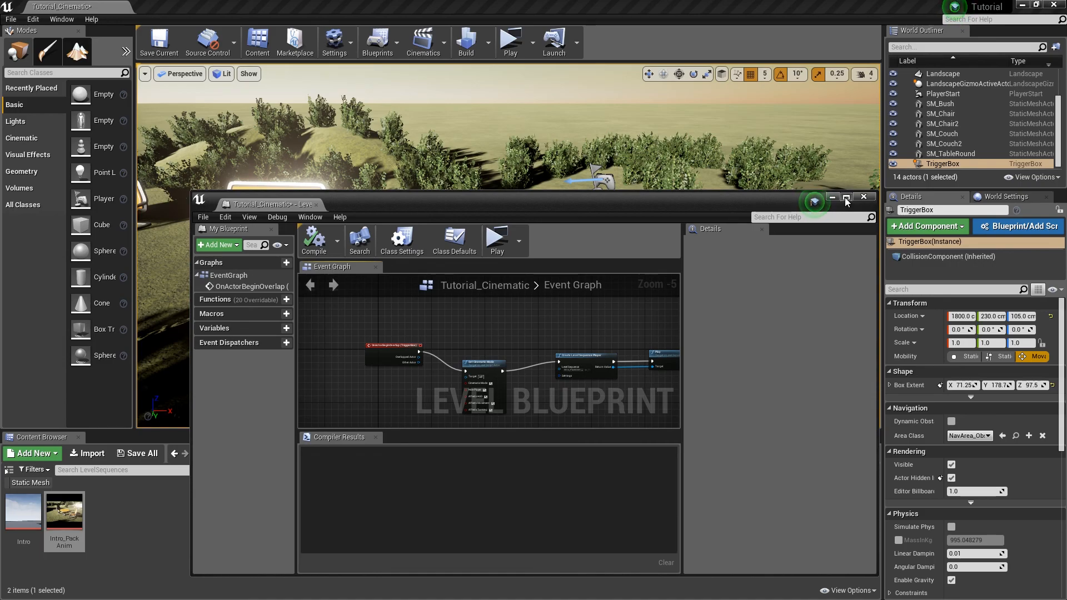
- Maximize the Level Blueprint and insert a DoOnce node after the TriggerBox overlap event
click(847, 198)
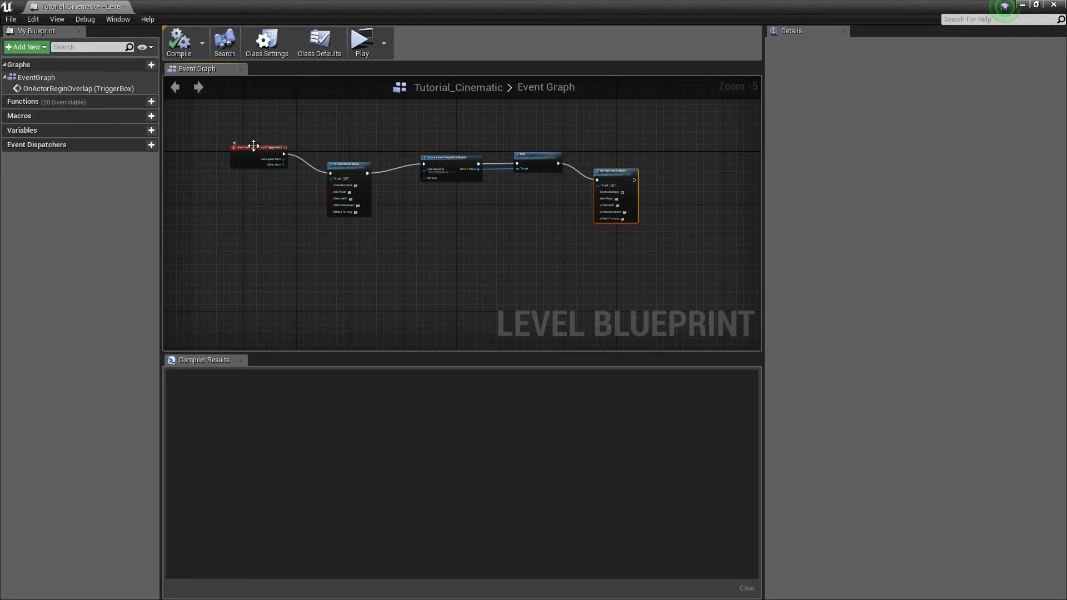
scroll(up, 3)
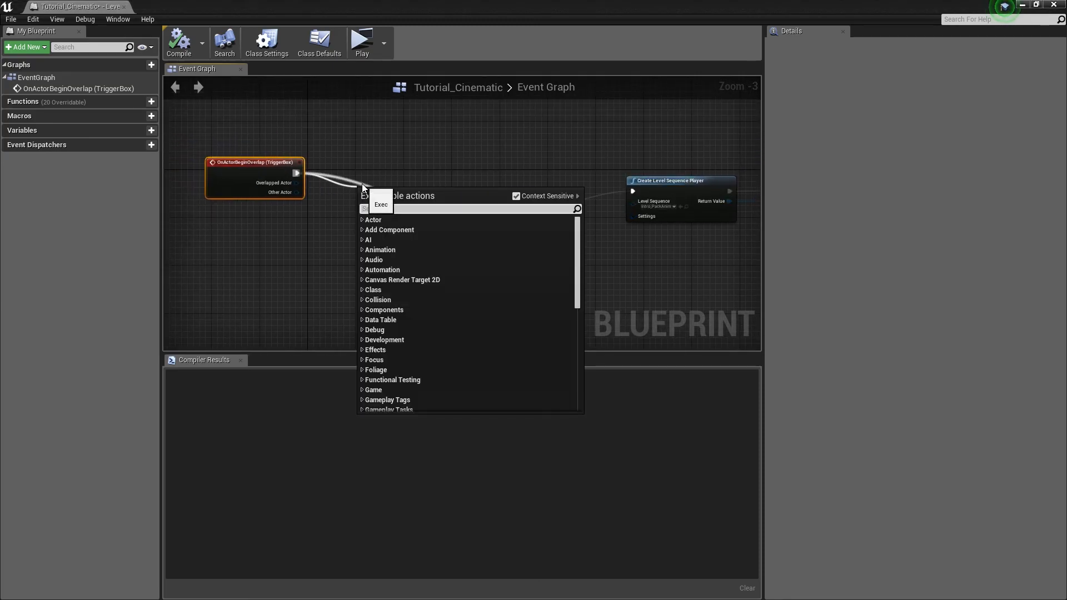
text(do)
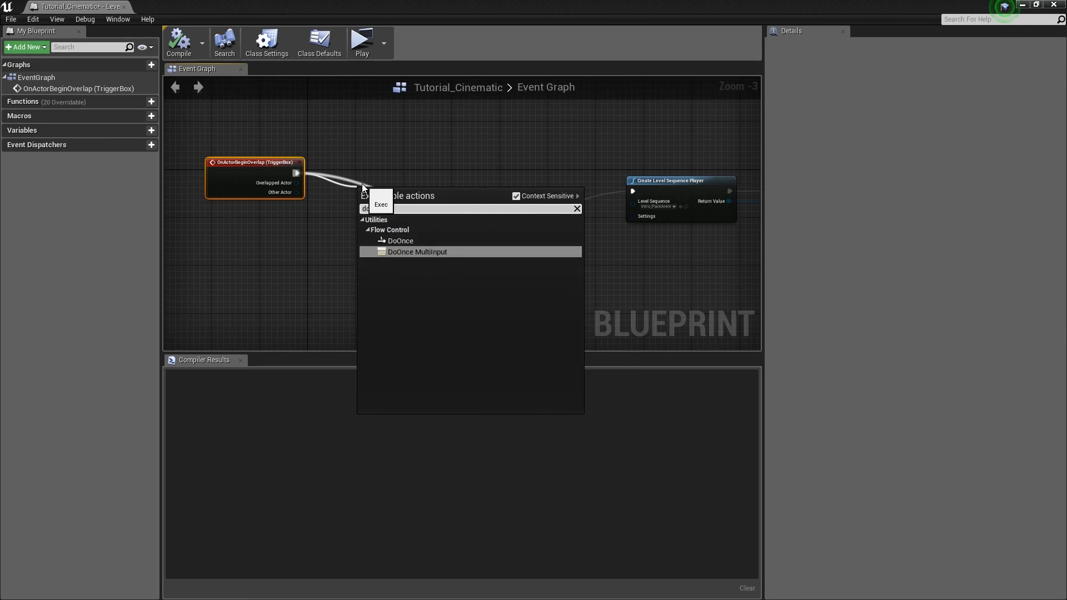
click(401, 240)
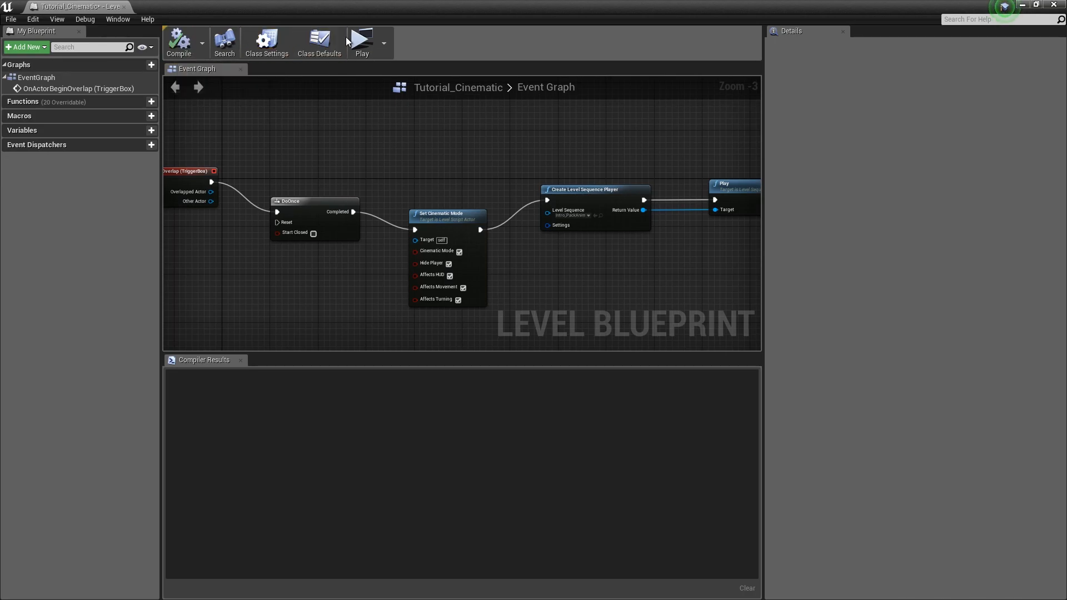
click(361, 41)
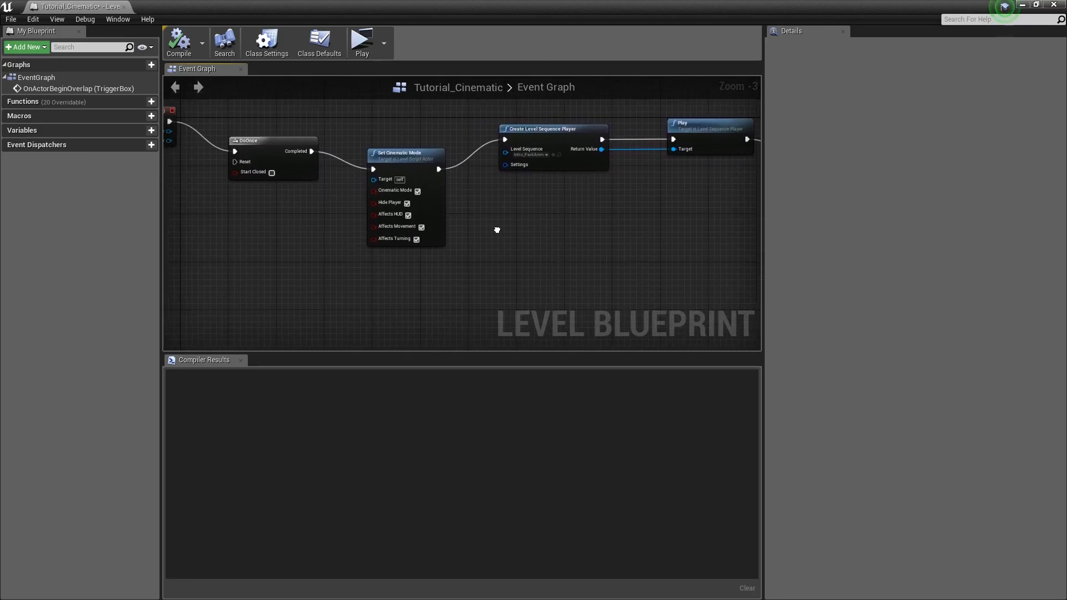
scroll(up, 3)
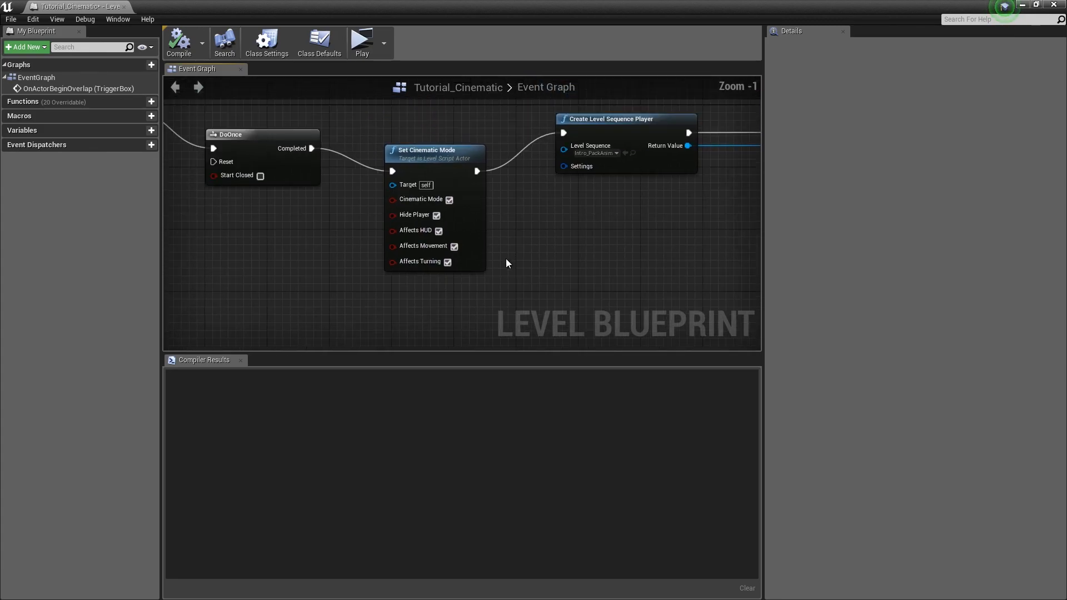
scroll(down, 3)
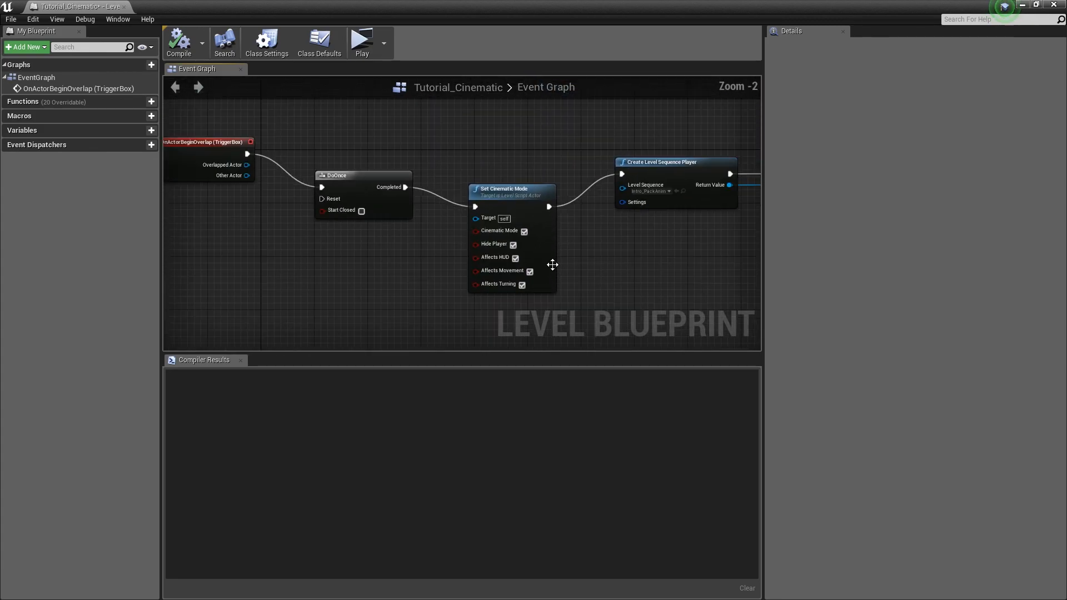
scroll(up, 3)
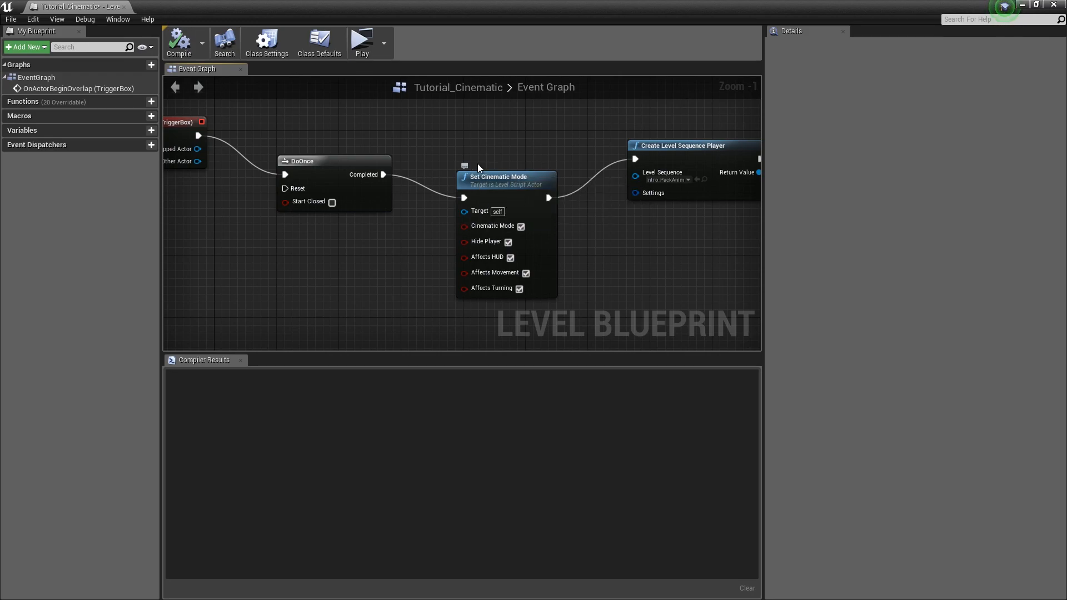
mouse_move(491, 226)
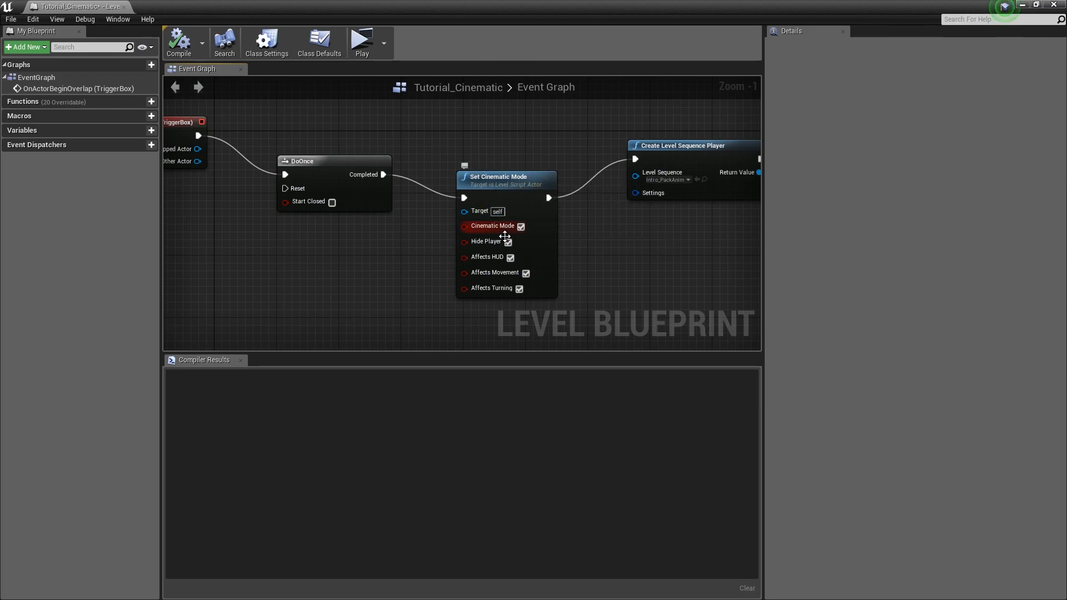
mouse_move(510, 242)
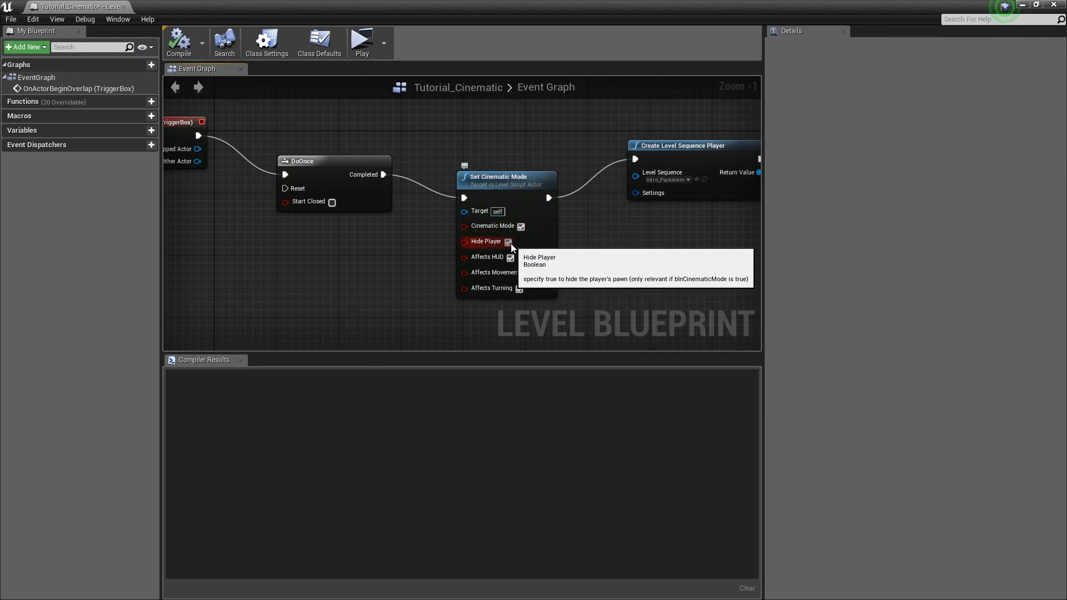
scroll(down, 3)
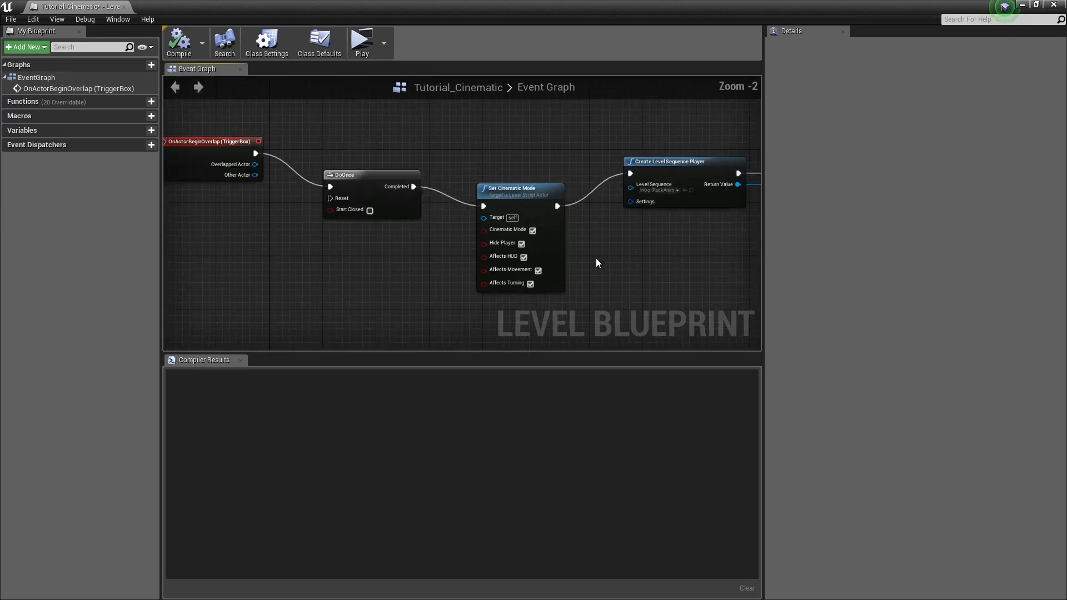
scroll(up, 3)
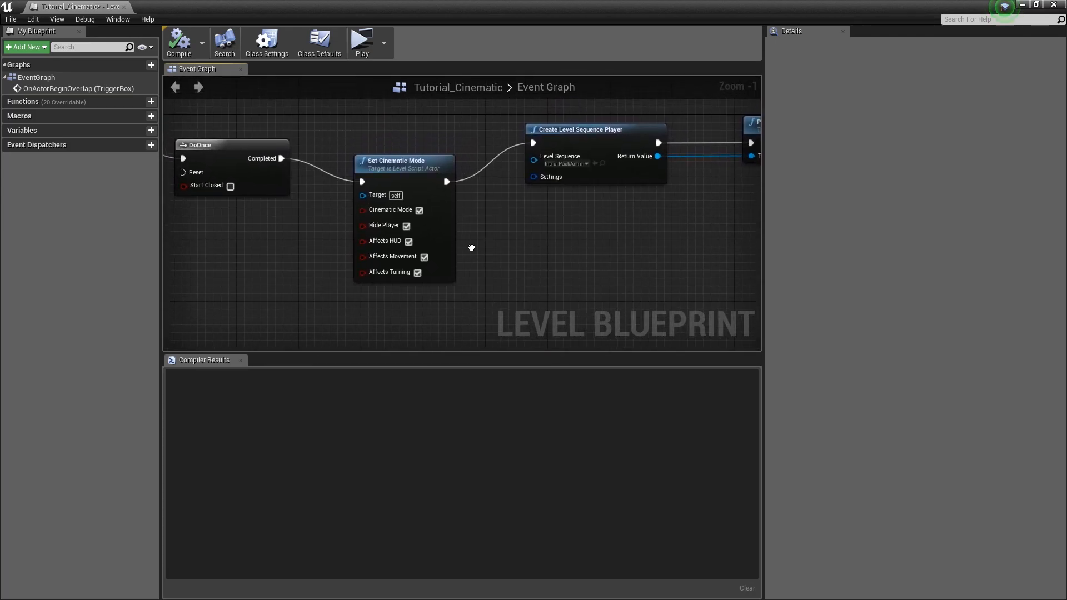
scroll(down, 3)
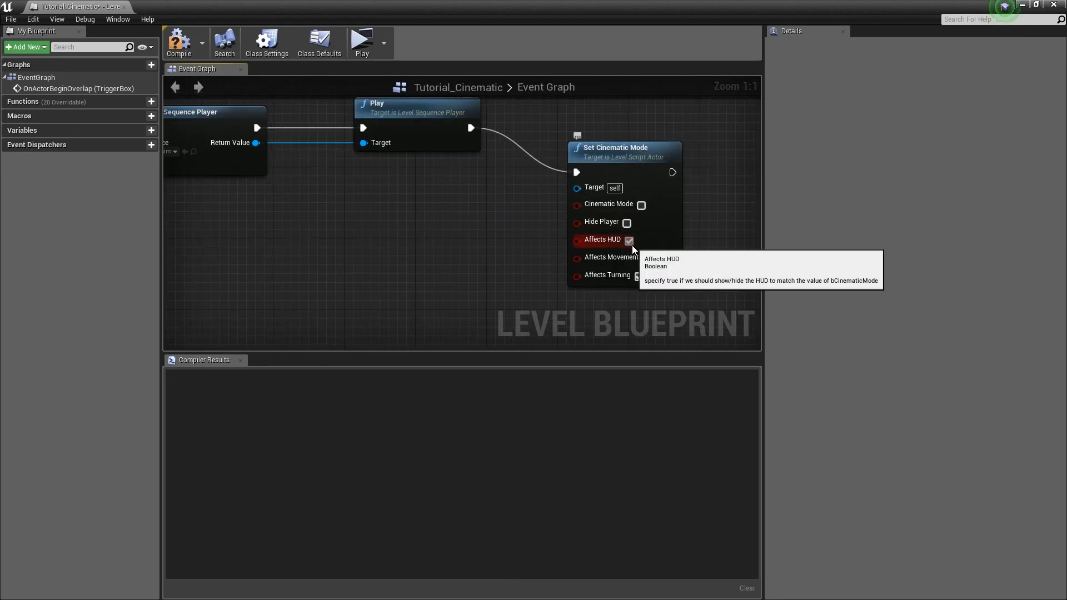
mouse_move(476, 273)
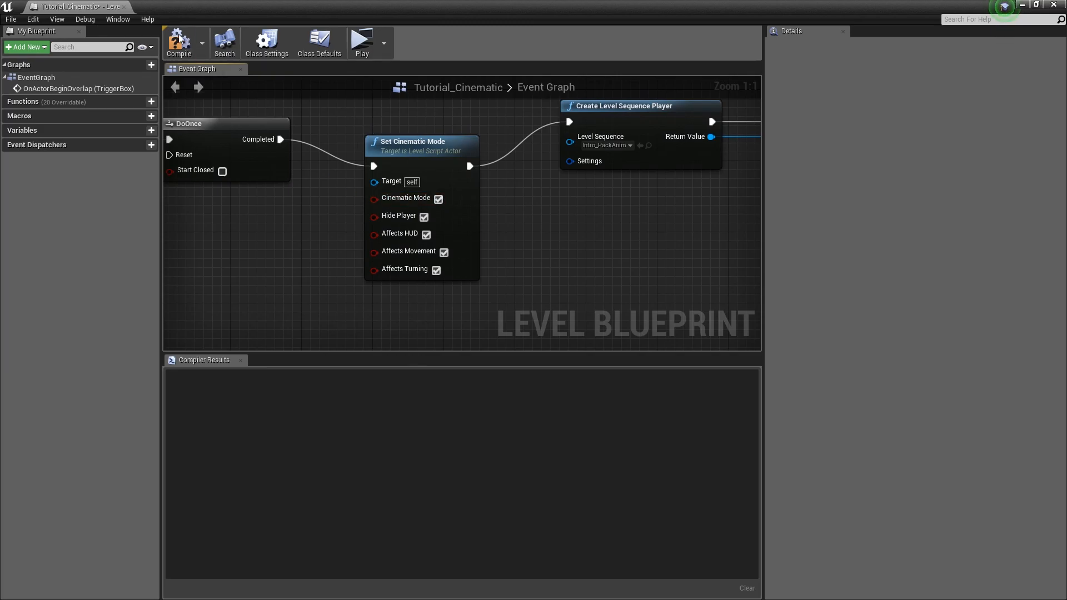
- Launch another standalone preview of the park, then stop it
click(361, 40)
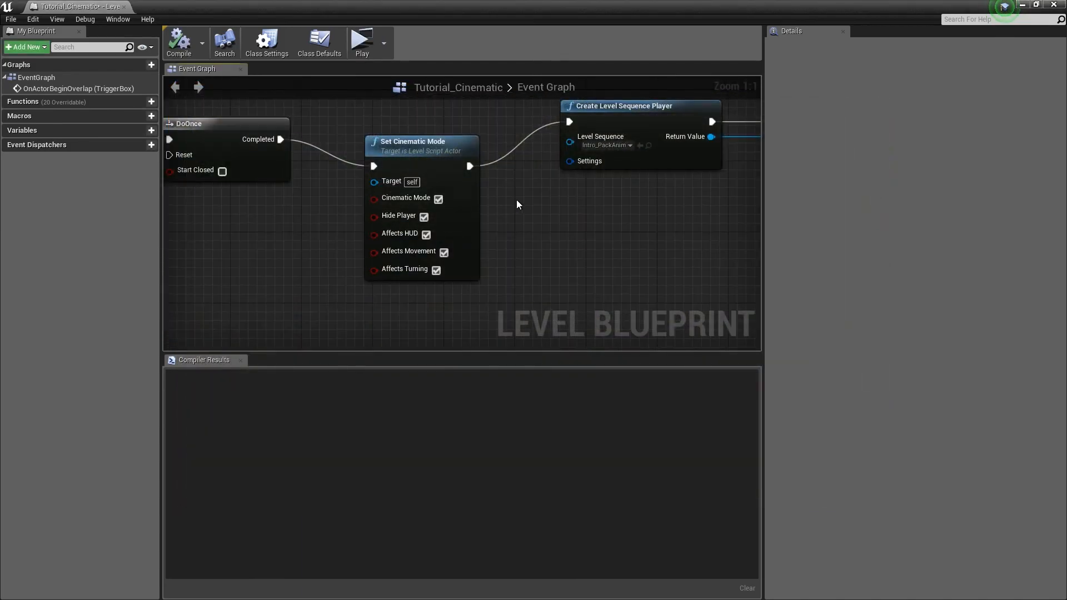
click(361, 41)
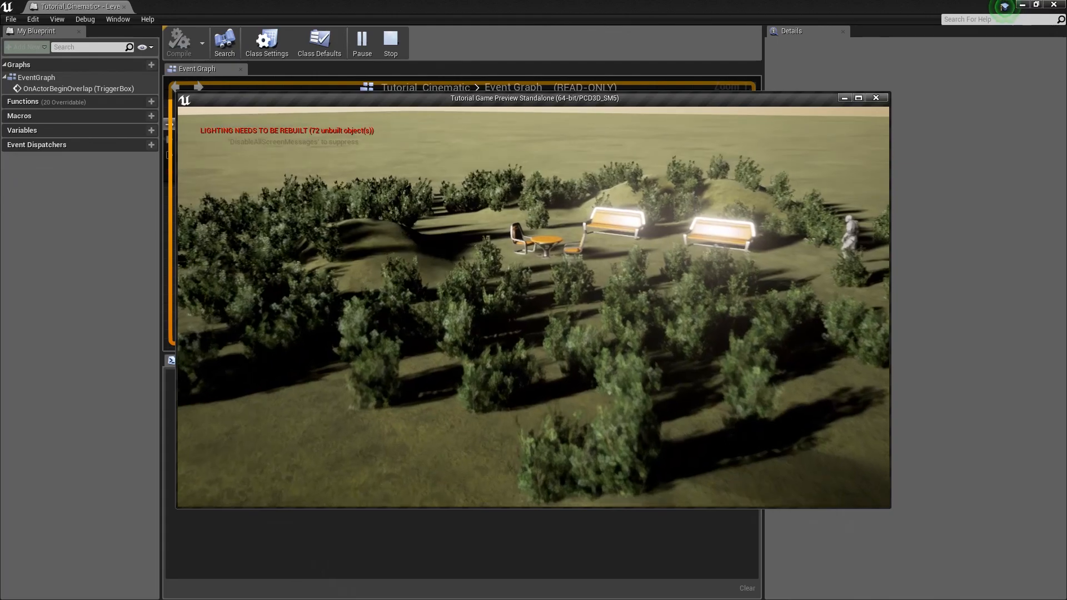
click(391, 41)
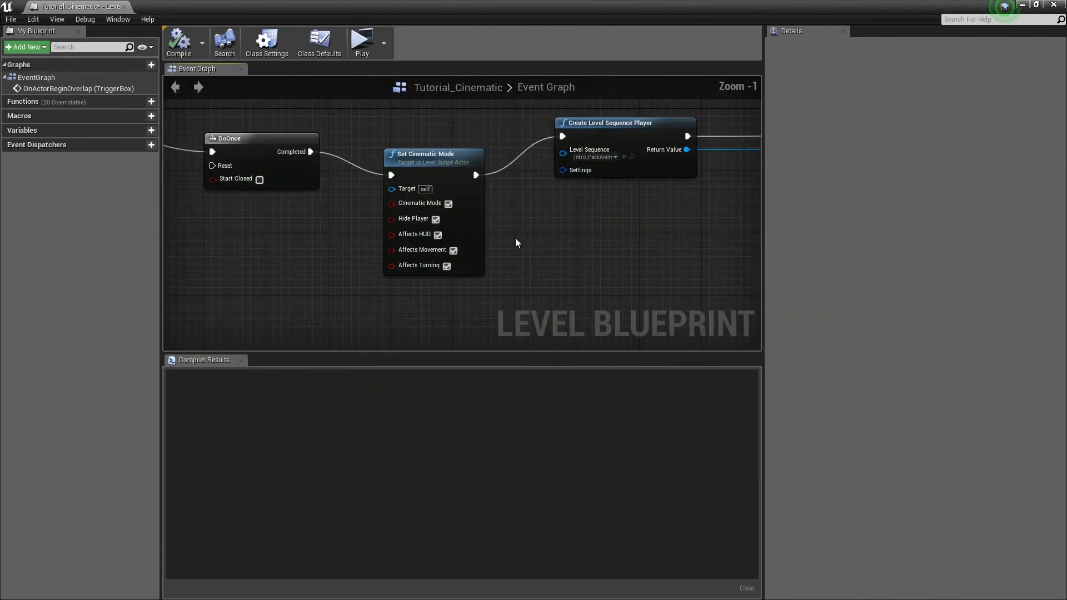
- Scroll the Event Graph toward the second Set Cinematic Mode node after Play
scroll(down, 3)
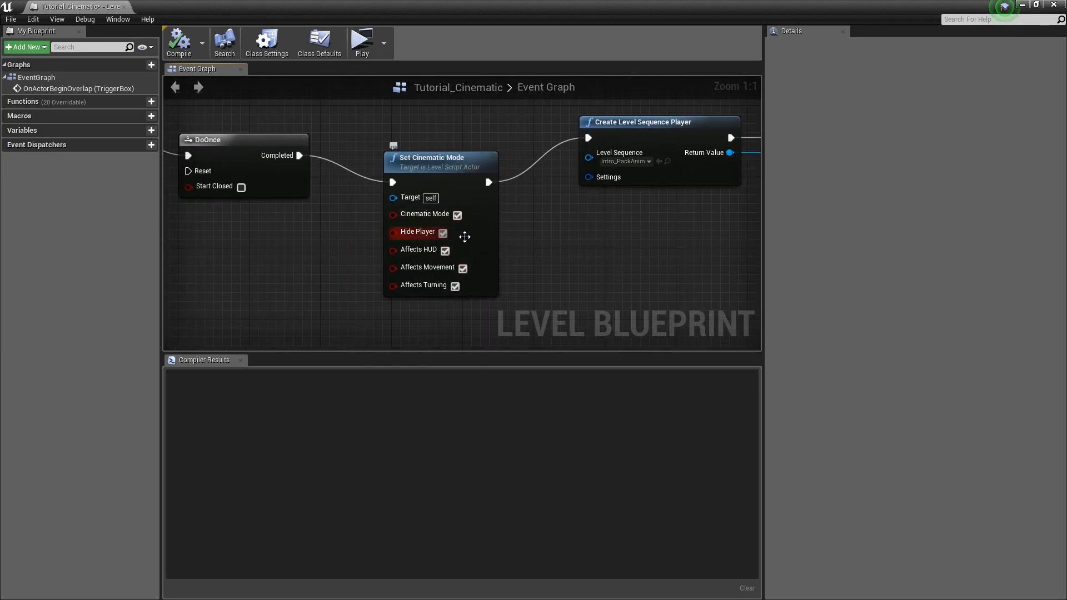
mouse_move(448, 262)
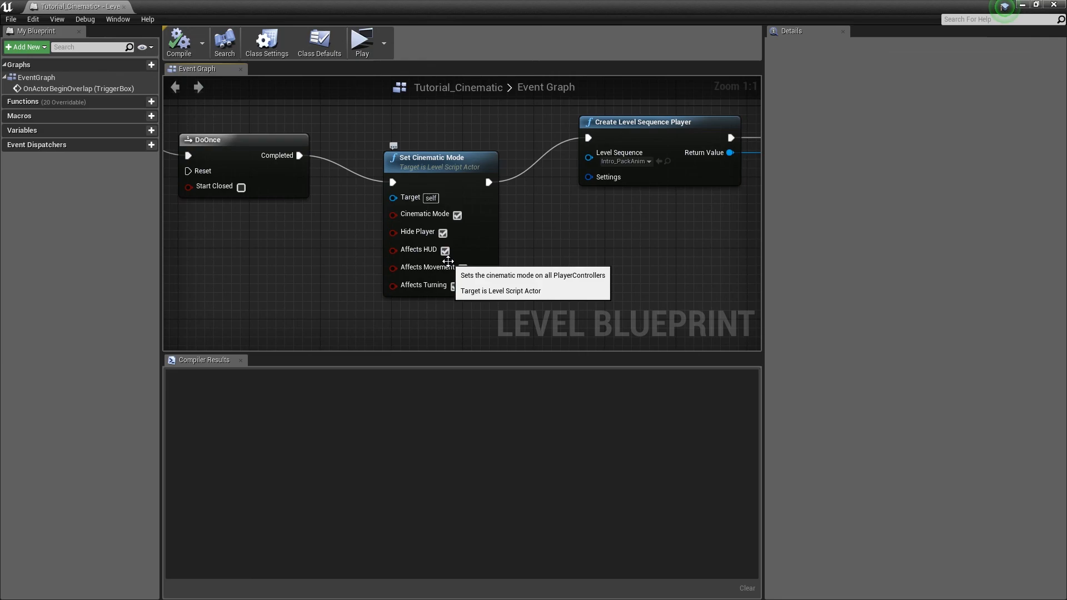
mouse_move(463, 287)
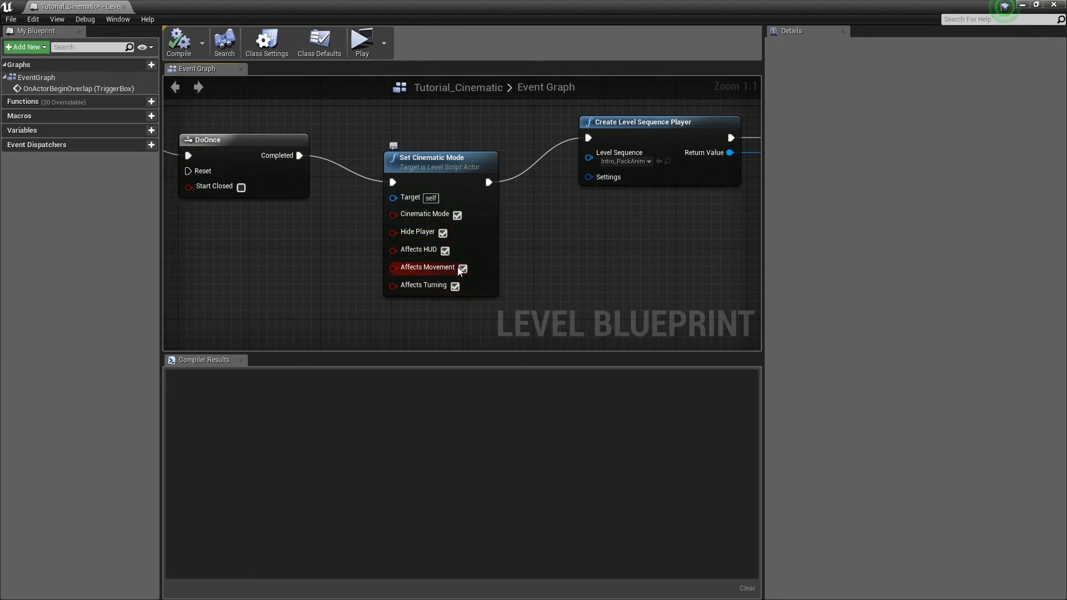
mouse_move(432, 288)
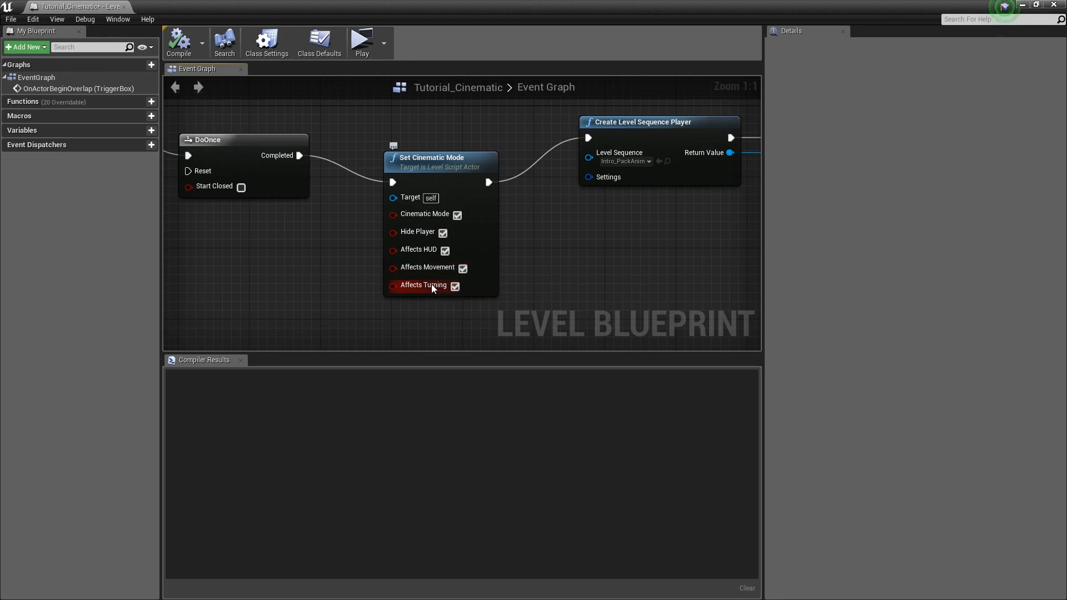
mouse_move(428, 234)
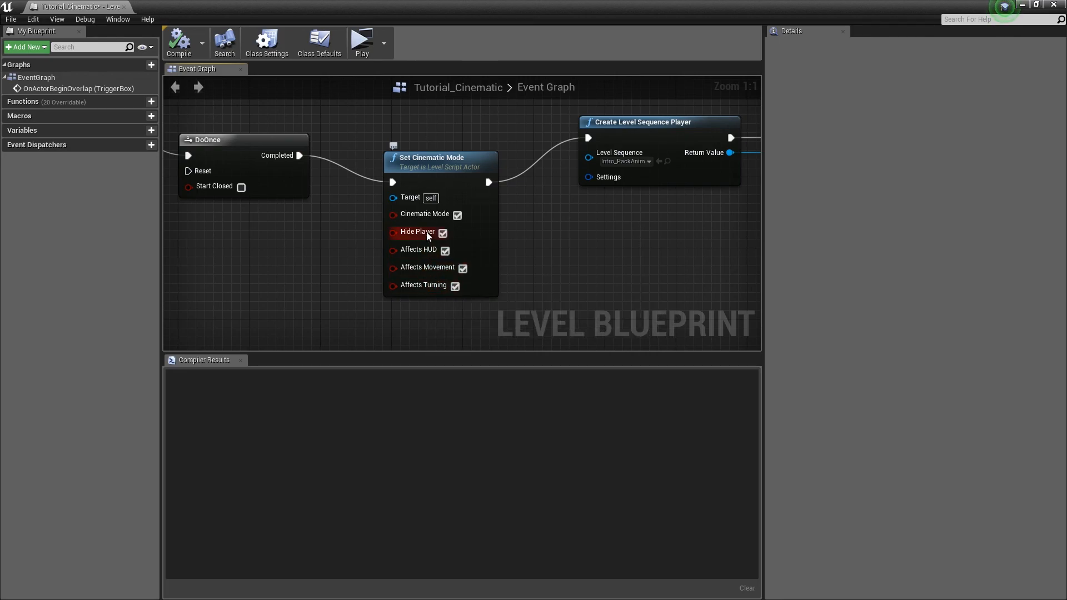
mouse_move(446, 218)
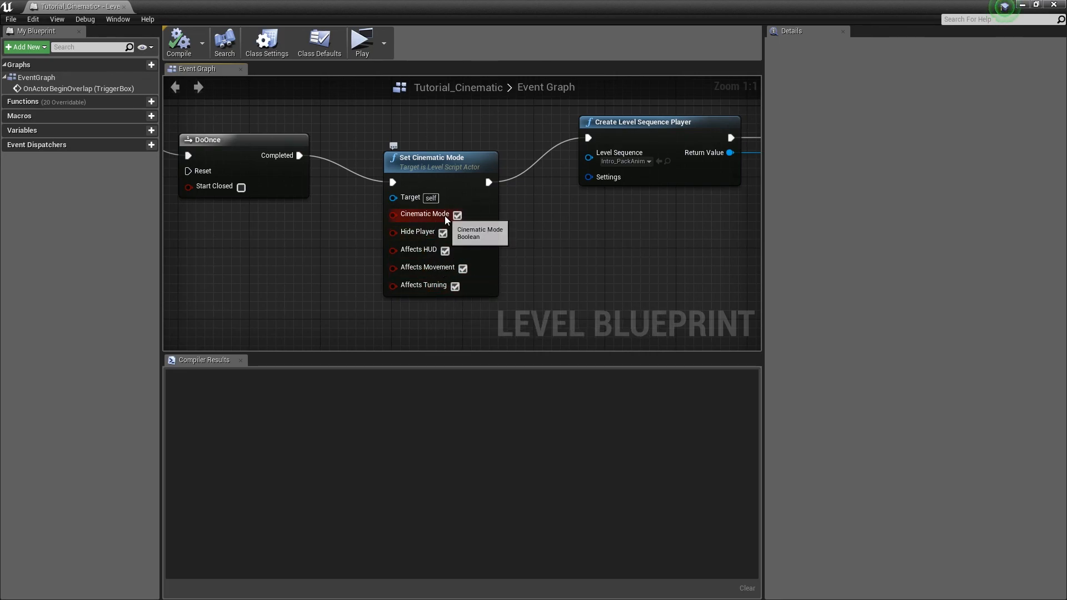
mouse_move(442, 233)
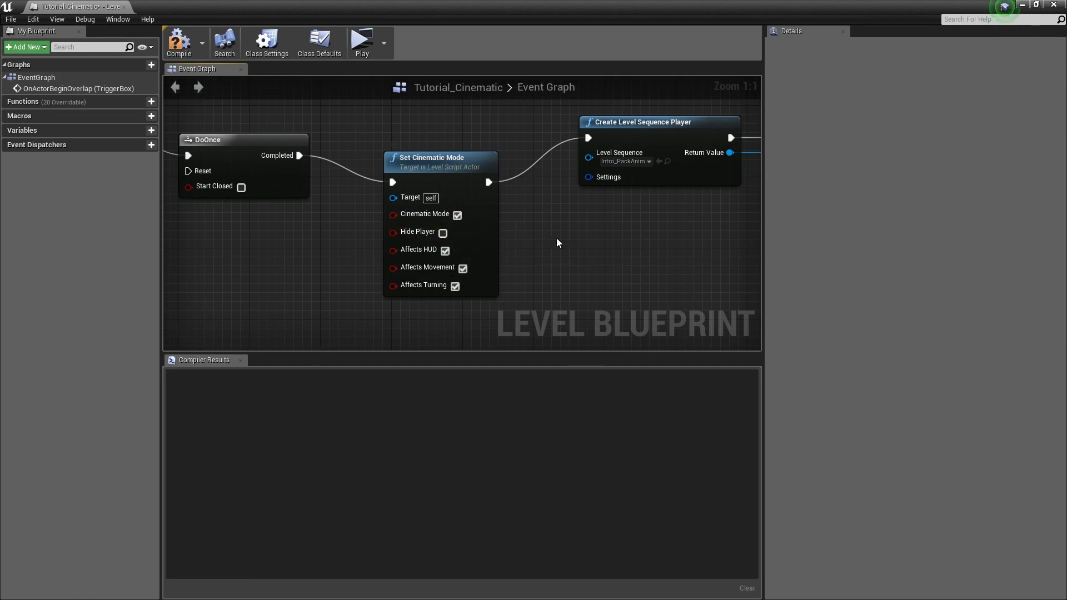
mouse_move(442, 232)
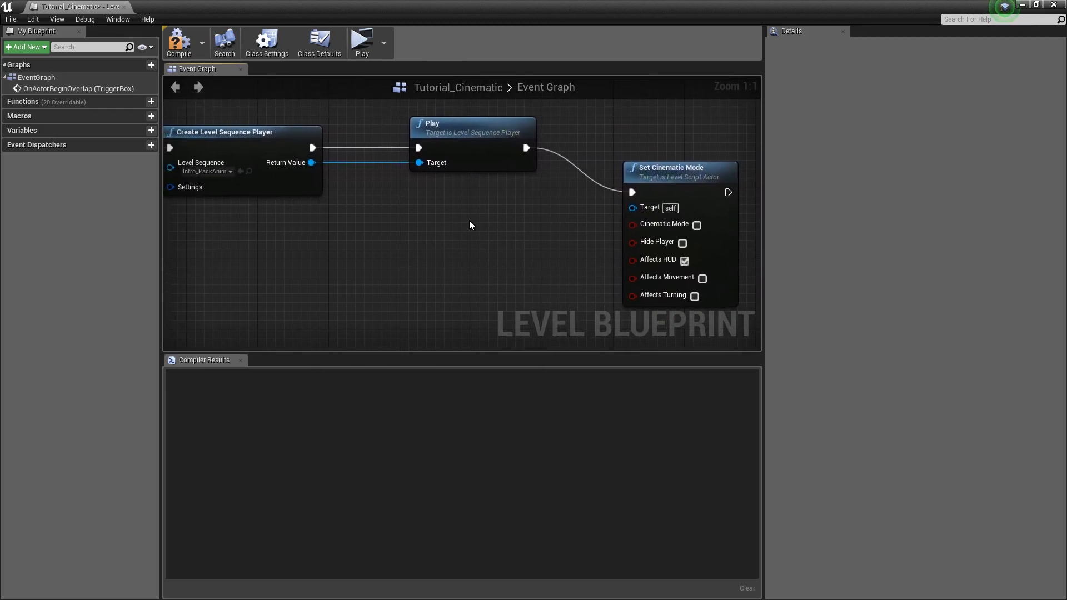
scroll(down, 3)
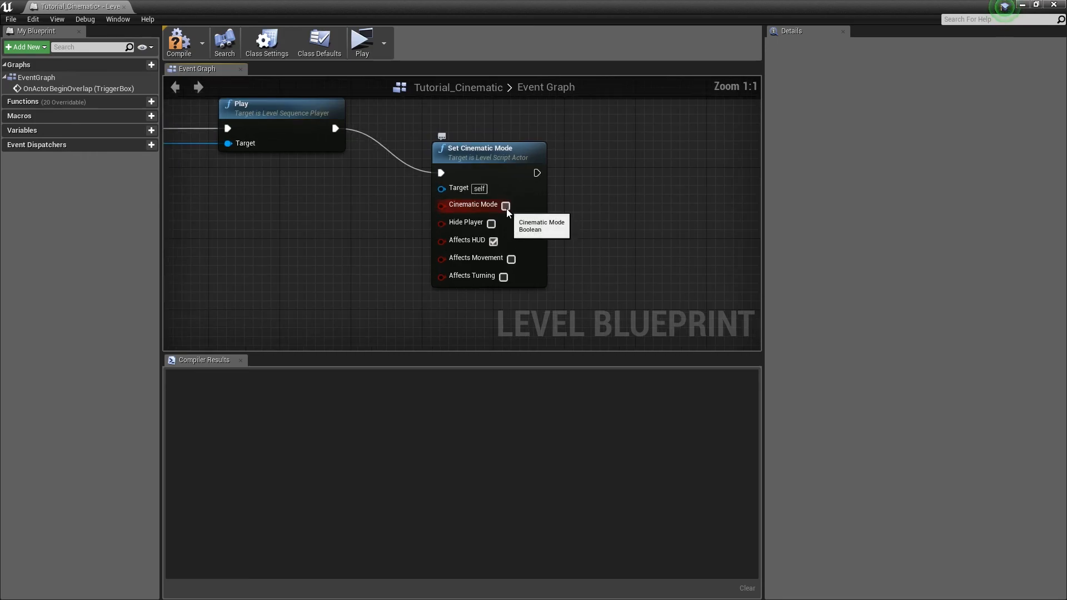
mouse_move(460, 175)
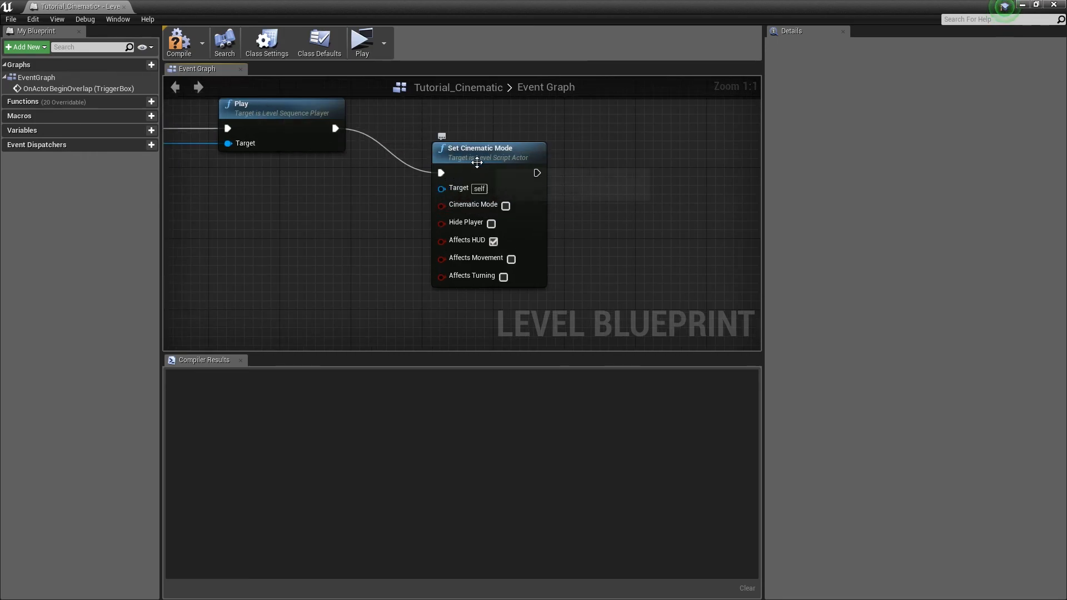
mouse_move(511, 198)
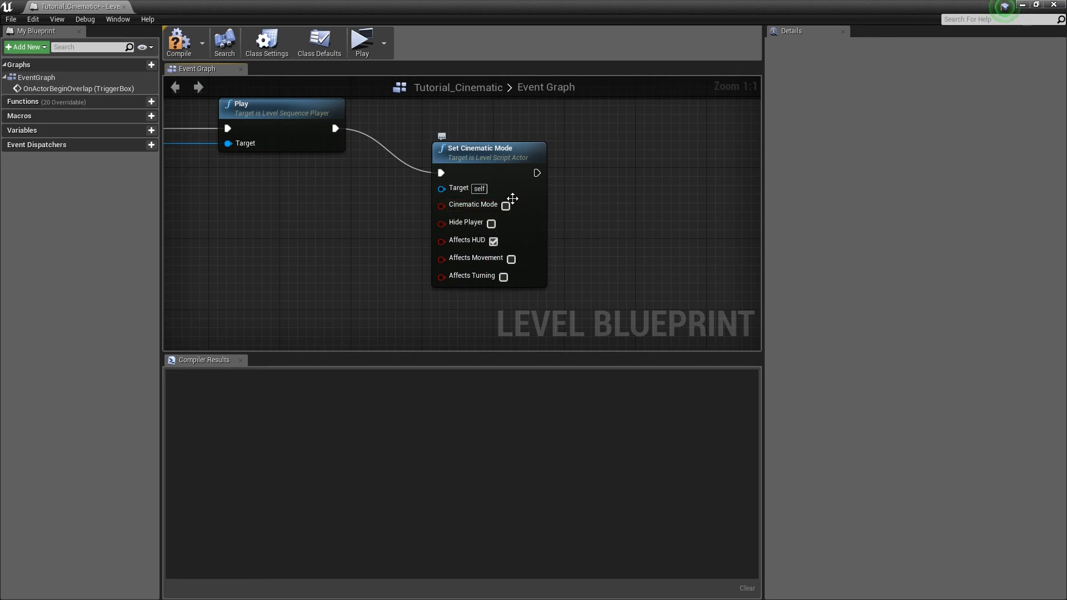
mouse_move(499, 243)
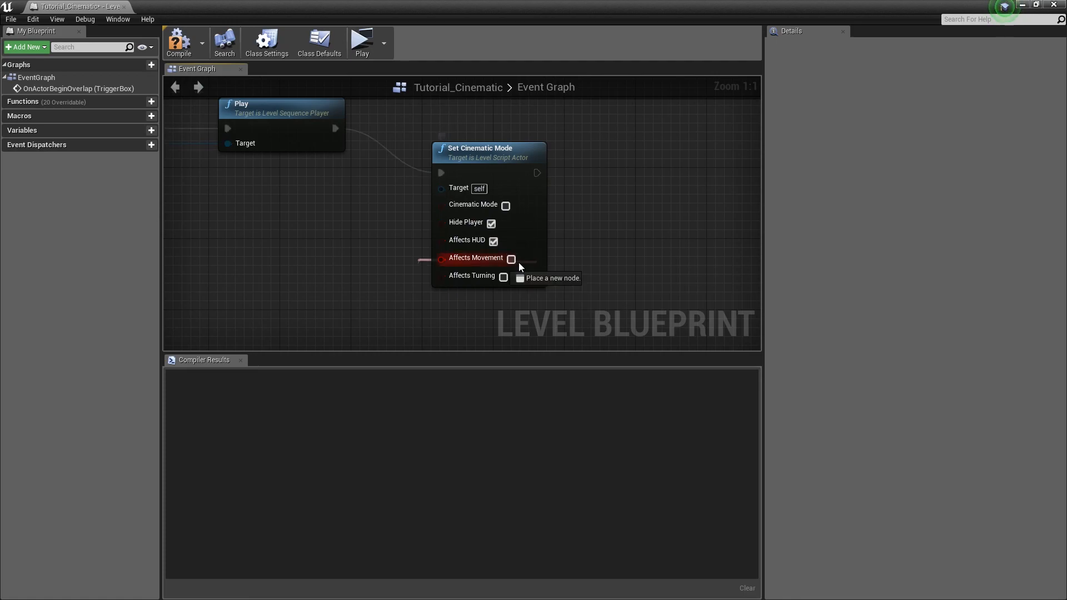
click(511, 259)
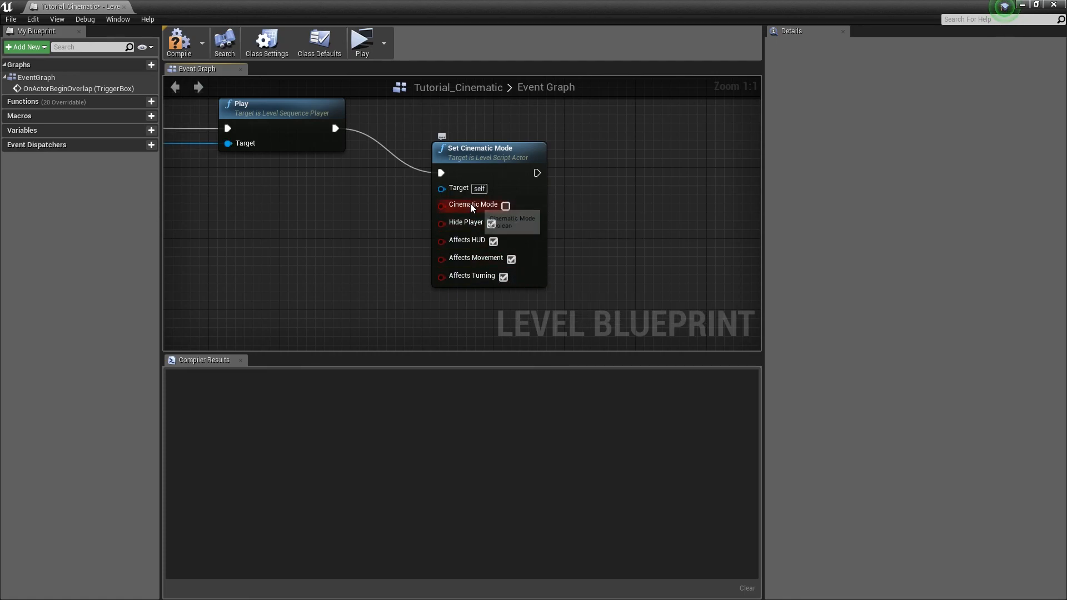
mouse_move(483, 258)
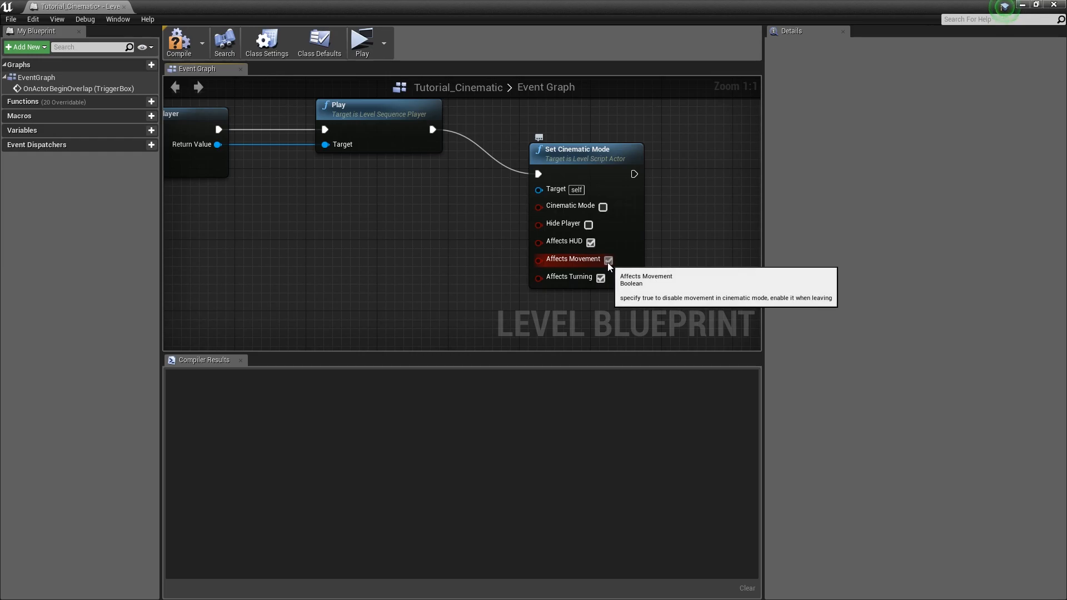
click(608, 260)
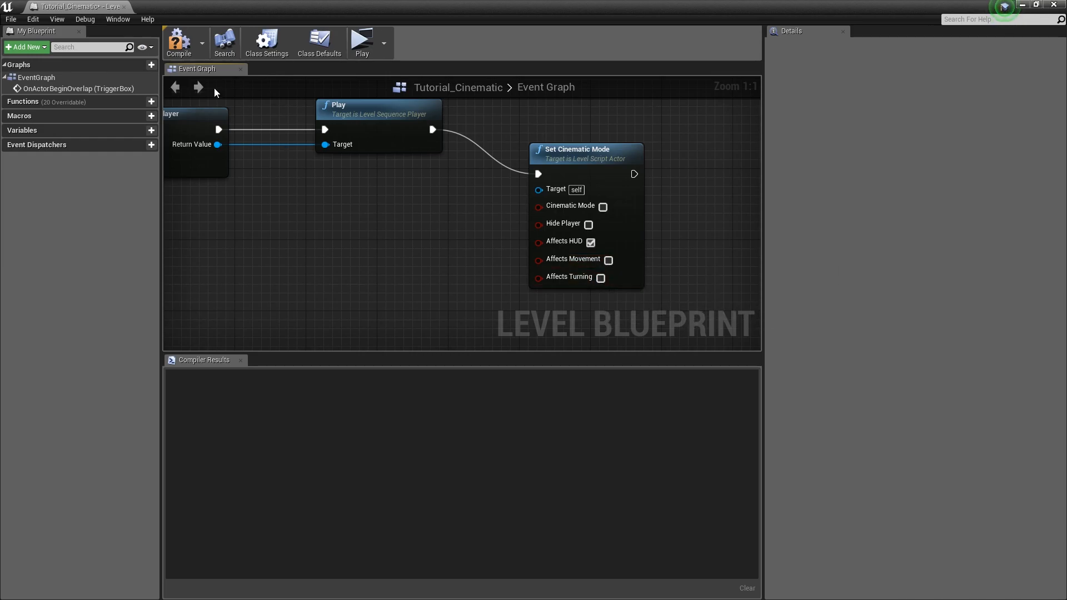
mouse_move(362, 42)
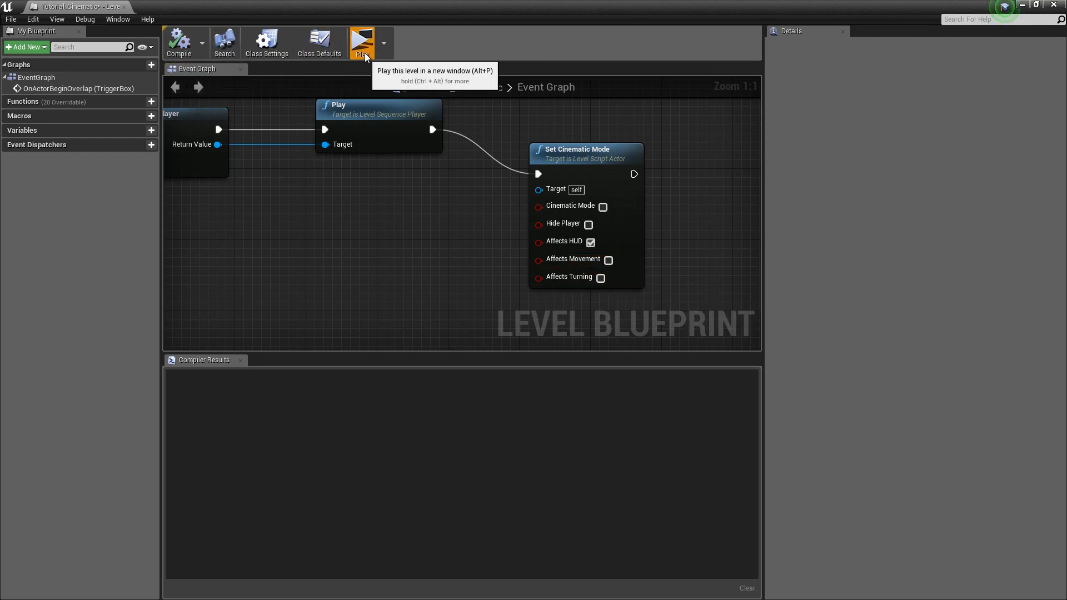
click(361, 42)
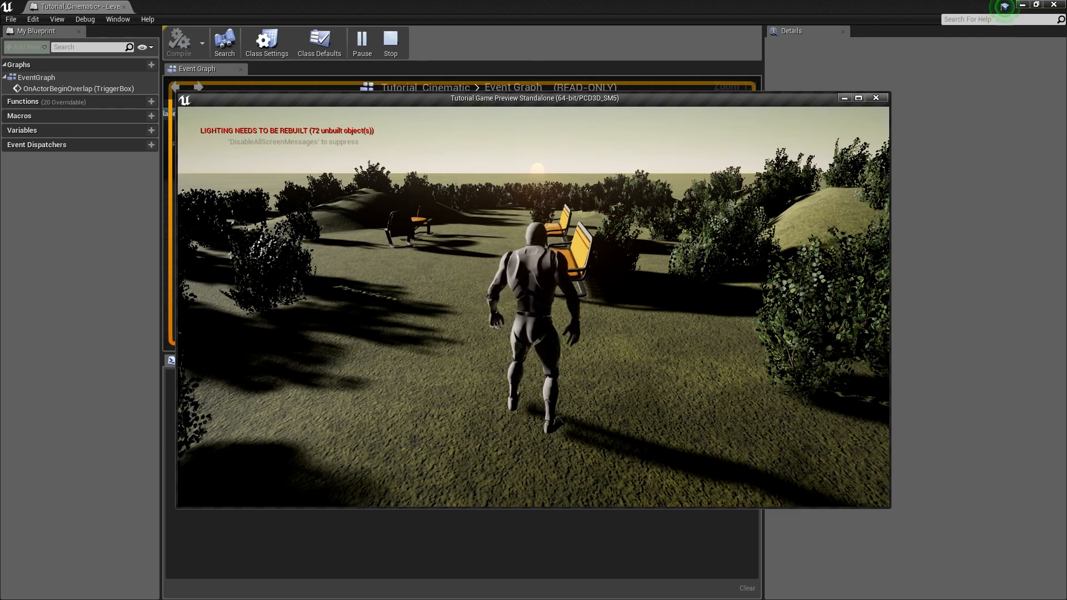
click(390, 41)
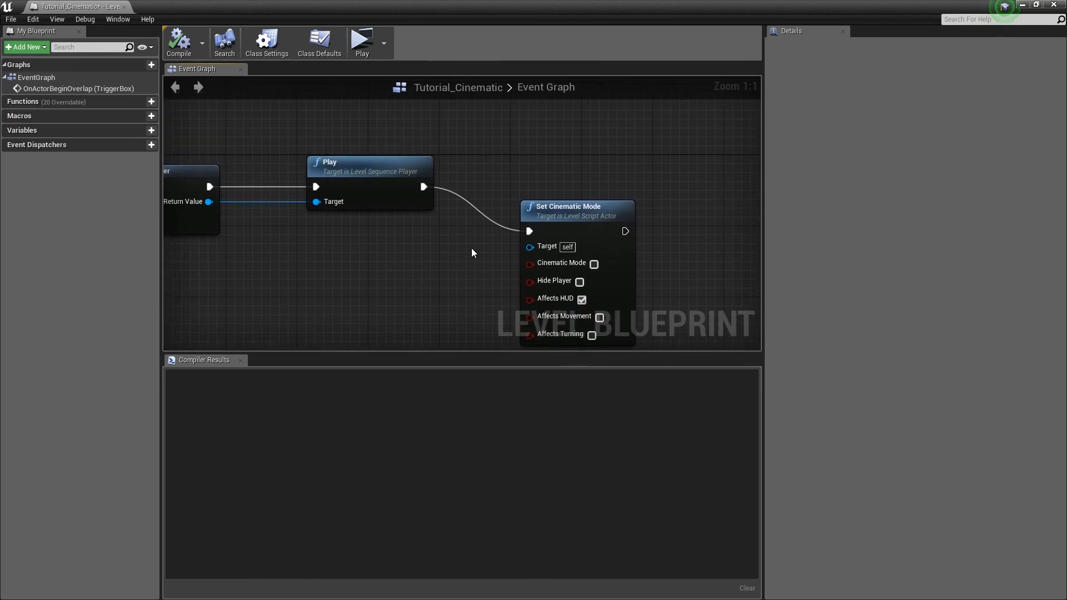
- Add a 3-second Delay after Play, then compile and play-test the level
scroll(down, 3)
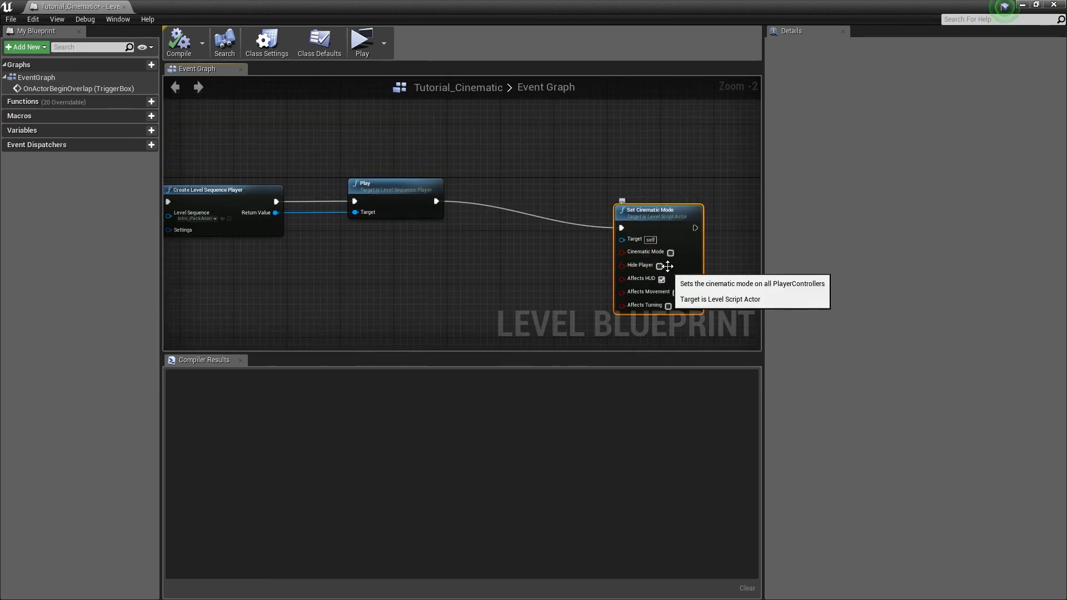
mouse_move(668, 305)
text(delay)
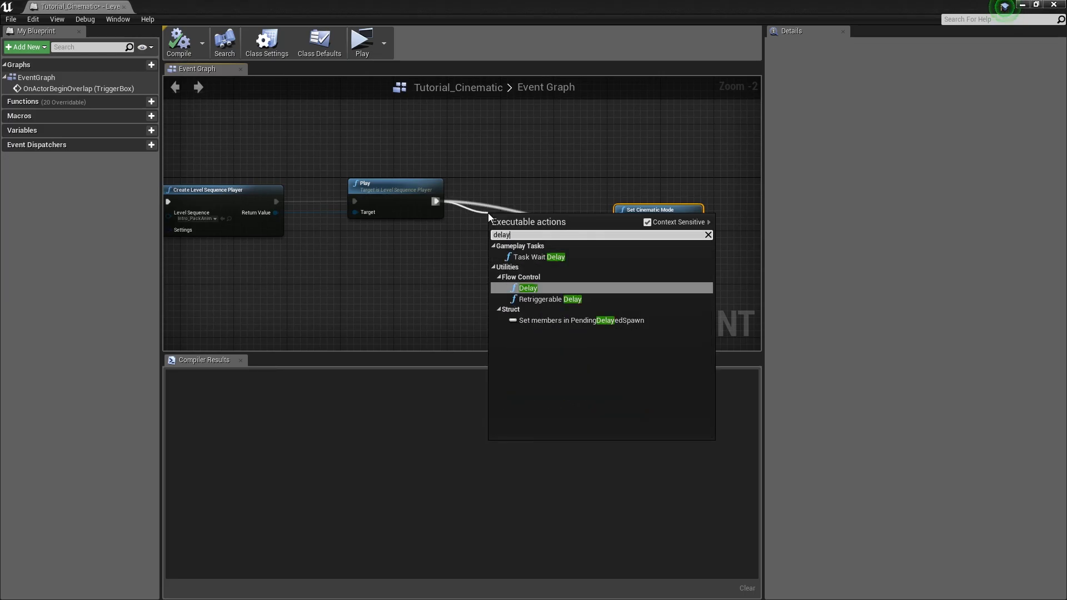
click(527, 288)
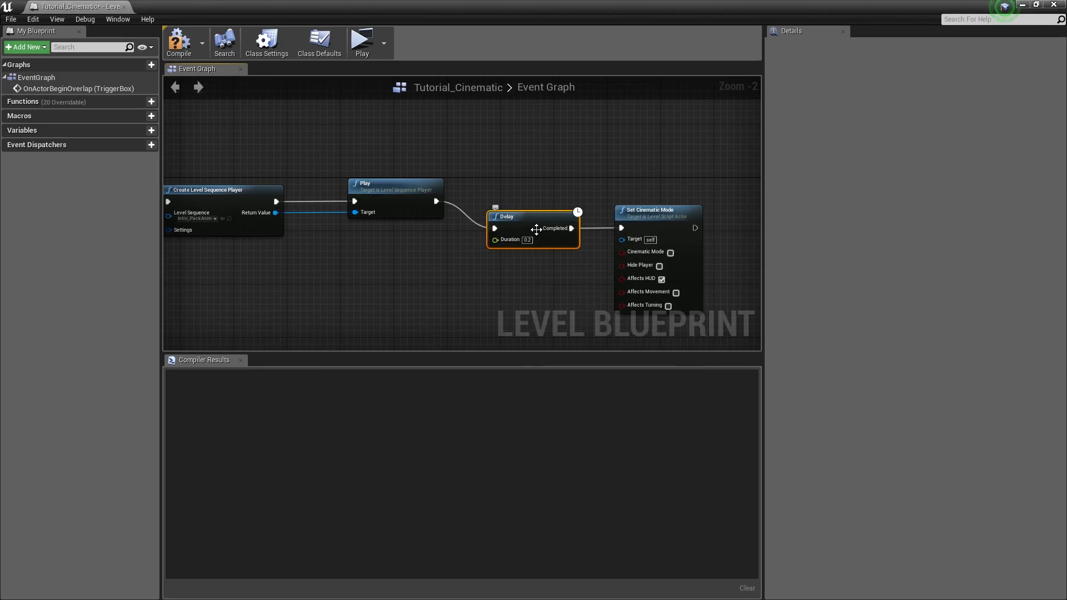
click(527, 240)
text(3)
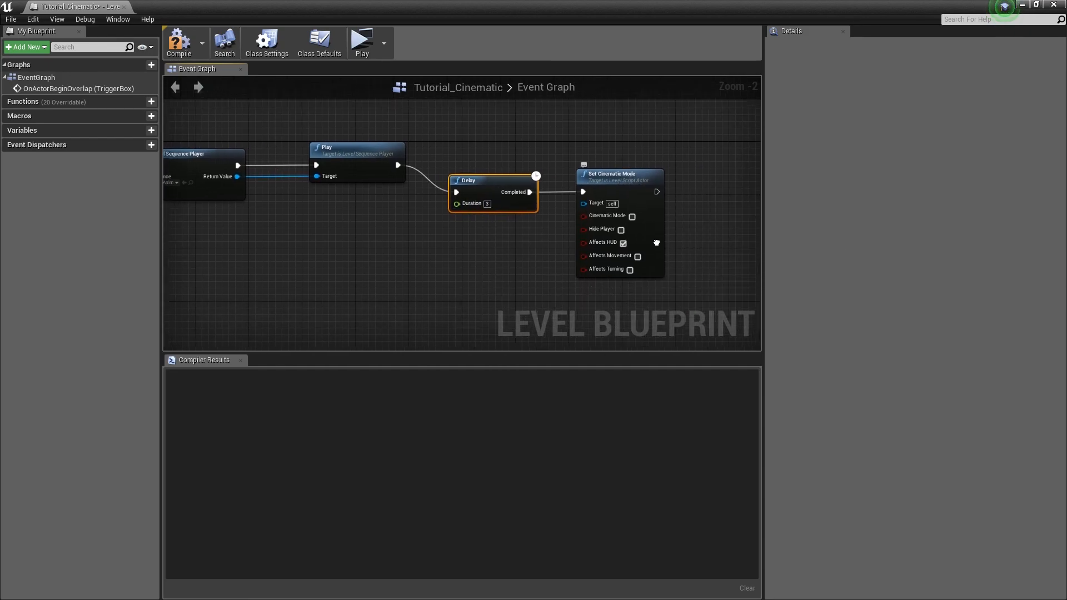
mouse_move(597, 254)
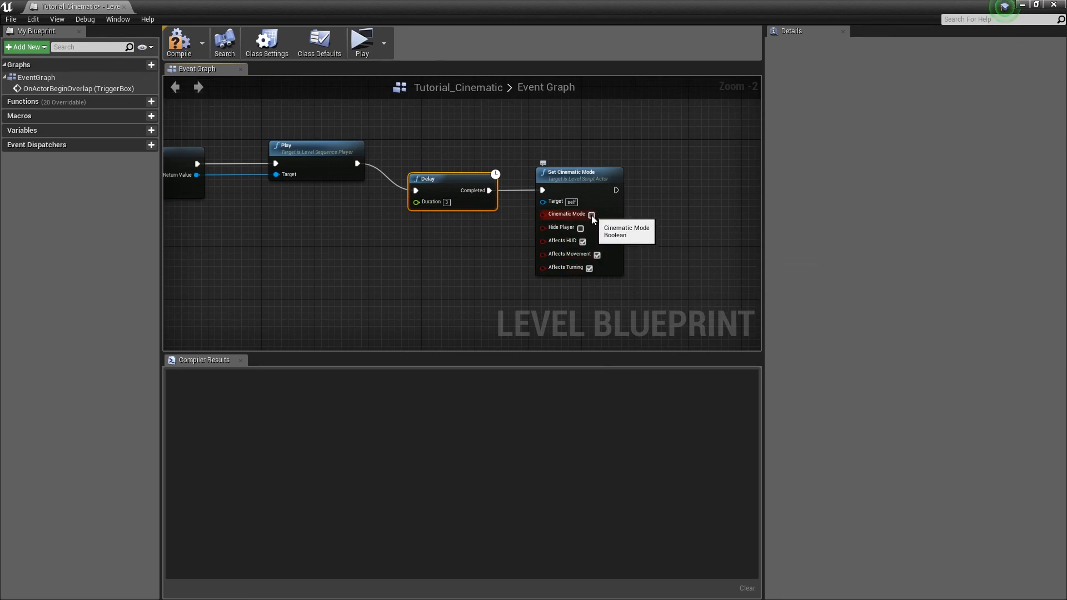
click(592, 213)
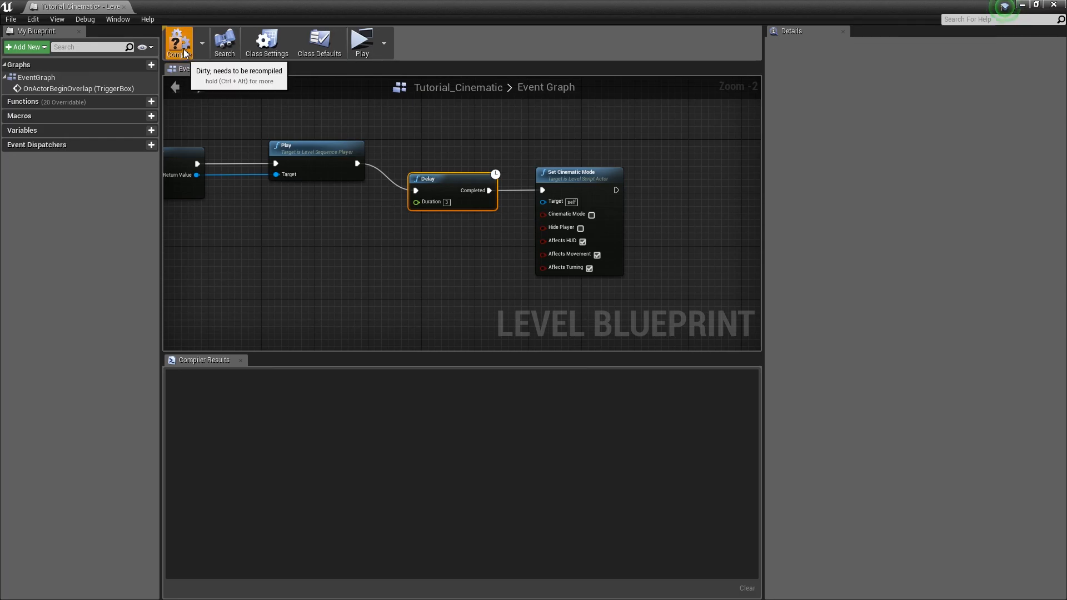
click(361, 39)
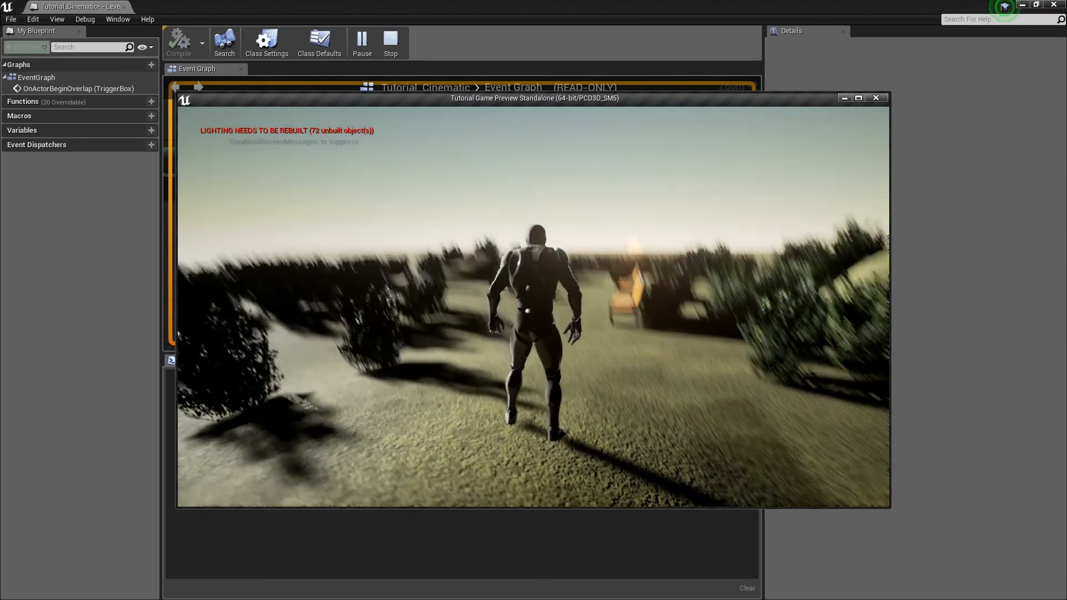